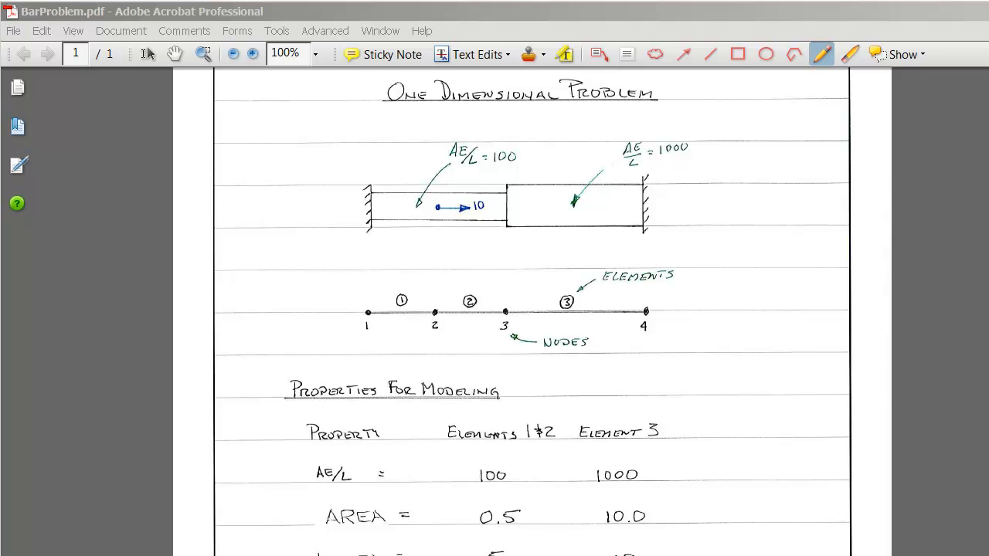
pyautogui.moveTo(512, 192)
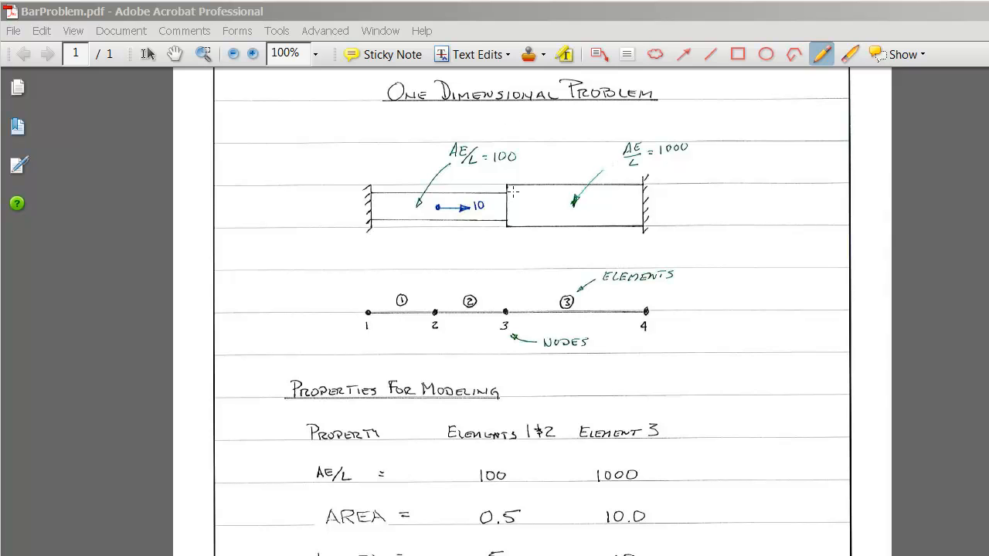
pyautogui.moveTo(568, 318)
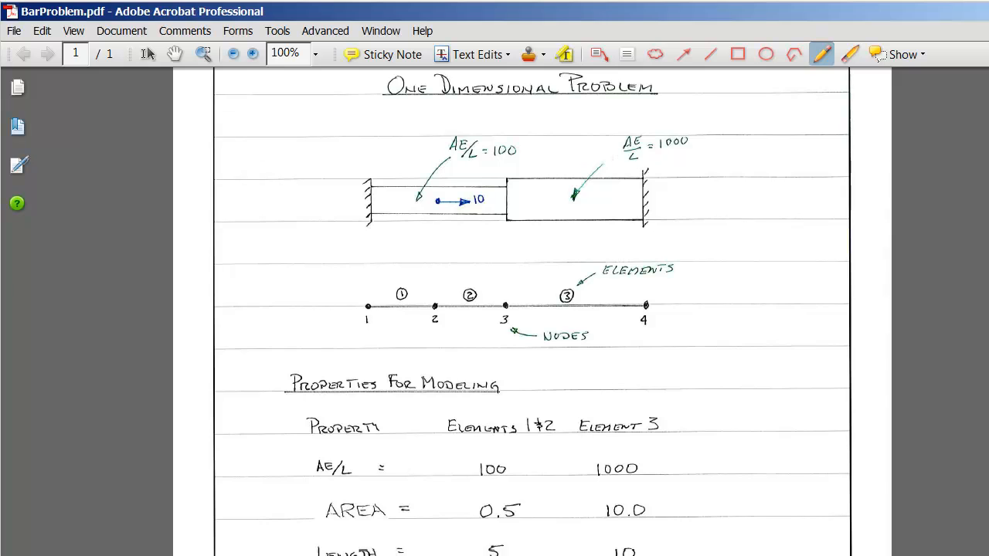
# - Add a Static Structural system from the Toolbox and right-click its Geometry cell
pyautogui.scroll(-3)
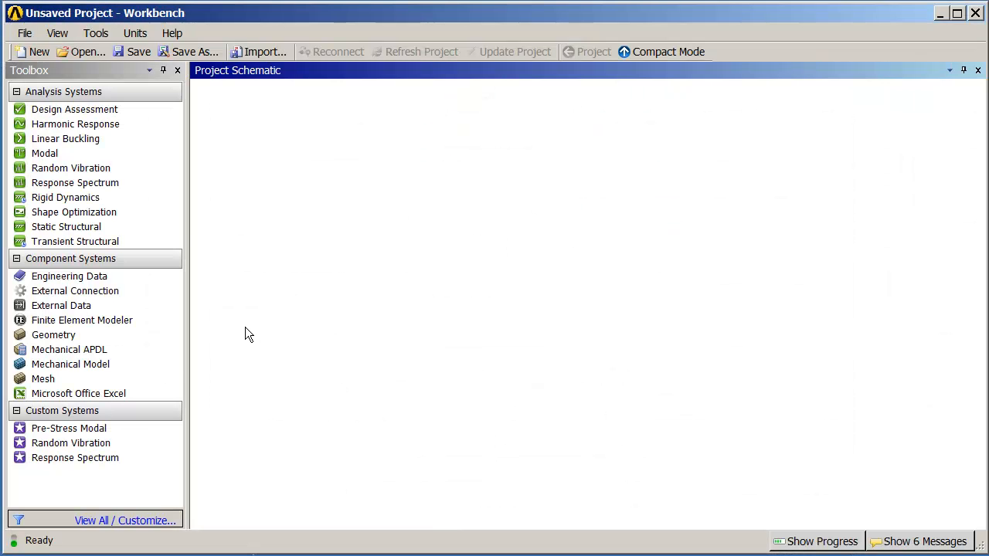
pyautogui.click(66, 226)
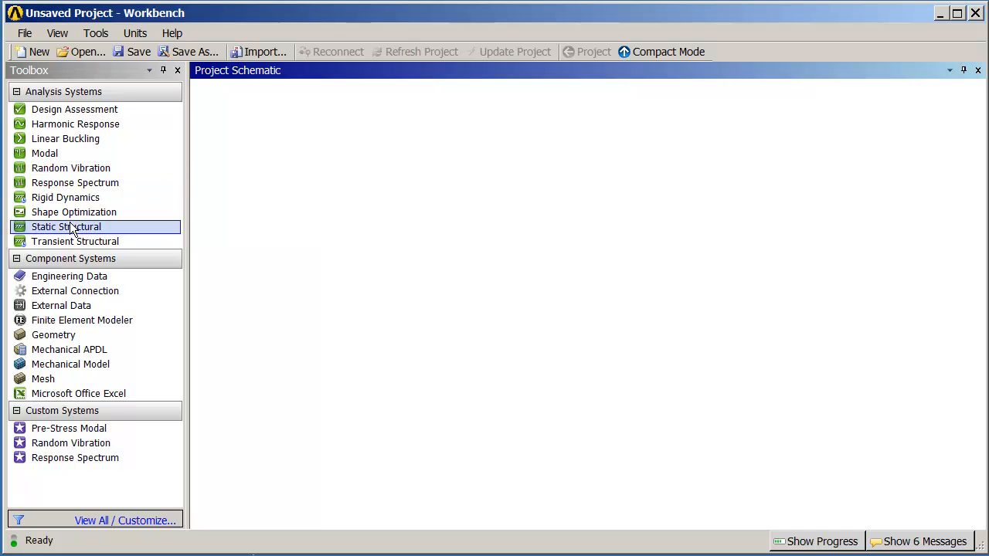
pyautogui.doubleClick(66, 227)
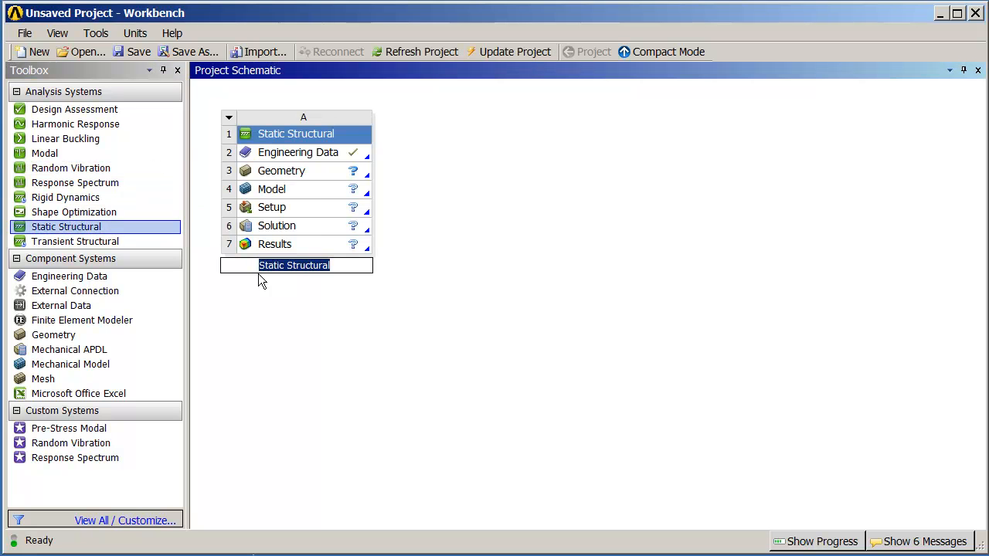
pyautogui.moveTo(301, 153)
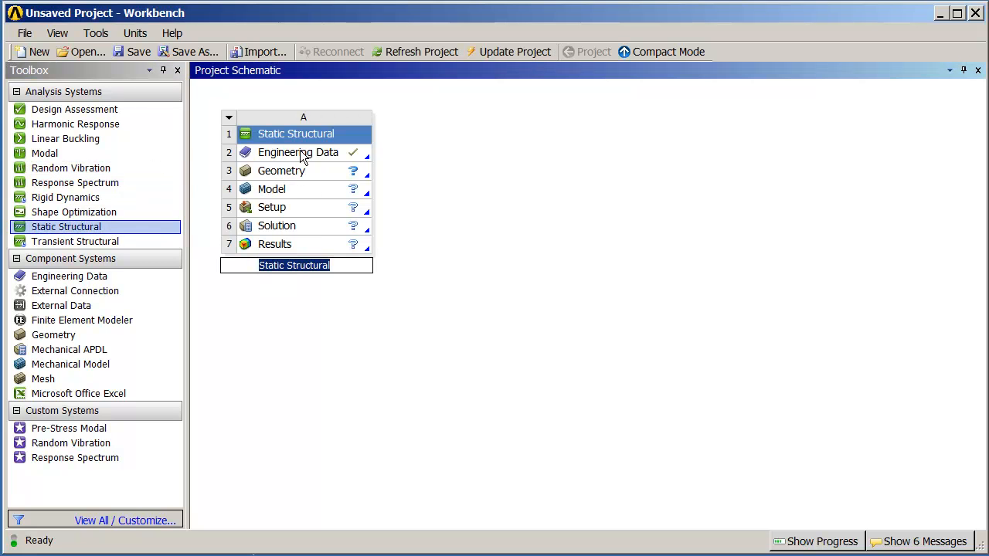
pyautogui.click(297, 171)
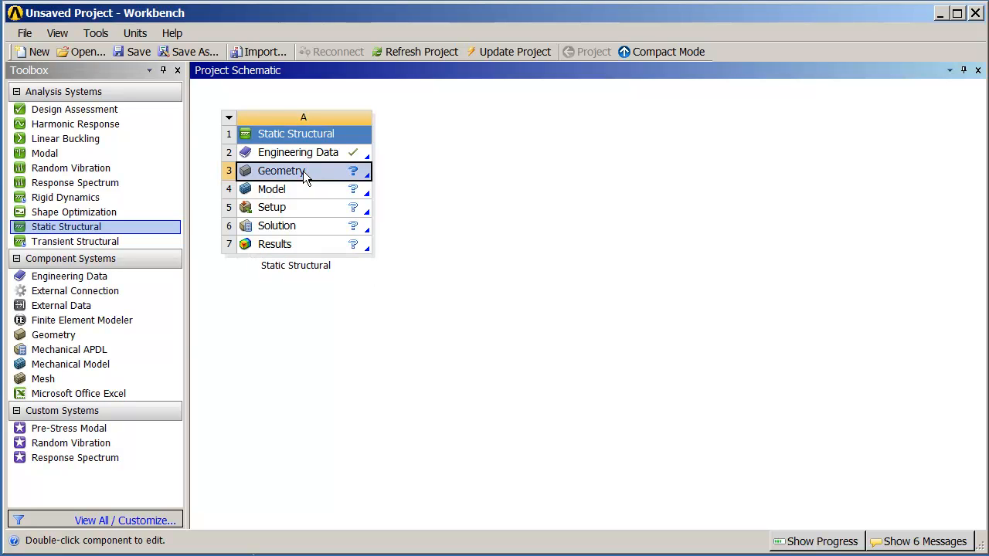
pyautogui.rightClick(281, 171)
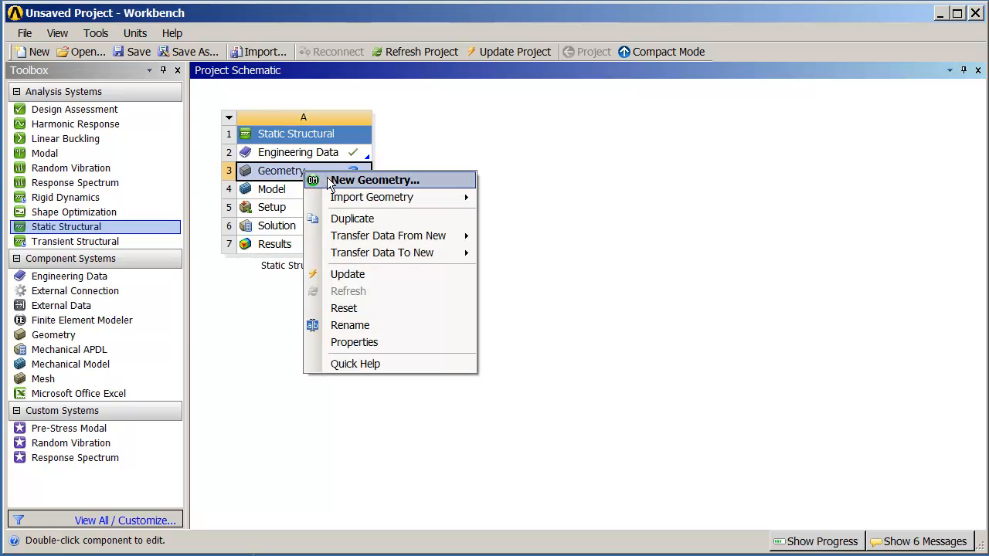
# - Start a new geometry in inches and view the XY sketch plane from the front
pyautogui.click(375, 179)
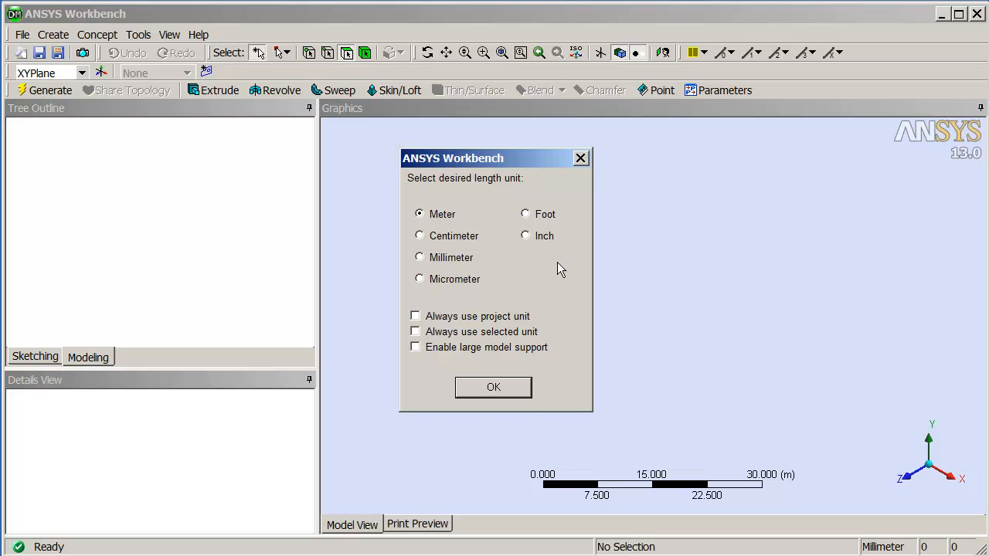
pyautogui.click(493, 387)
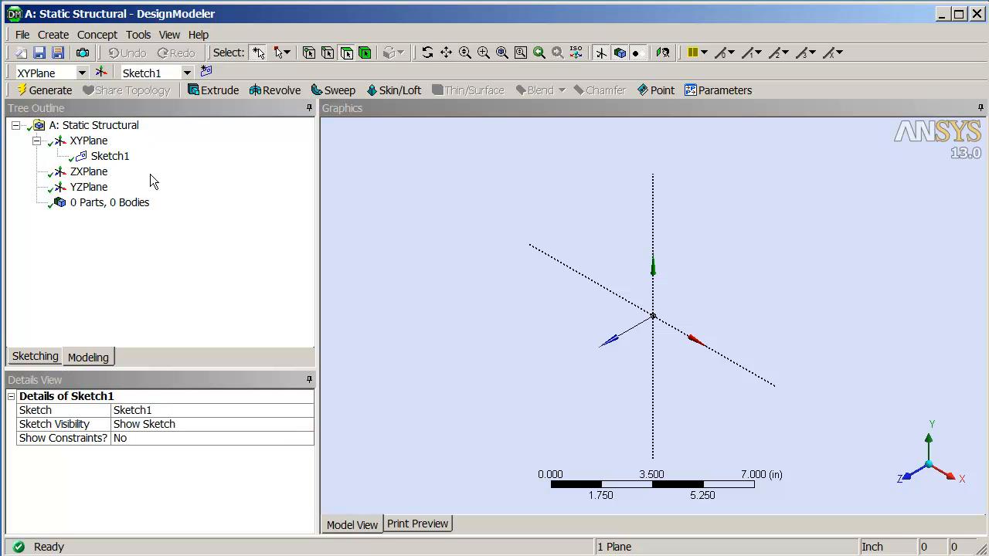
pyautogui.moveTo(411, 342)
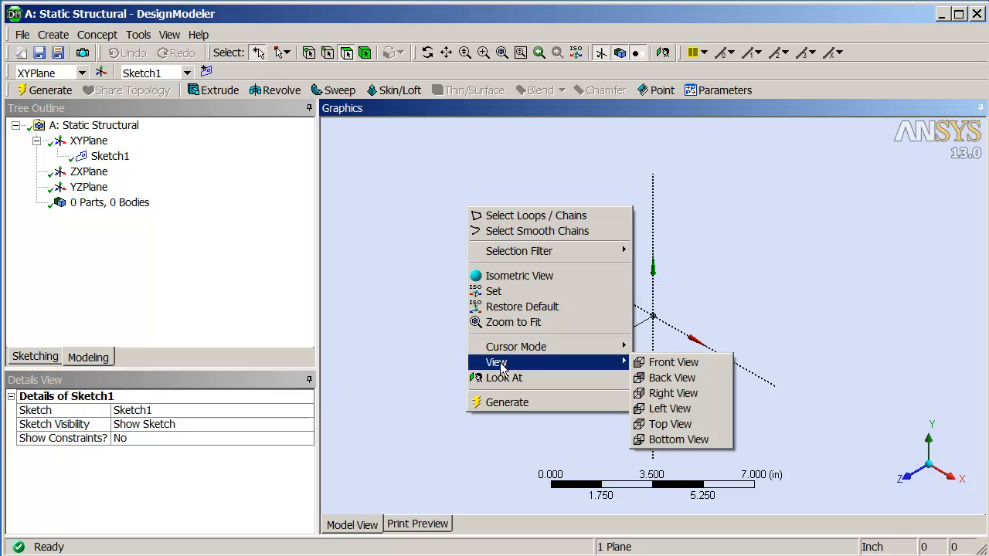
pyautogui.click(673, 362)
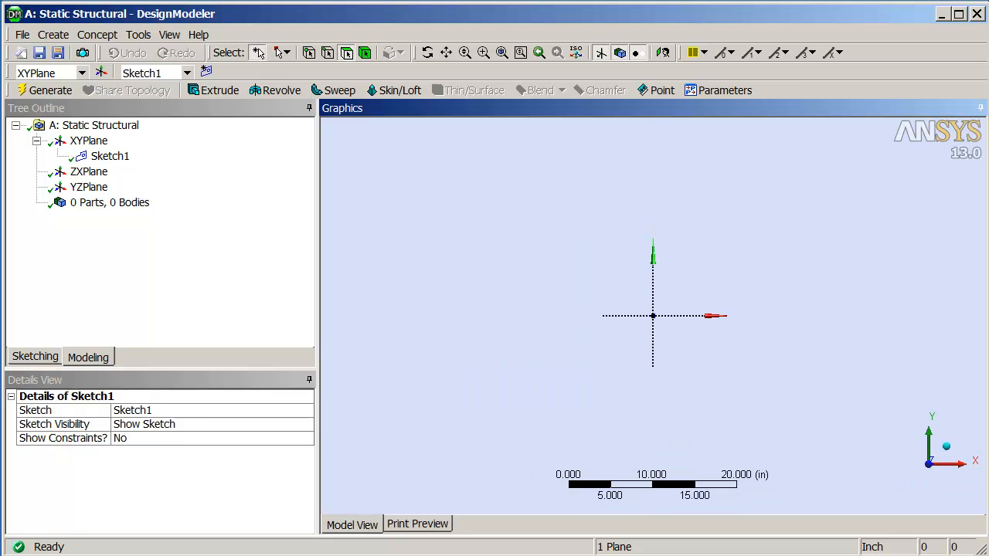
# - Switch DesignModeler to the Sketching tools for Sketch1
pyautogui.click(35, 356)
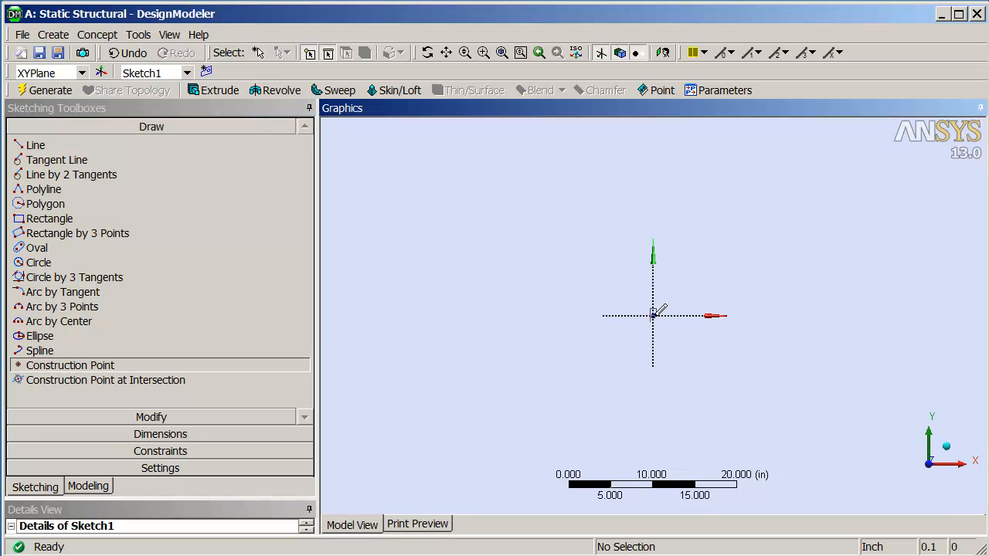
pyautogui.moveTo(753, 313)
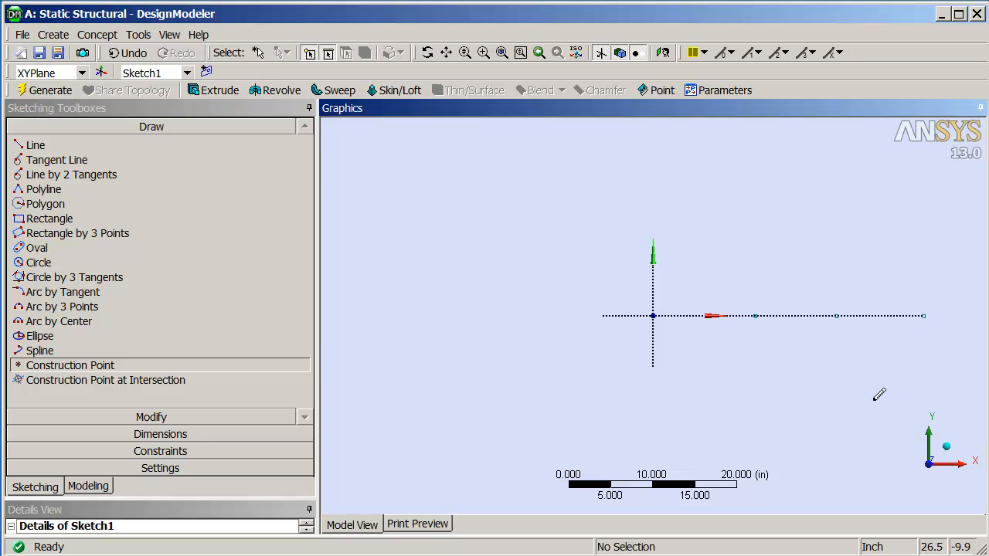
pyautogui.moveTo(149, 351)
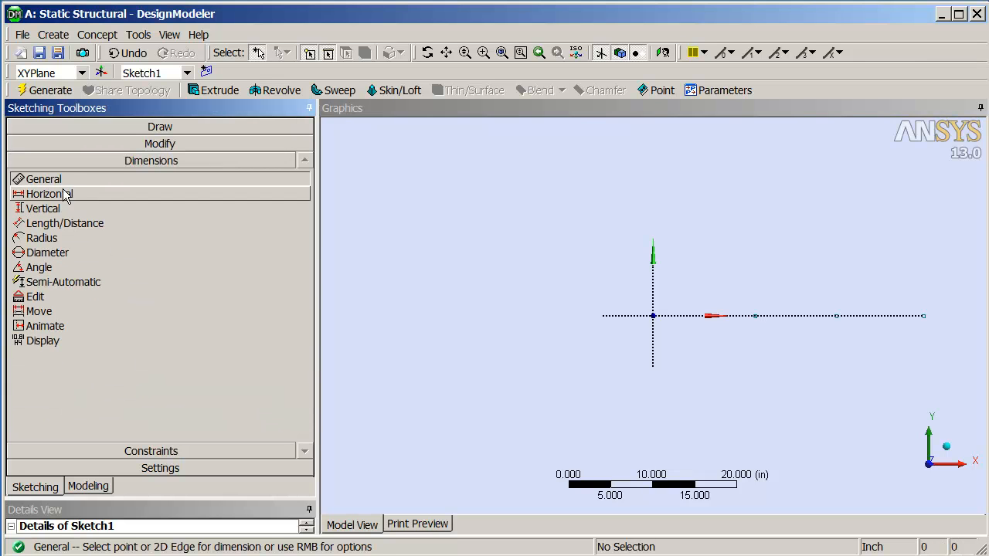
# - Add horizontal dimensions H1, H2, H3 between the node points and set them to 5, 5, 10 in
pyautogui.click(50, 194)
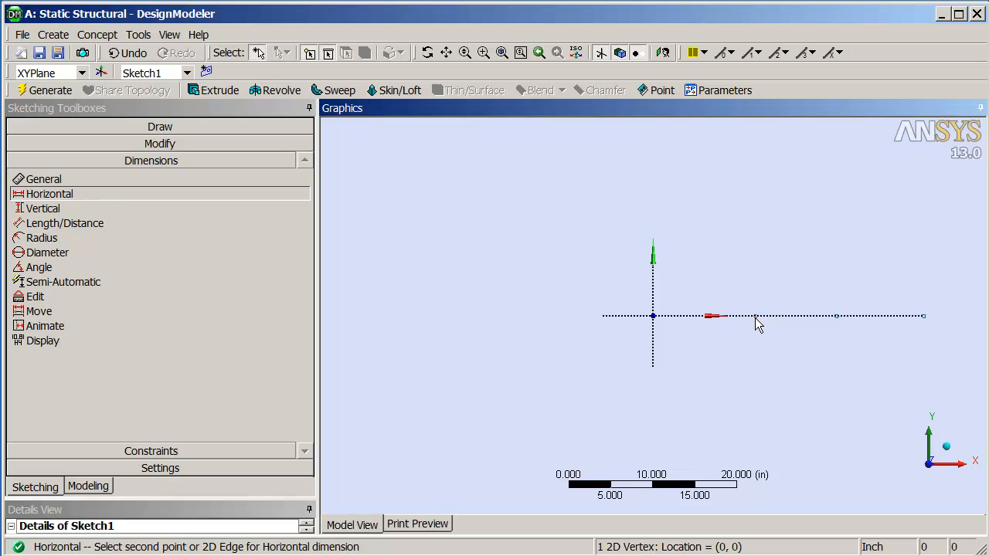
pyautogui.click(756, 316)
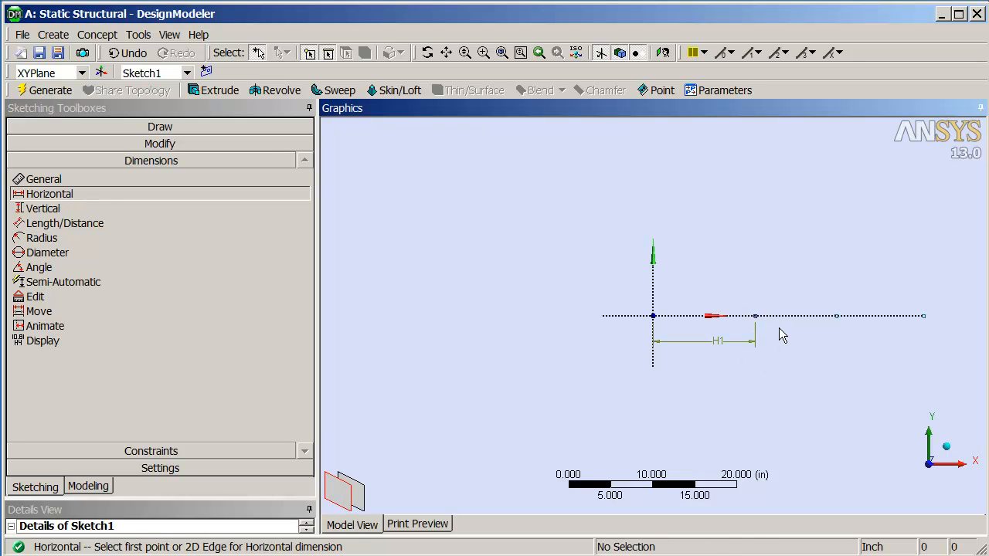
pyautogui.click(755, 316)
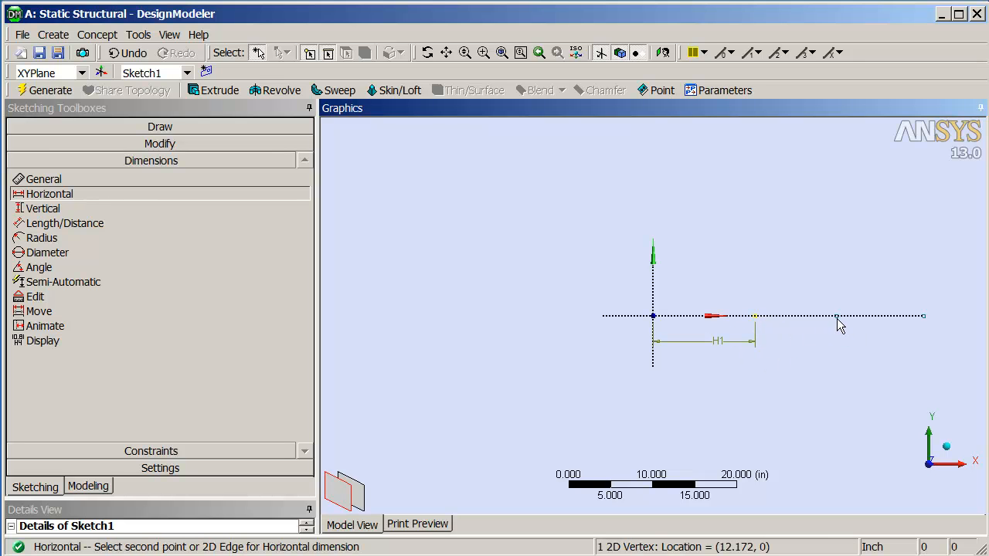
pyautogui.click(755, 315)
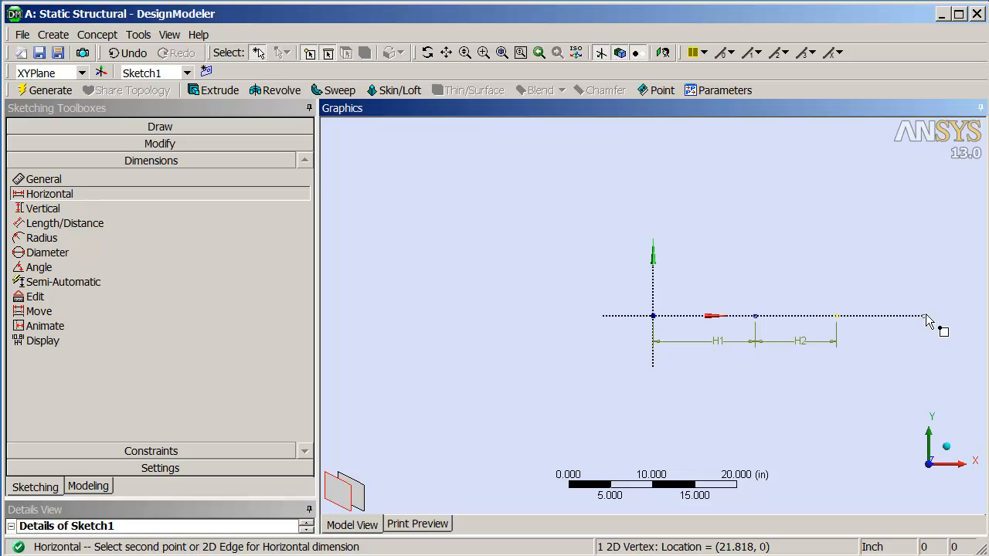
pyautogui.click(926, 316)
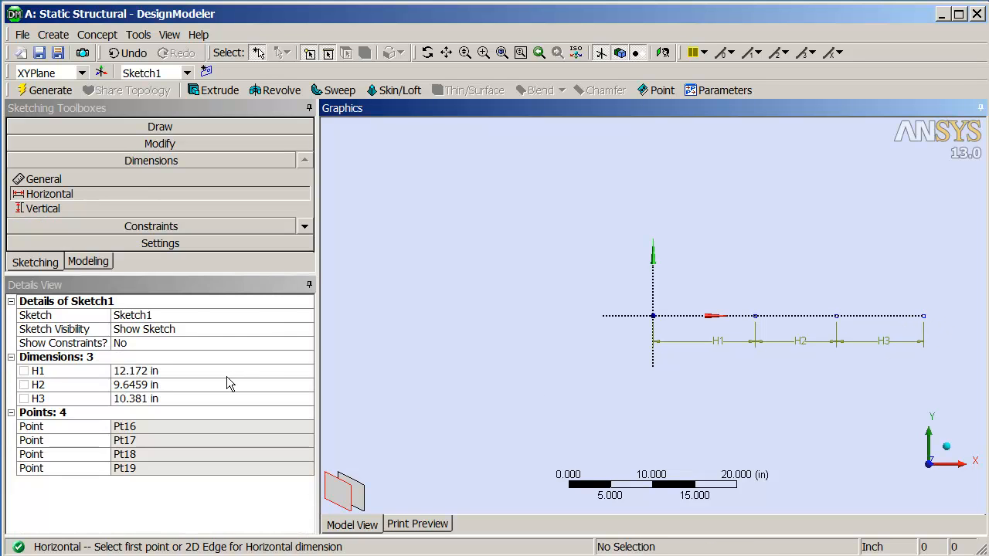
pyautogui.click(135, 371)
pyautogui.write('5')
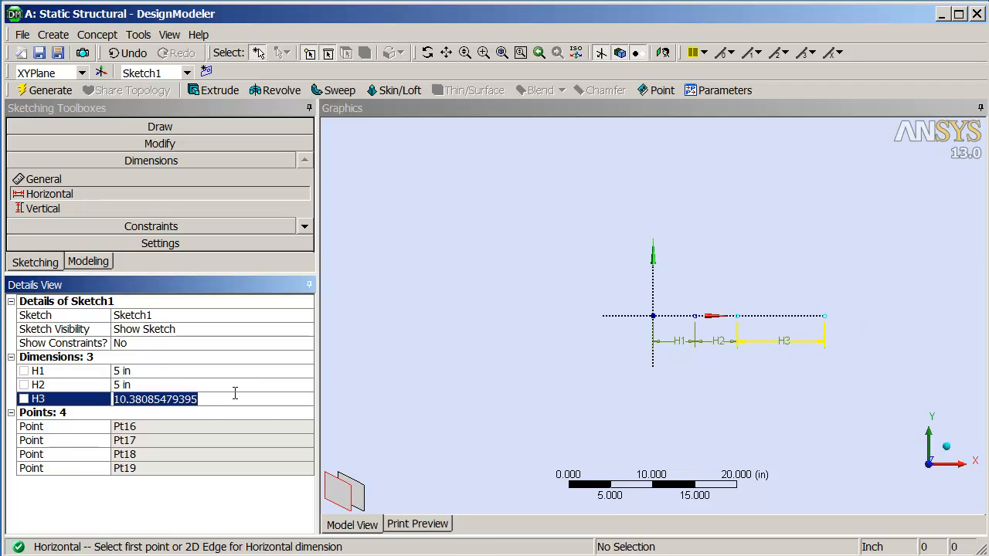
pyautogui.write('10 in')
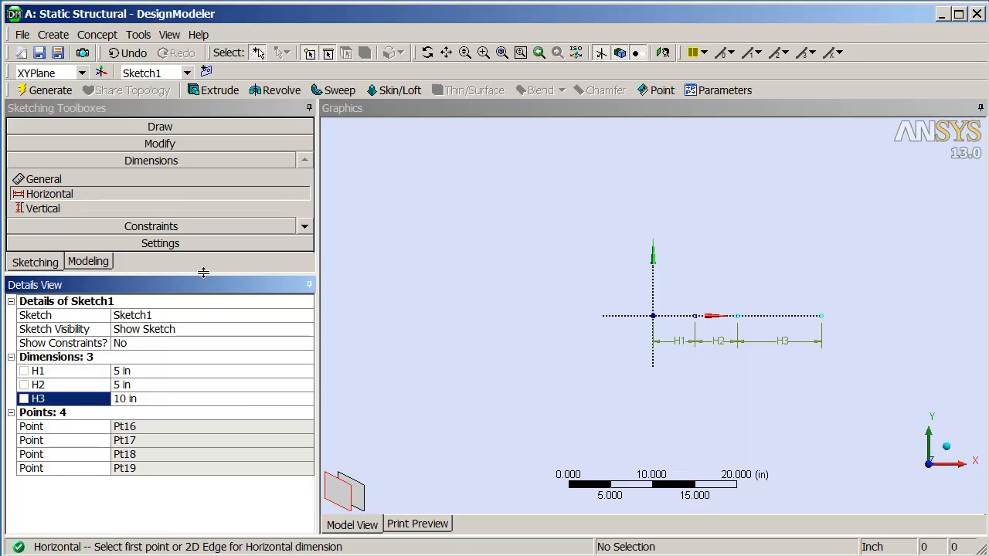
pyautogui.click(152, 160)
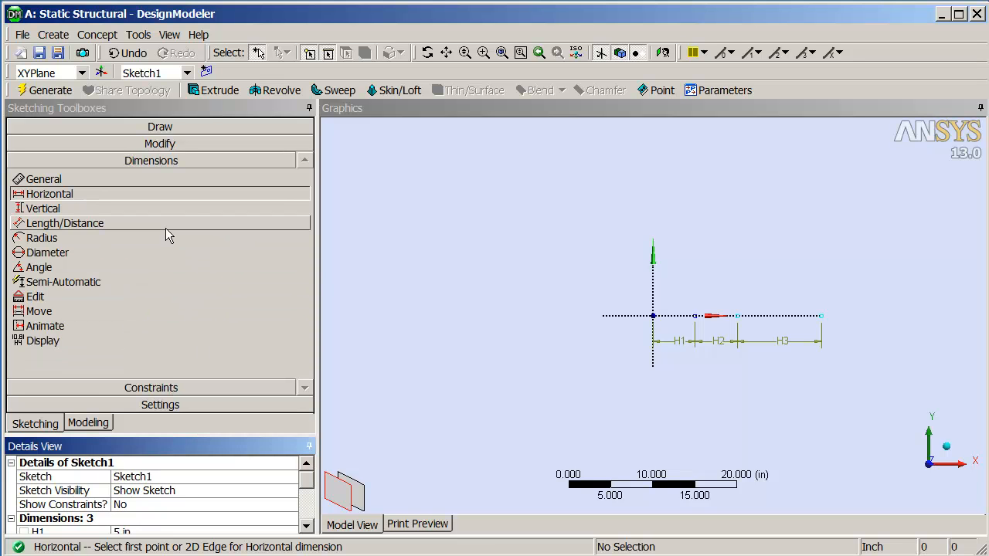
# - Create Line1 from the origin to the first node point and generate it
pyautogui.click(88, 423)
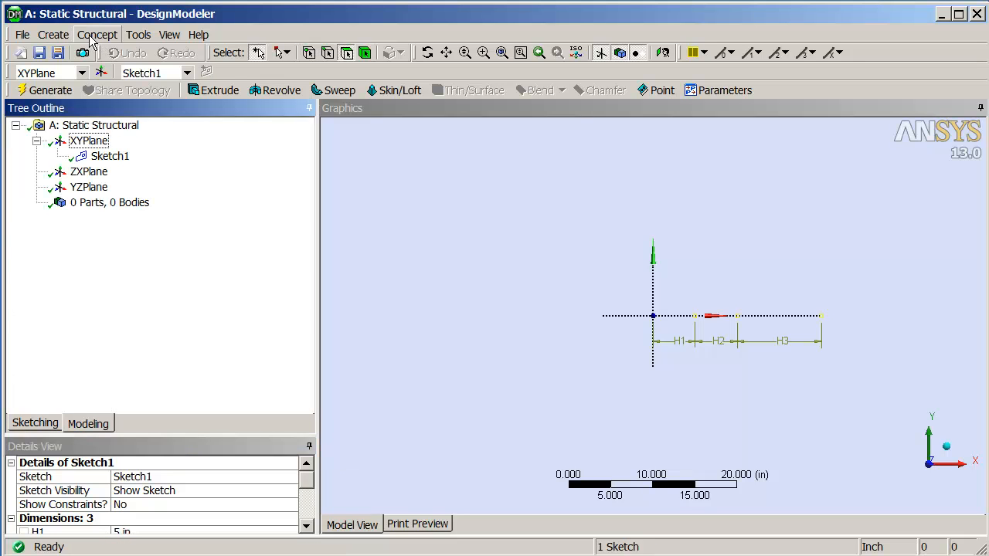
pyautogui.click(97, 34)
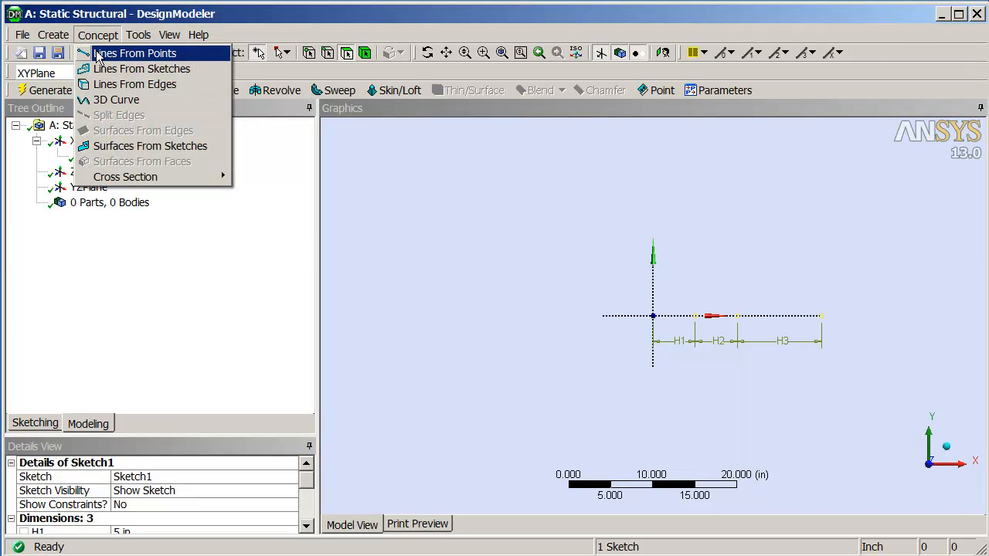
pyautogui.click(135, 53)
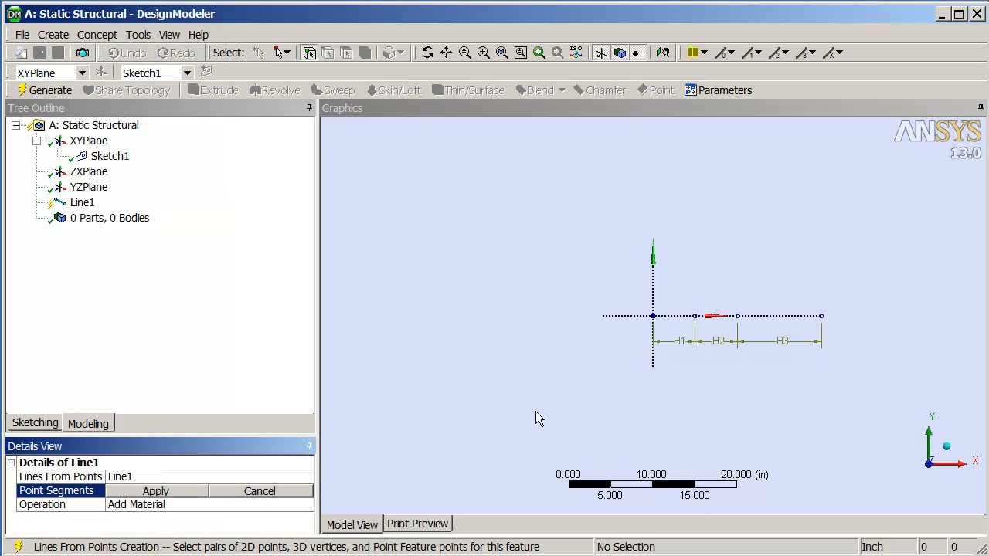
pyautogui.moveTo(655, 321)
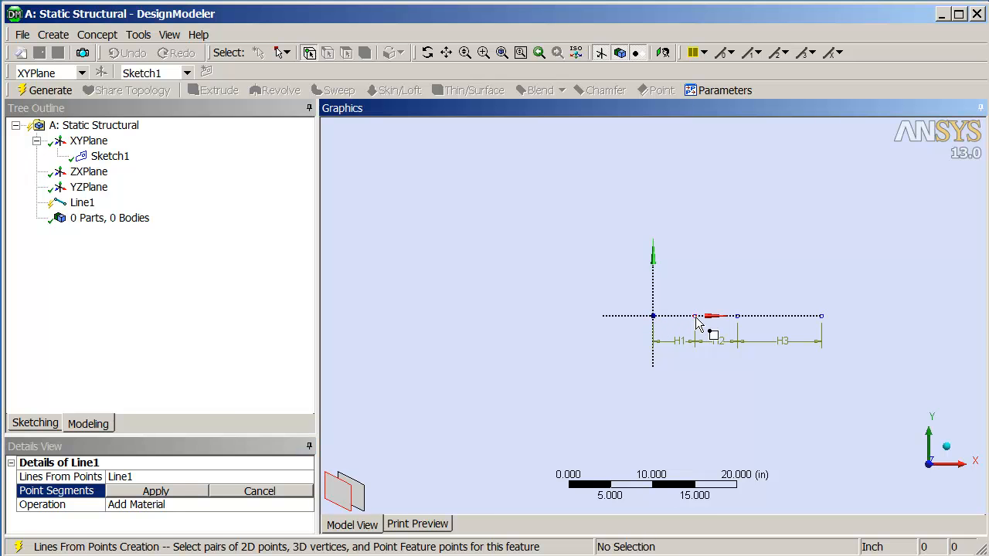
pyautogui.click(156, 491)
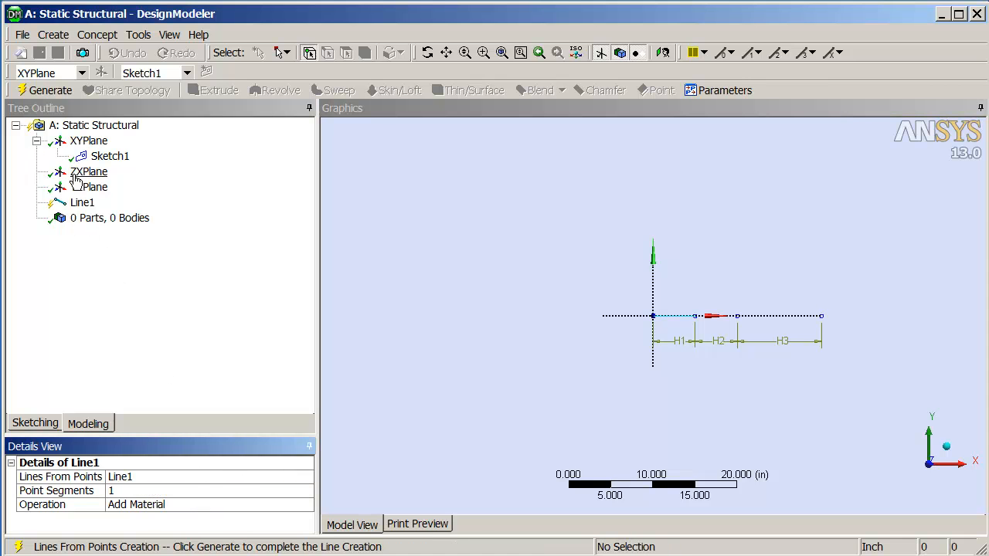
pyautogui.click(49, 89)
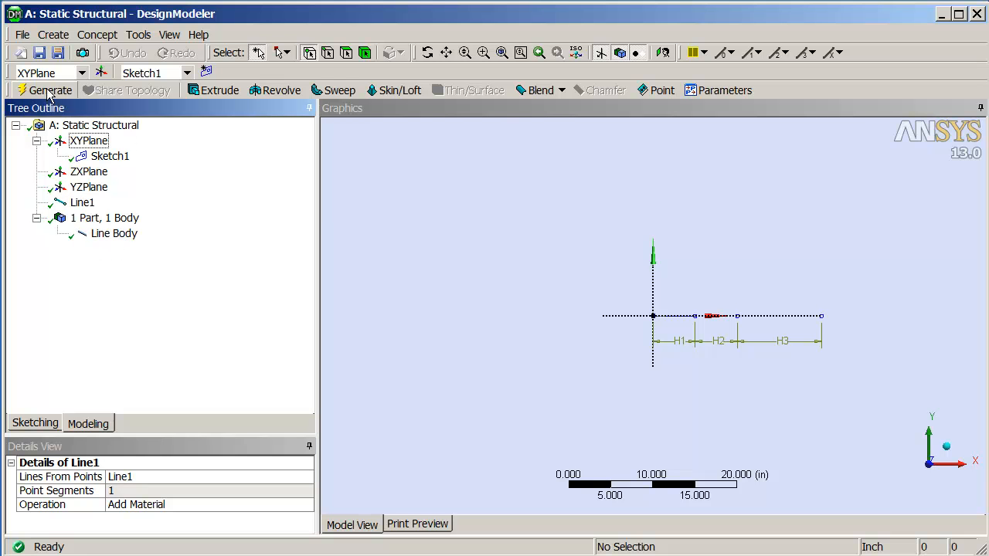
# - Create Line2 between the next node points as an Add Frozen body and generate it
pyautogui.click(98, 34)
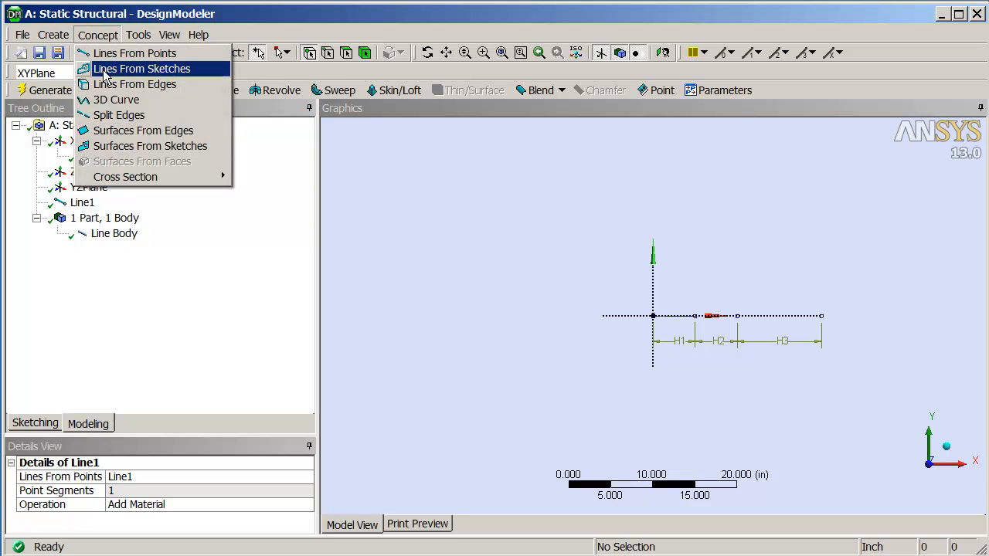
pyautogui.click(135, 53)
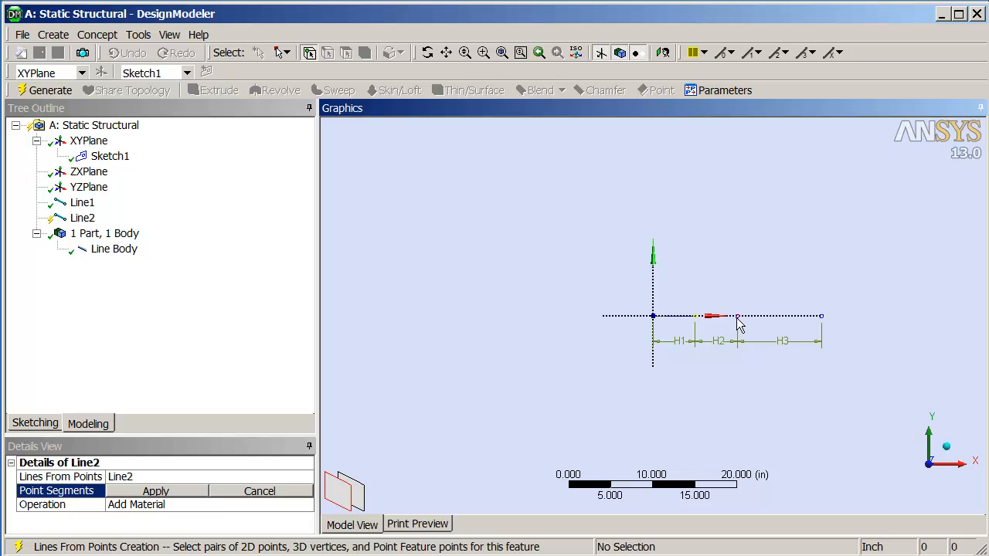
pyautogui.click(711, 315)
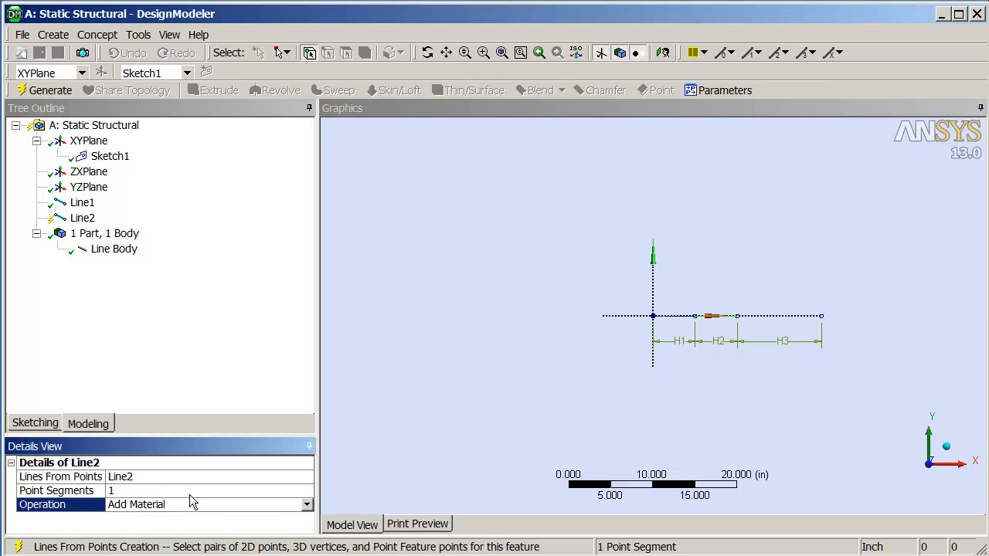
pyautogui.click(307, 504)
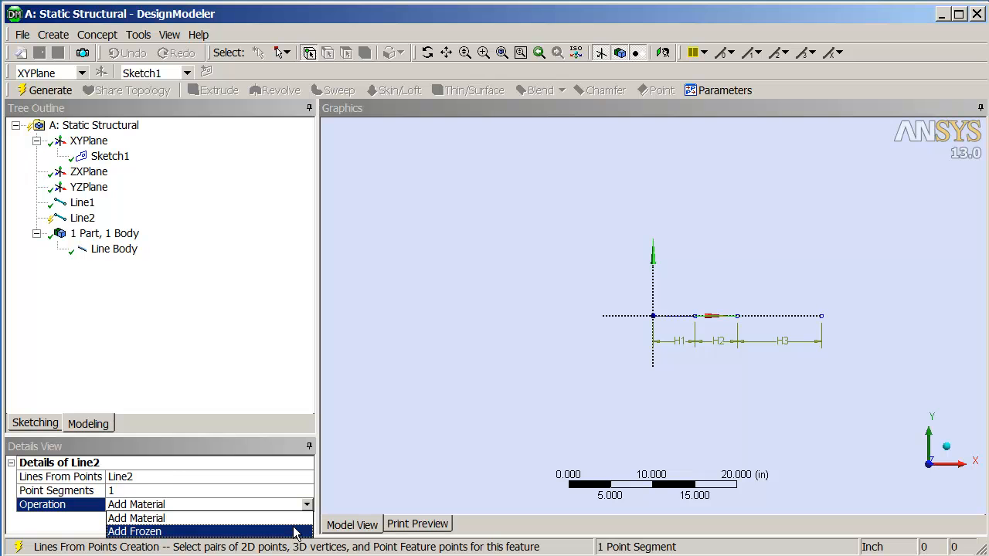
pyautogui.click(134, 531)
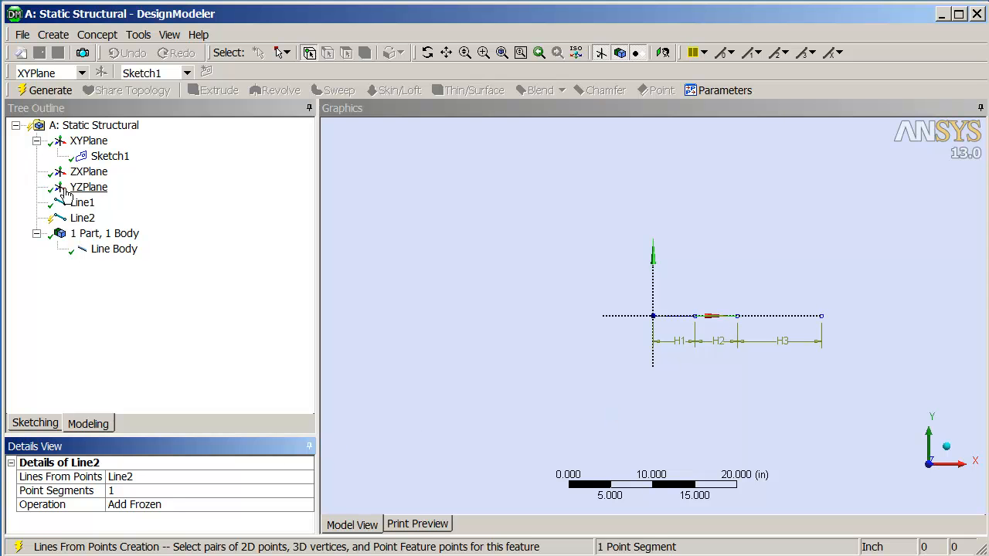
pyautogui.click(45, 90)
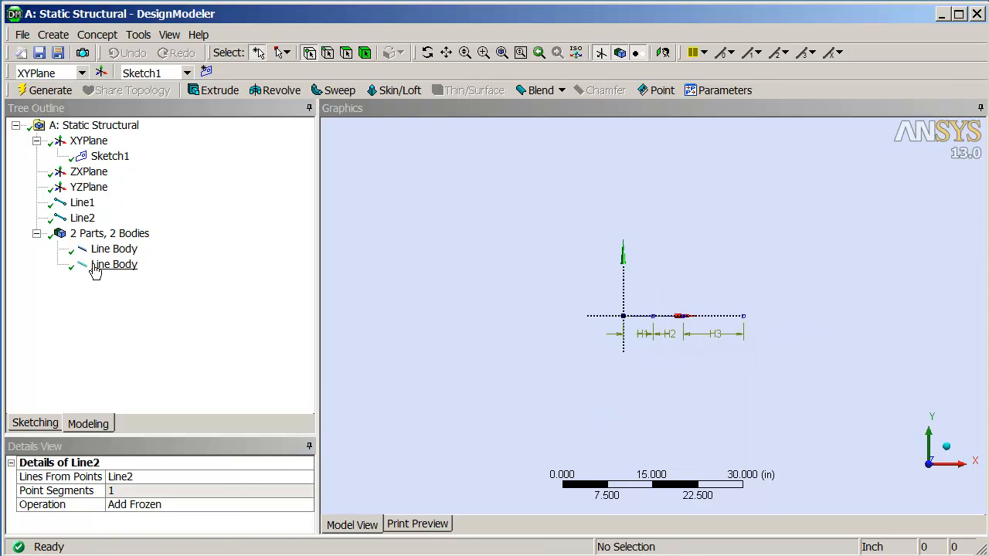
# - Create Line3 from points with its Operation set to Add Frozen
pyautogui.click(114, 248)
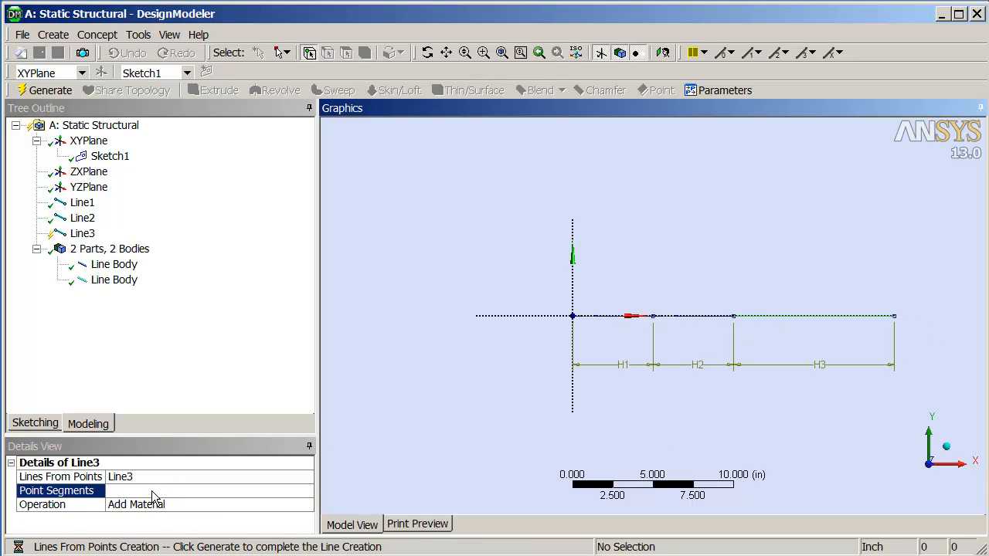
pyautogui.click(307, 504)
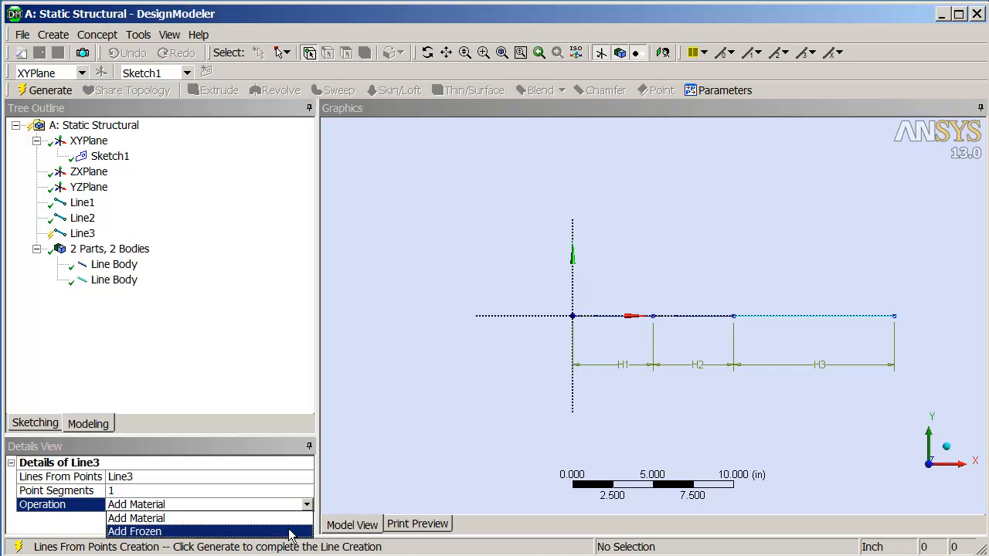
pyautogui.click(134, 532)
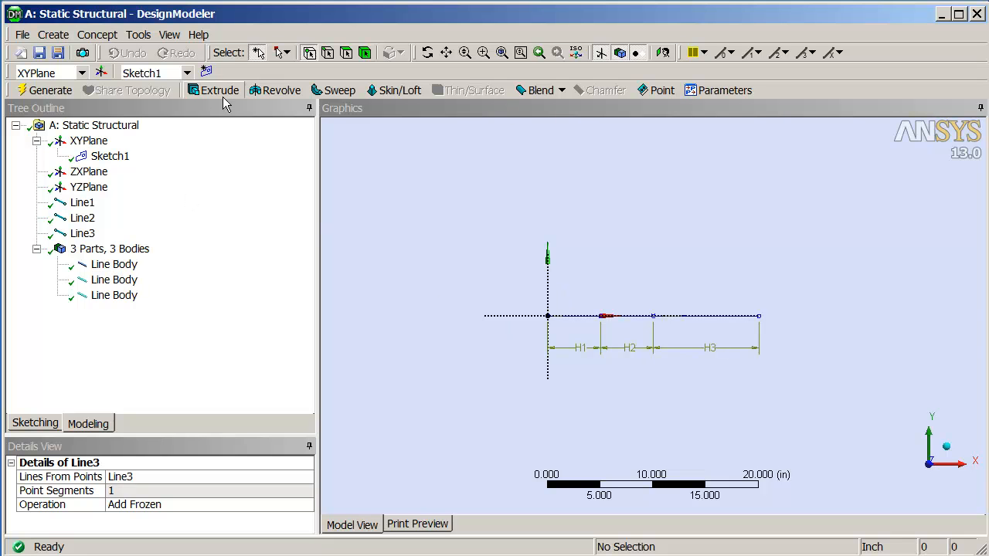
# - Add a user-integrated cross section with area 0.5, Ixy 0, J 2, named SmallSection
pyautogui.click(96, 34)
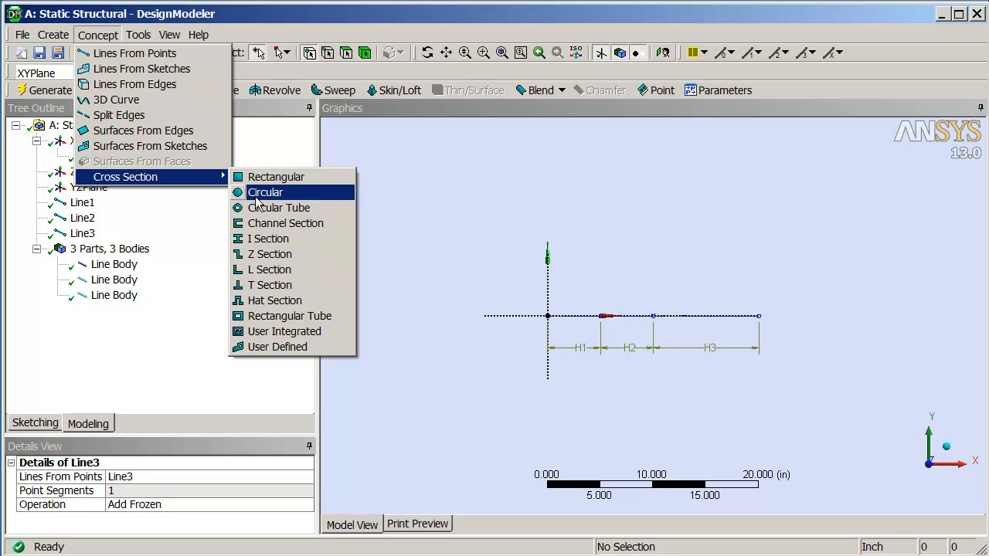
pyautogui.moveTo(283, 330)
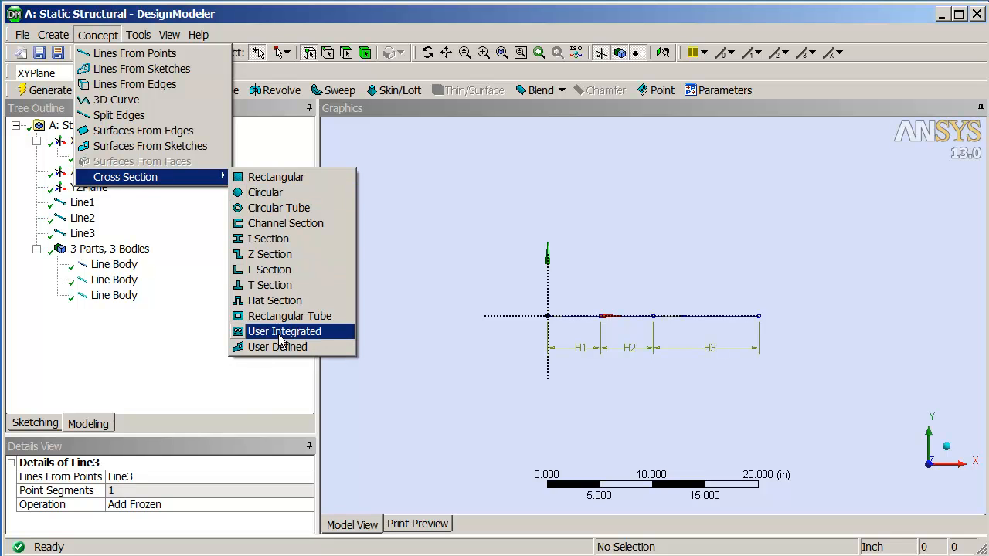
pyautogui.click(284, 332)
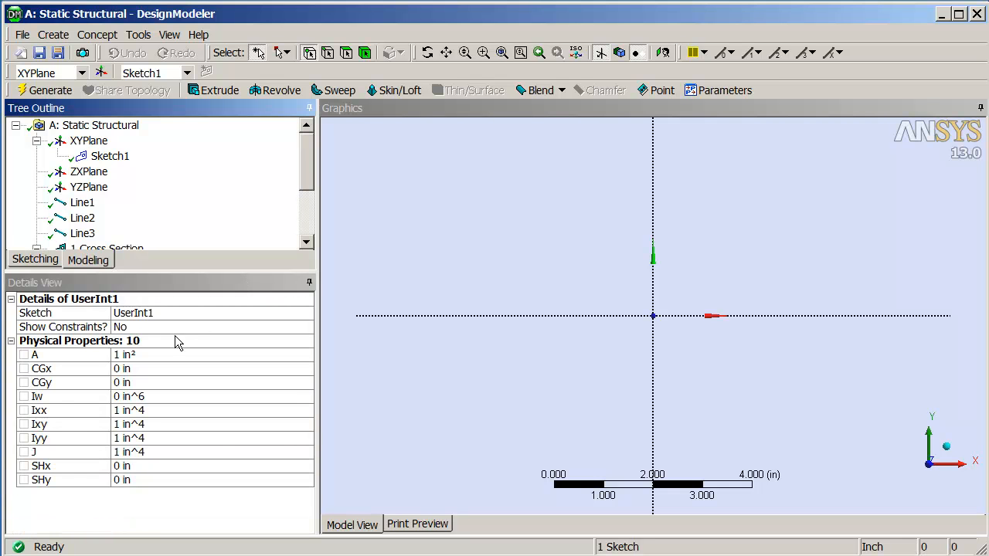
pyautogui.moveTo(143, 367)
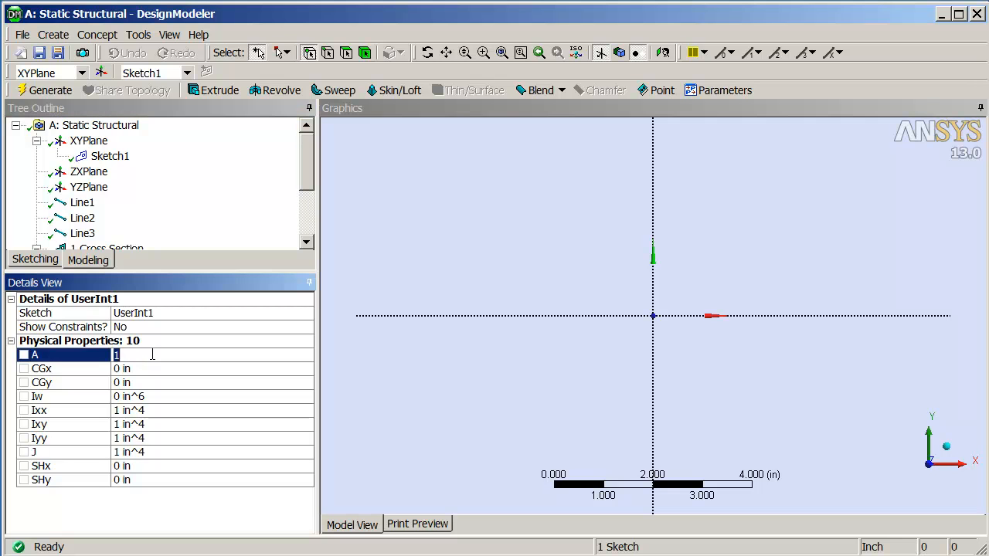
pyautogui.write('0.5 in²')
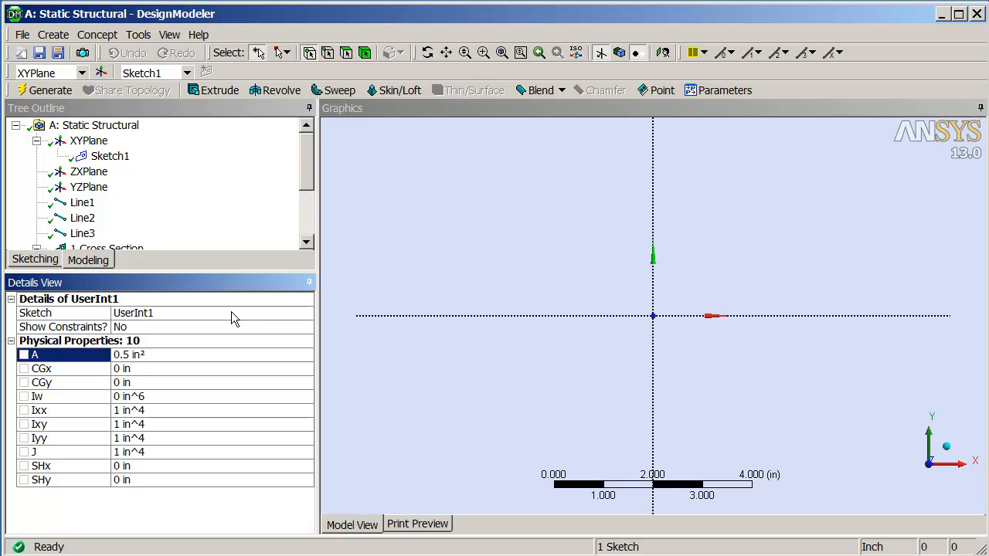
pyautogui.moveTo(126, 435)
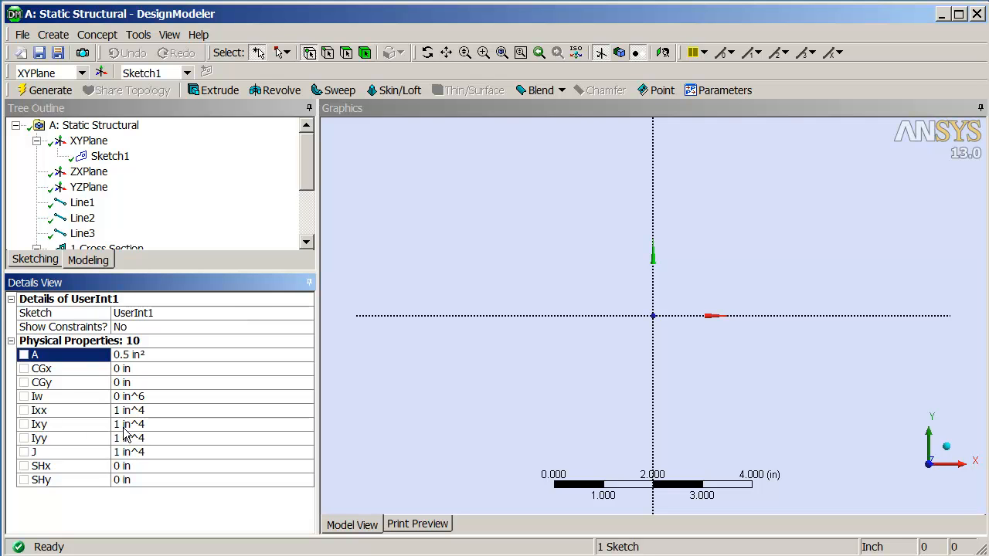
pyautogui.click(39, 424)
pyautogui.write('0')
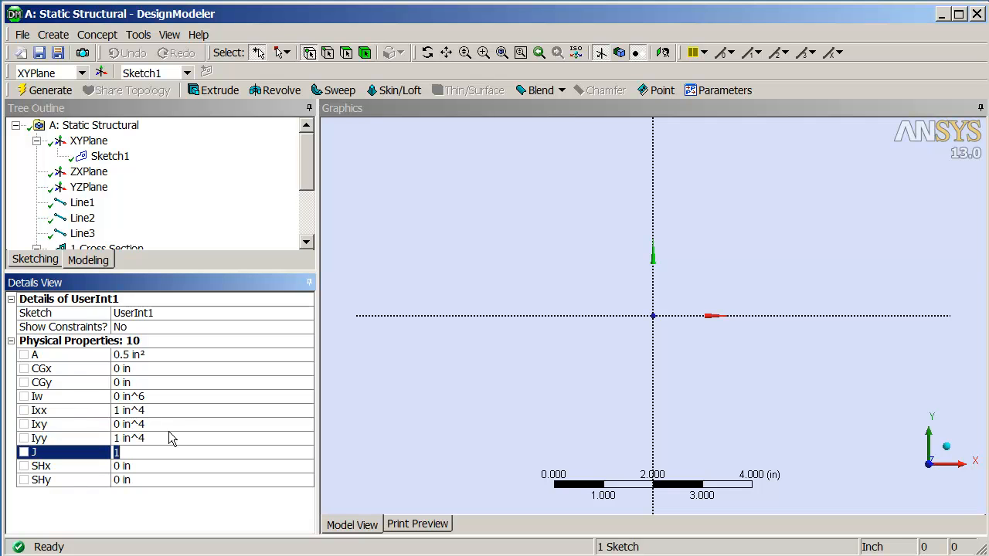
pyautogui.write('2 in^4')
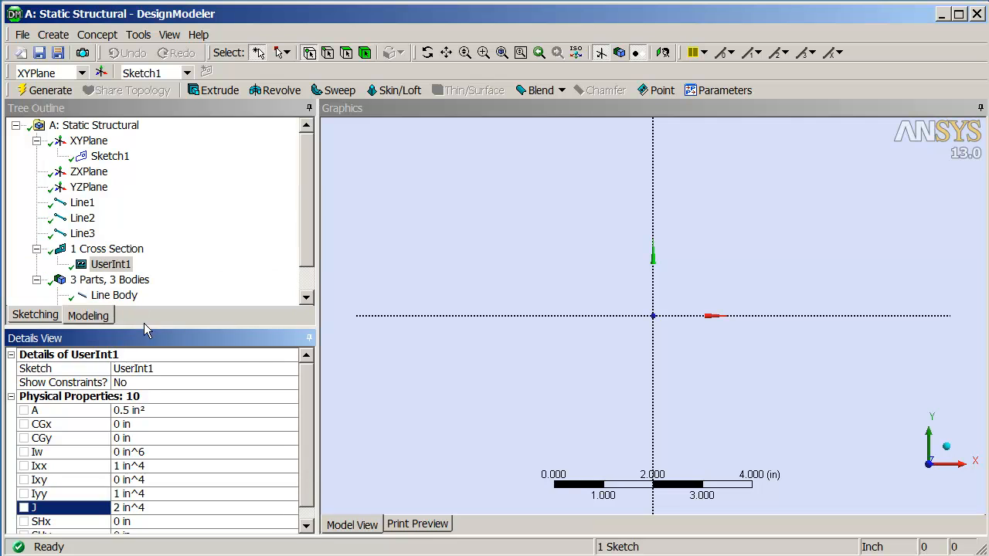
pyautogui.rightClick(111, 264)
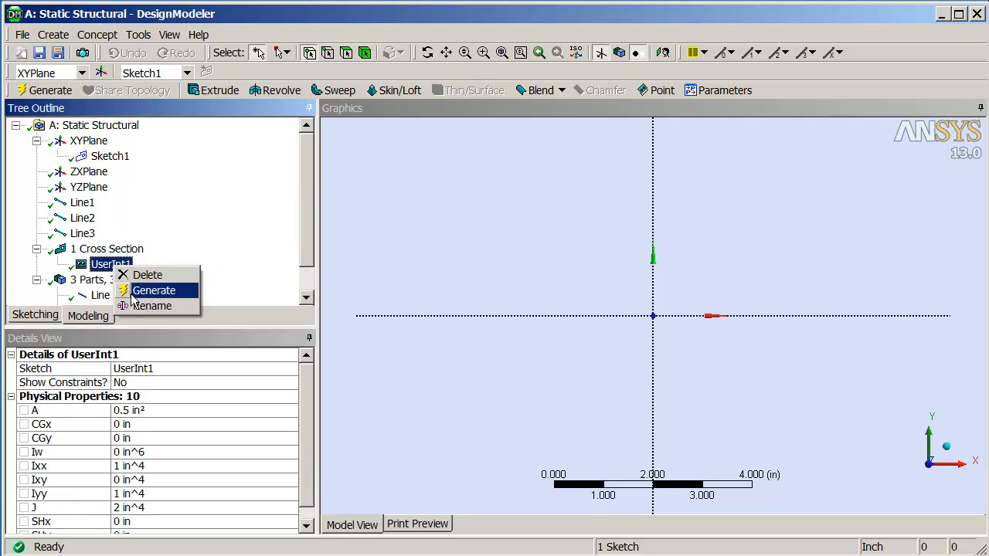
pyautogui.click(153, 306)
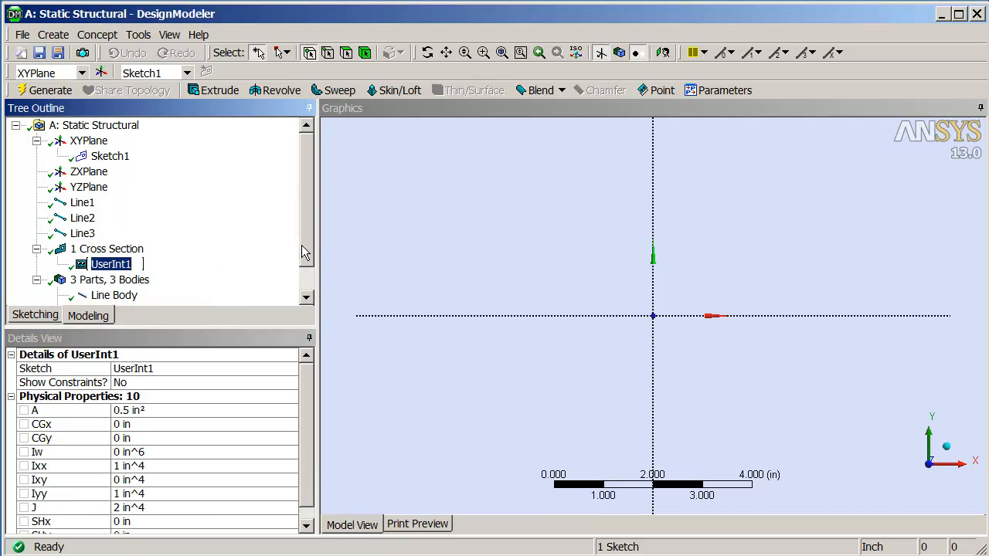
pyautogui.write('SmallSection')
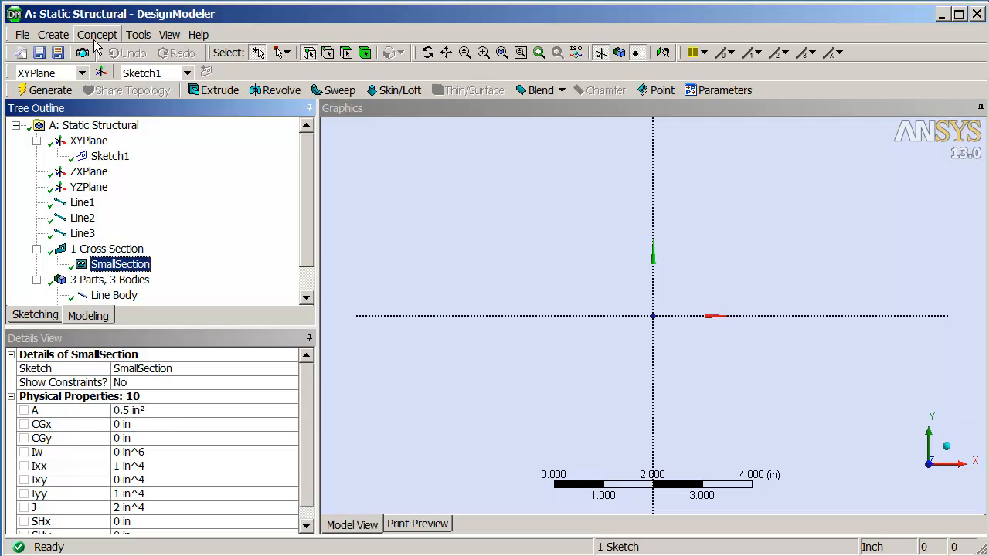
# - Add a second user-integrated cross section named BigSection with area 10
pyautogui.click(98, 34)
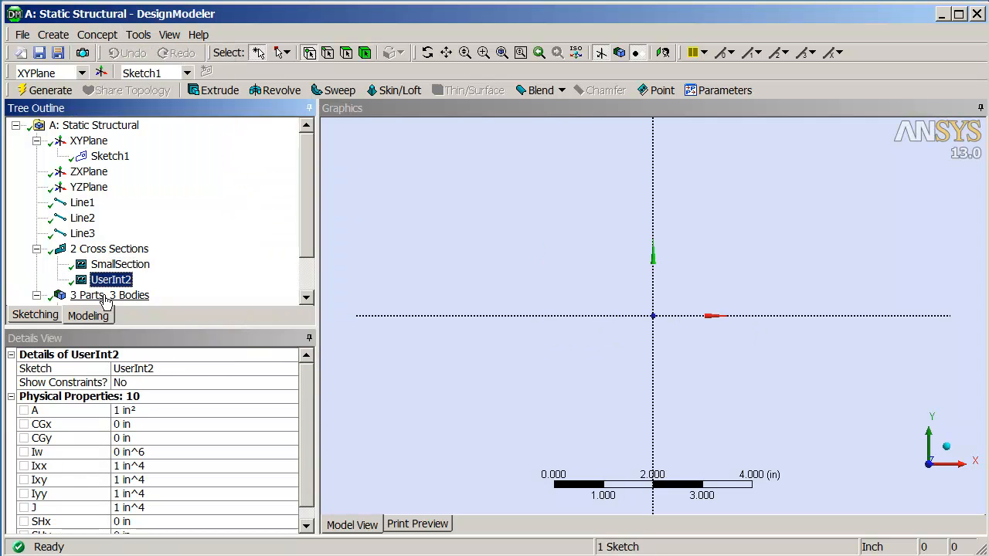
pyautogui.rightClick(111, 279)
pyautogui.write('B')
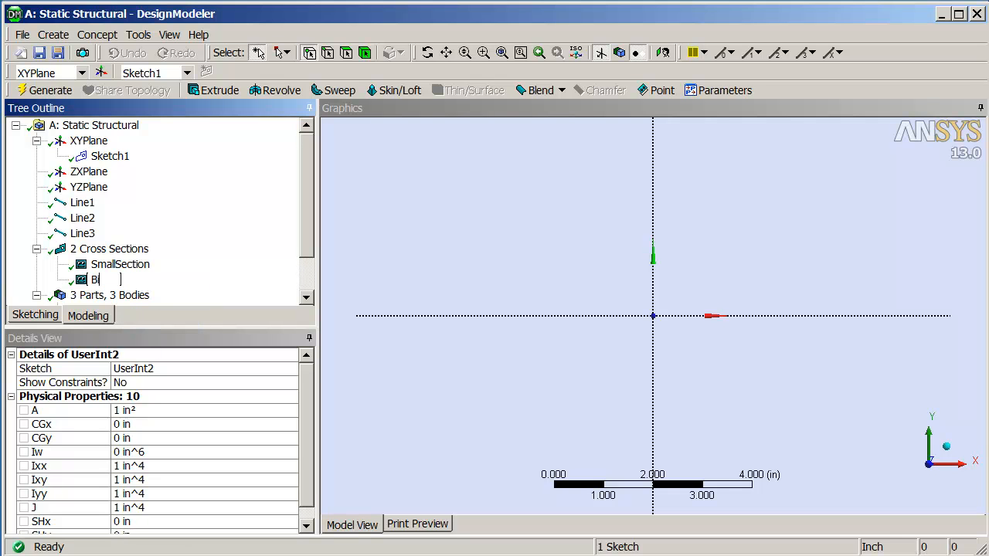
pyautogui.write('igSection')
pyautogui.click(205, 410)
pyautogui.write('0')
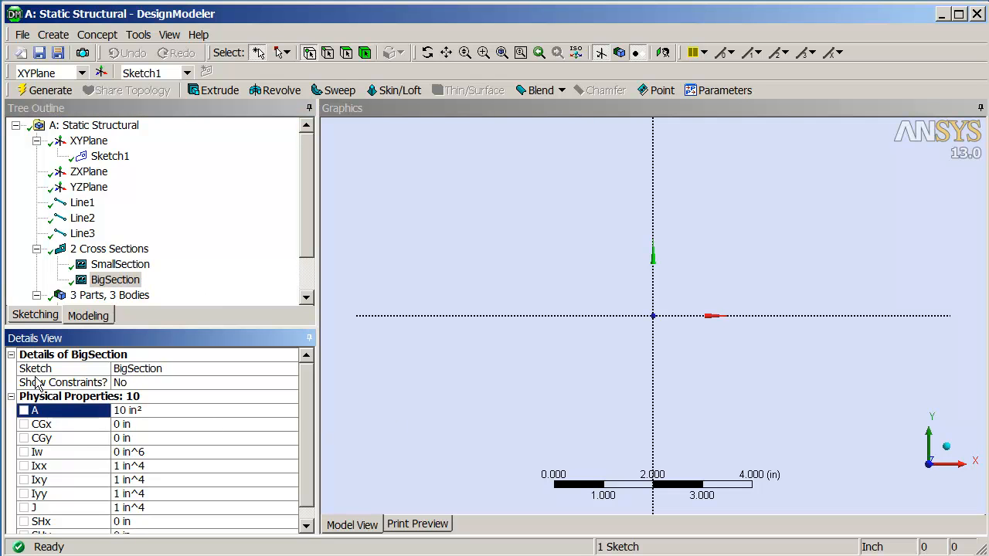
pyautogui.click(38, 480)
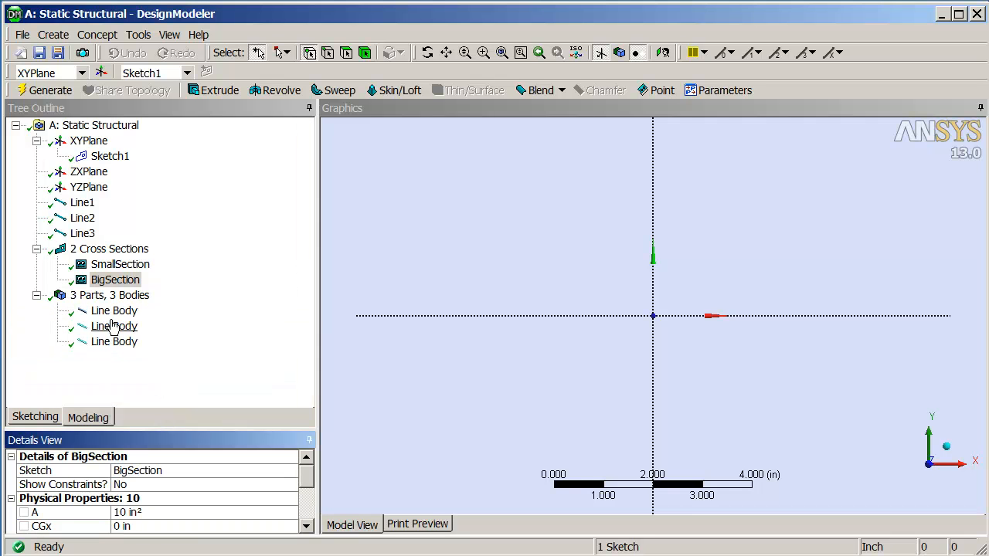
# - Set the first Line Body's cross section to SmallSection and the third body's to BigSection
pyautogui.click(114, 325)
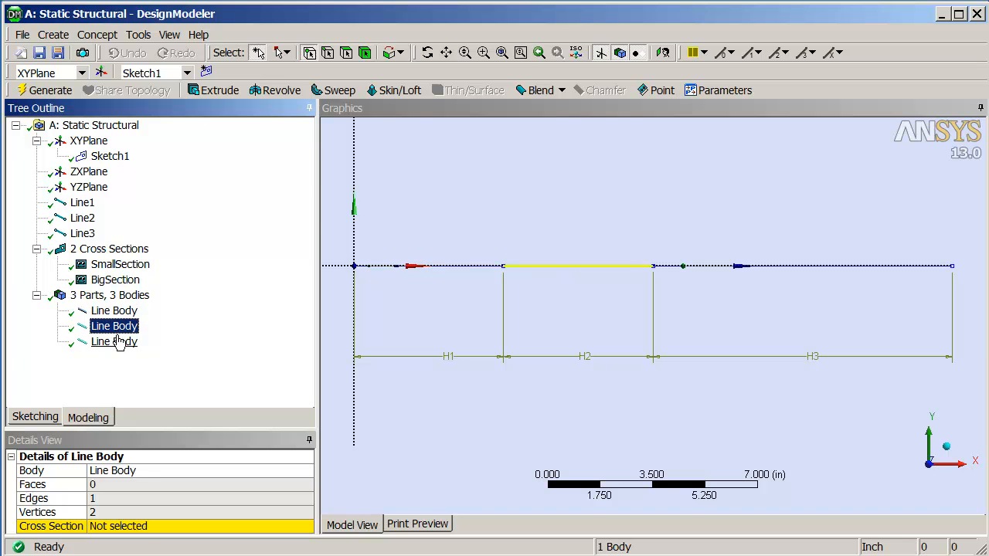
pyautogui.click(114, 341)
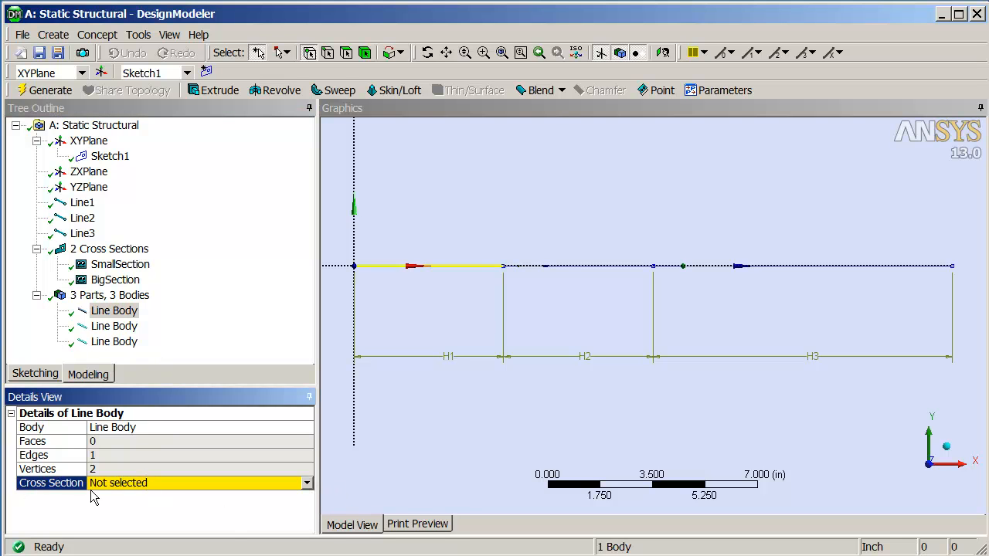
pyautogui.click(307, 483)
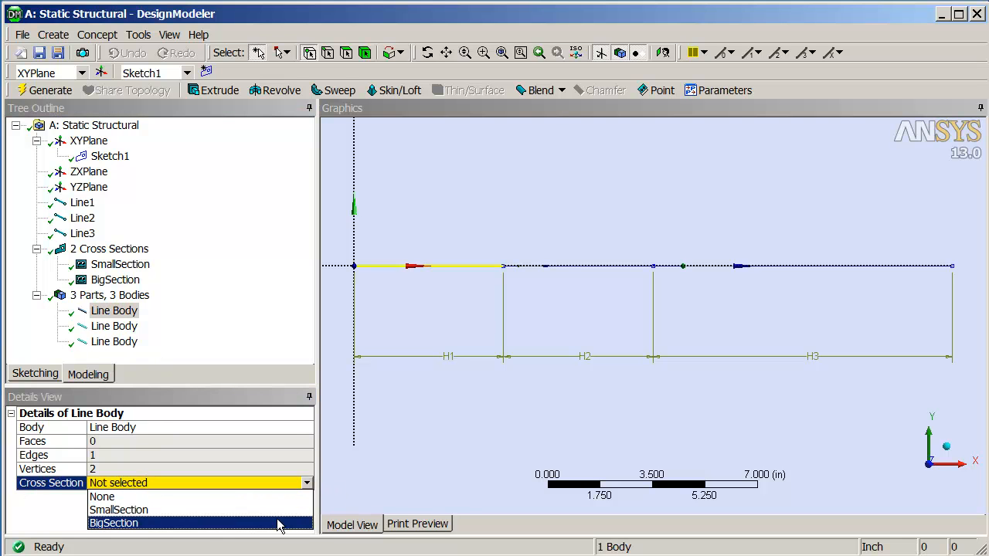
pyautogui.click(118, 510)
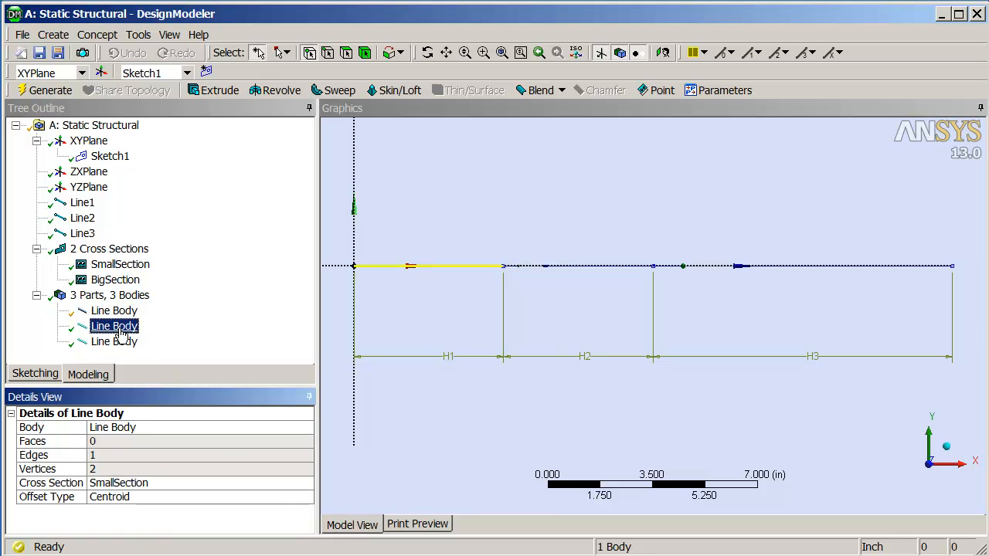
pyautogui.click(113, 325)
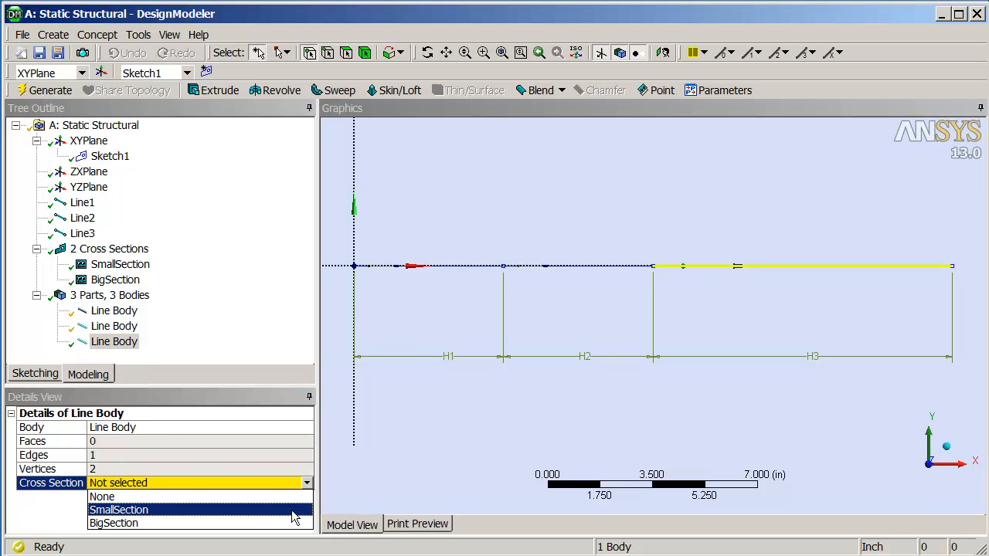
pyautogui.click(114, 524)
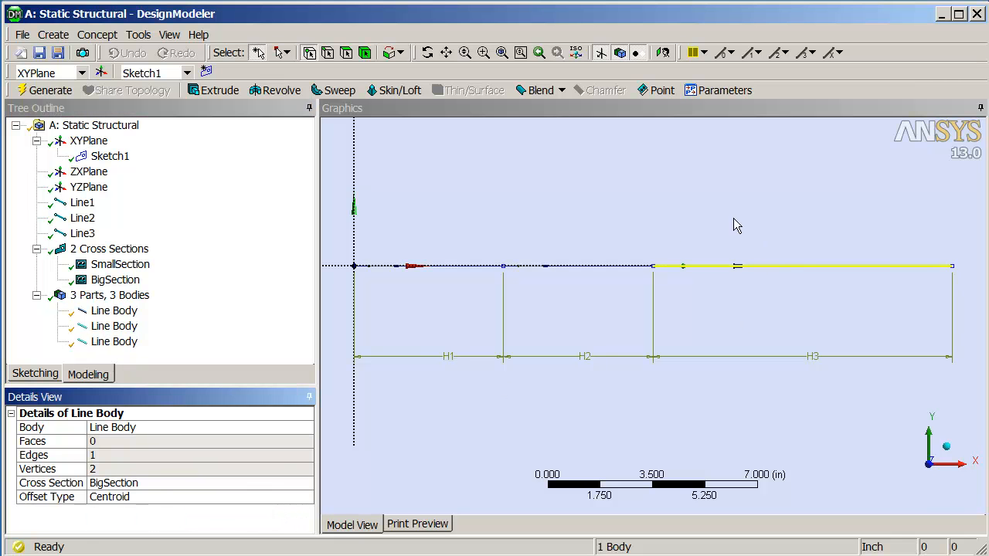
pyautogui.click(114, 311)
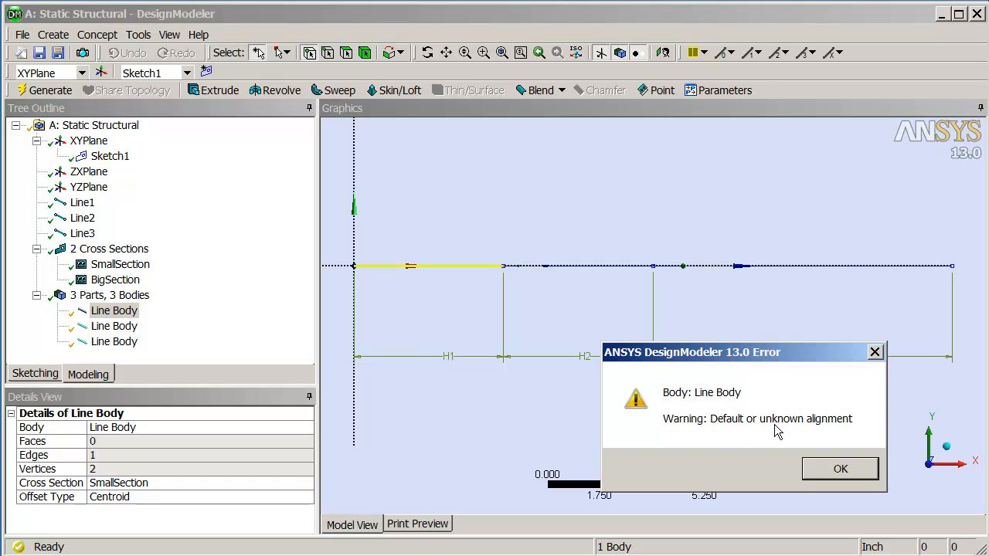
# - Dismiss the alignment warning and select the first line body's unaligned line edges
pyautogui.click(840, 468)
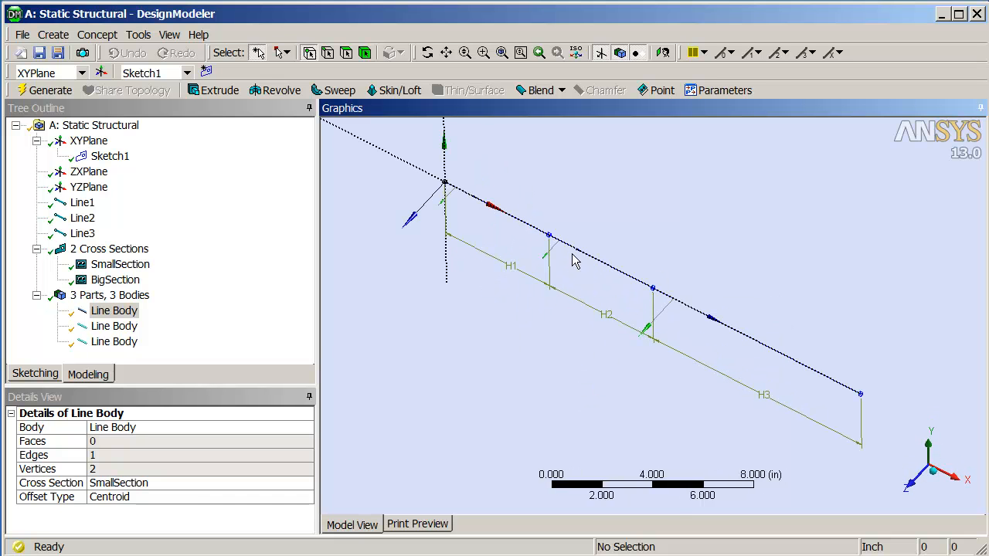
pyautogui.moveTo(446, 209)
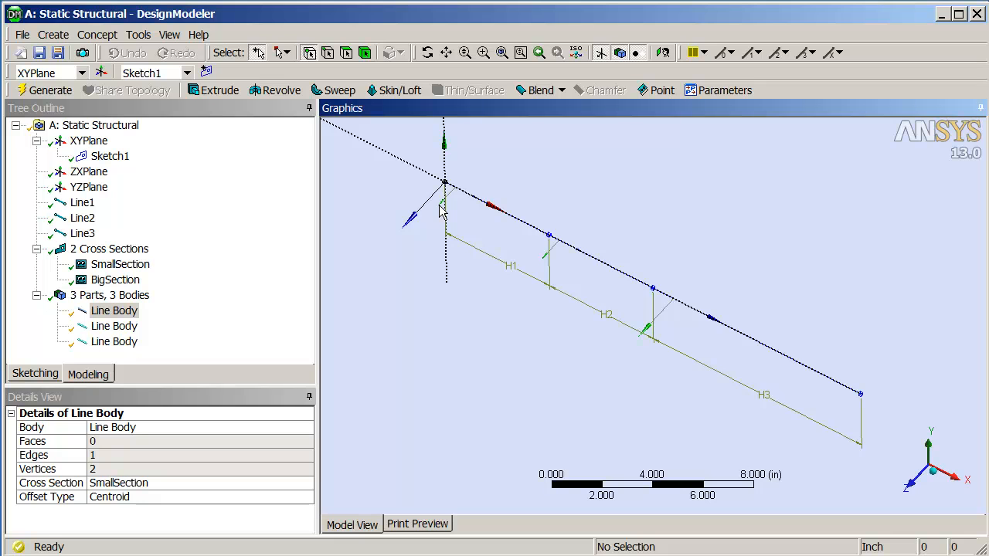
pyautogui.moveTo(646, 333)
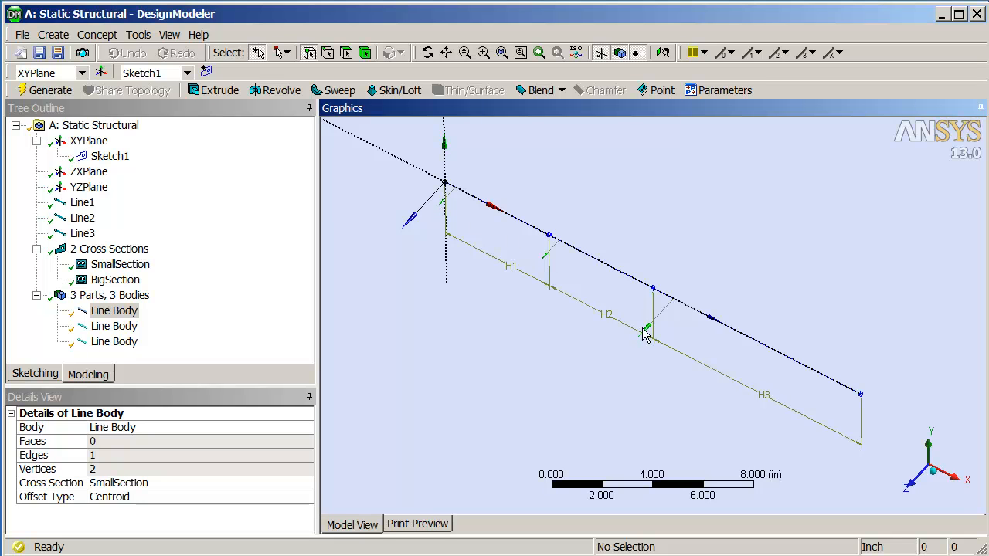
pyautogui.moveTo(469, 209)
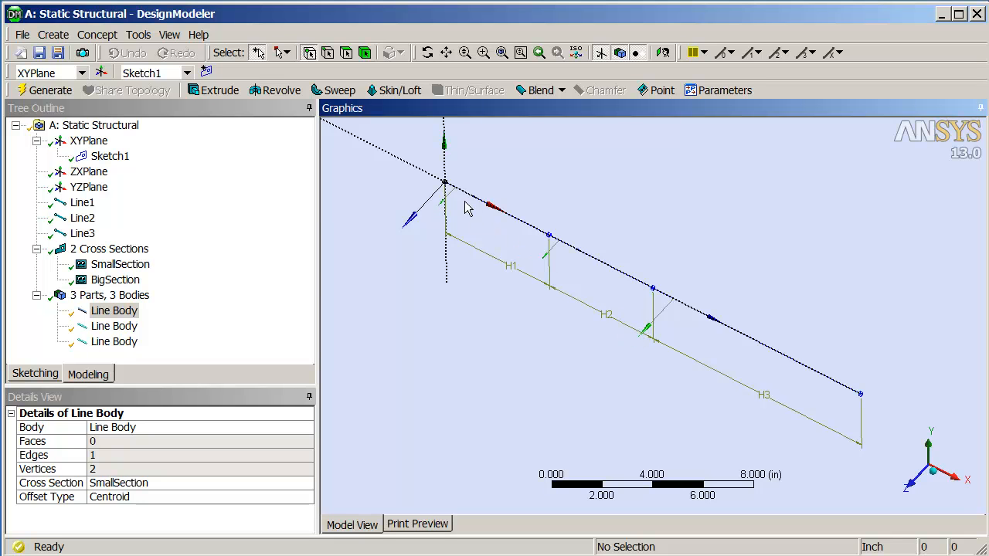
pyautogui.moveTo(474, 203)
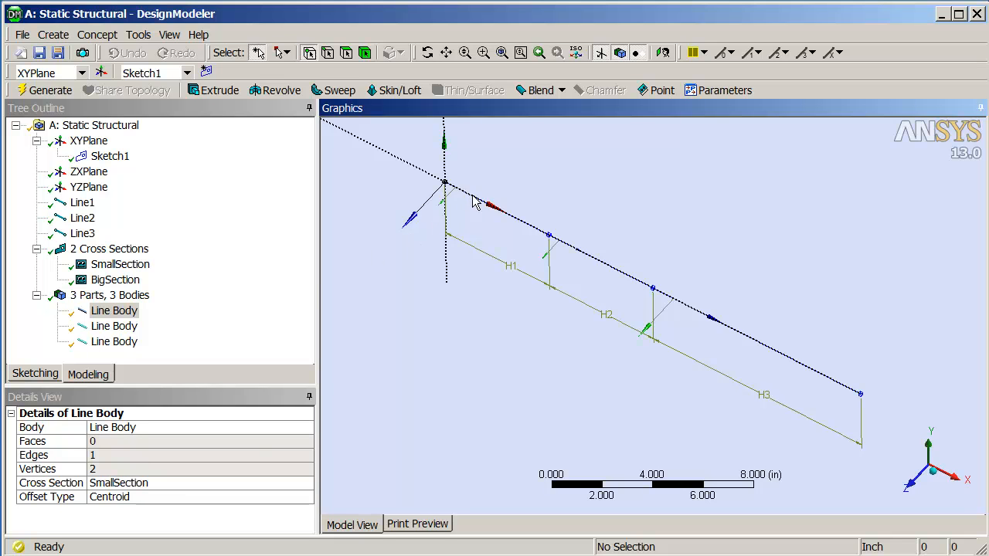
pyautogui.moveTo(448, 197)
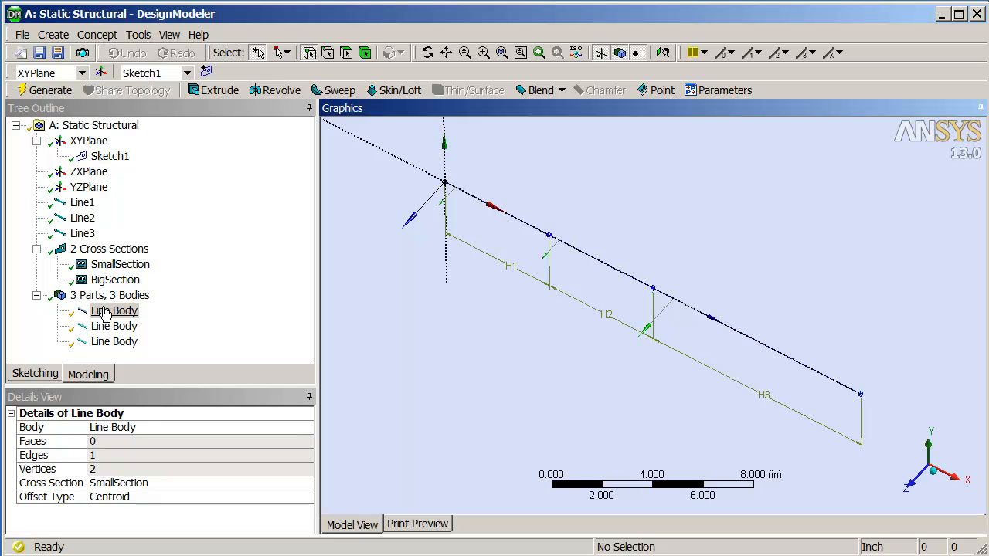
pyautogui.rightClick(115, 310)
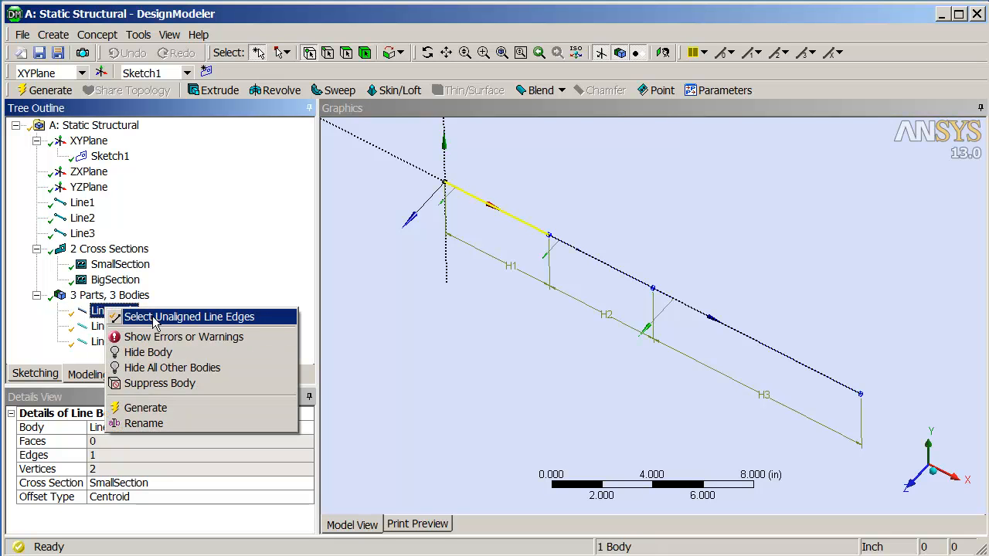
pyautogui.moveTo(232, 324)
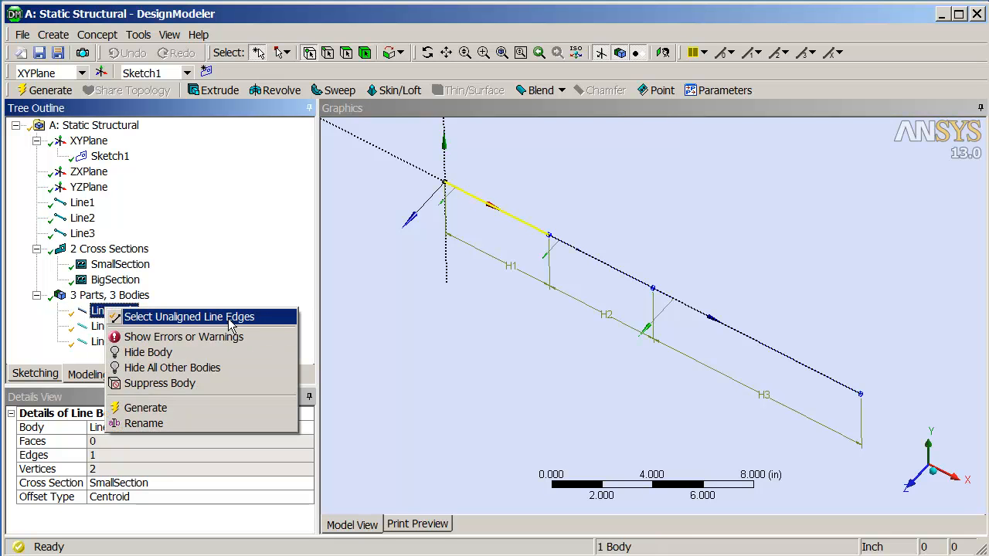
pyautogui.click(188, 316)
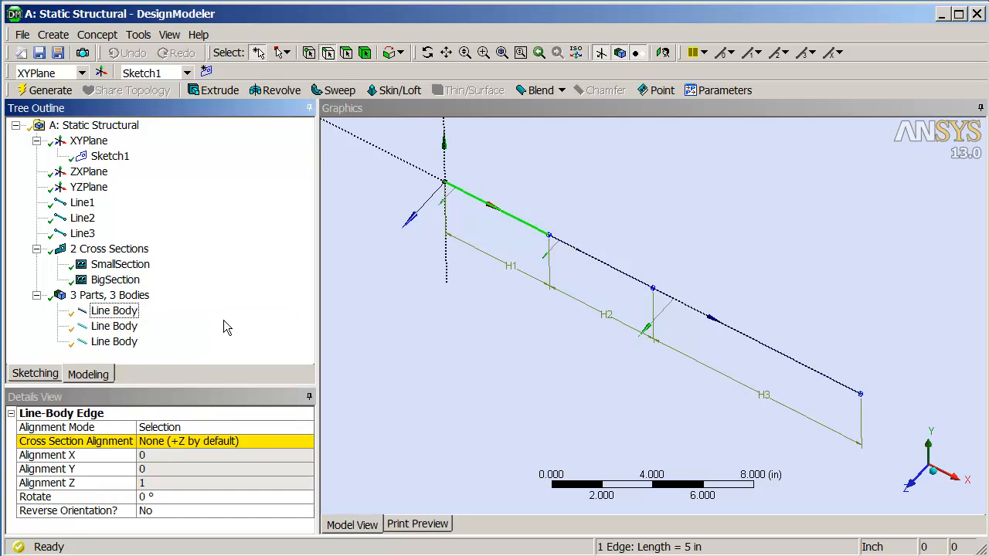
pyautogui.moveTo(443, 214)
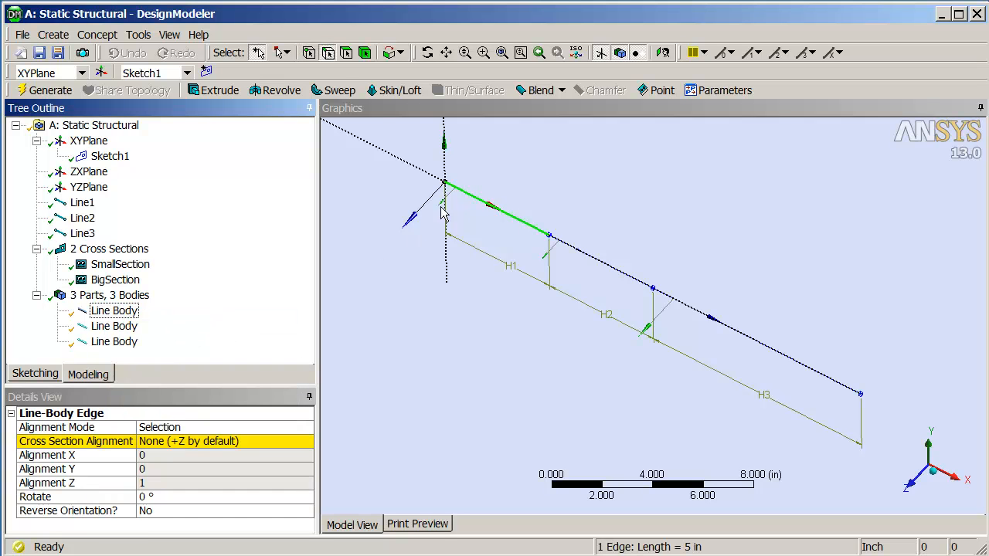
pyautogui.moveTo(459, 234)
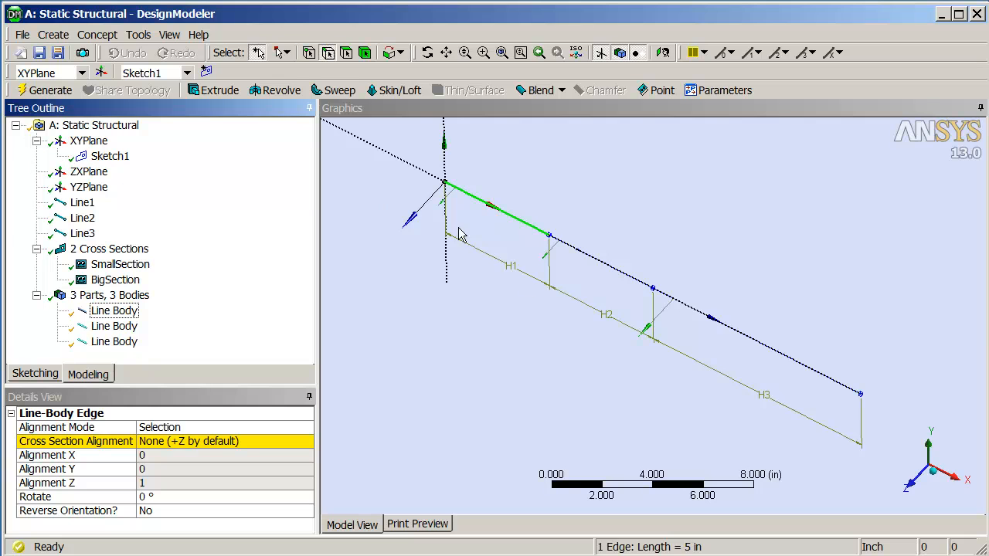
pyautogui.moveTo(916, 485)
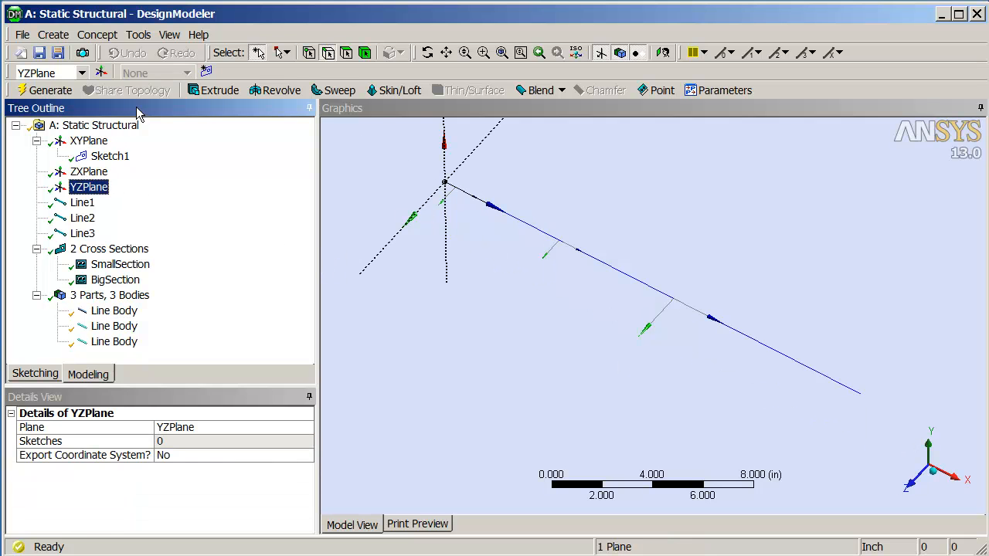
# - Create Sketch2 on the YZPlane and draw one line starting at the origin
pyautogui.click(206, 72)
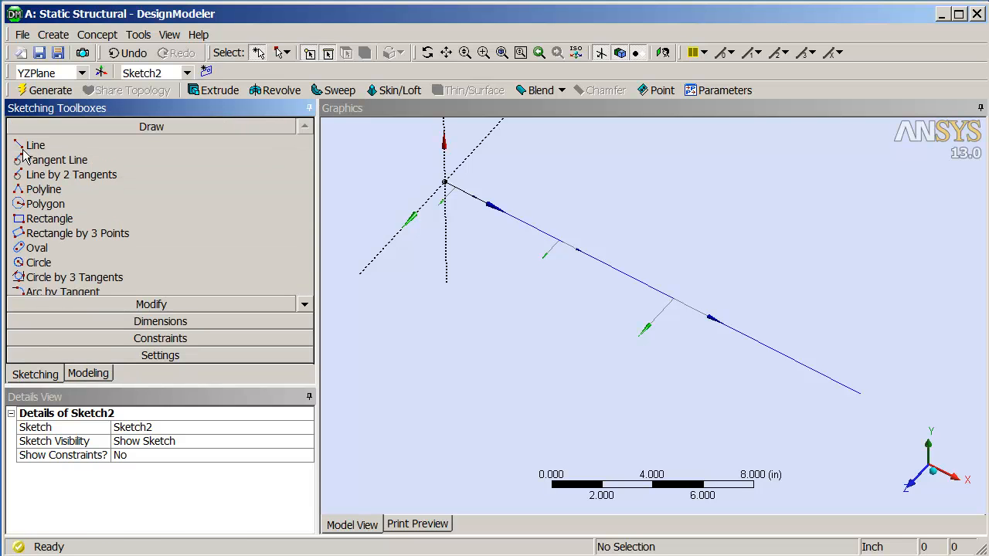
pyautogui.click(35, 145)
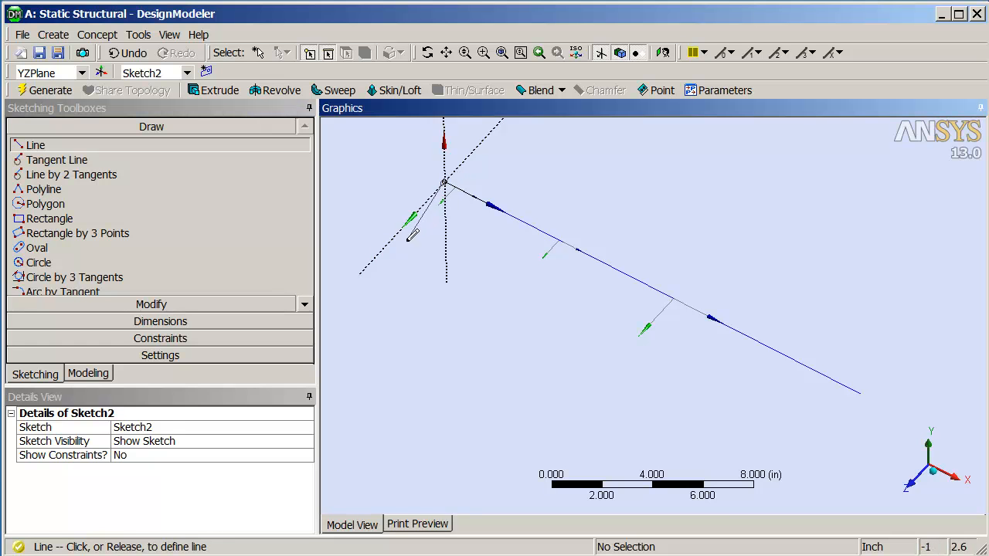
pyautogui.rightClick(413, 232)
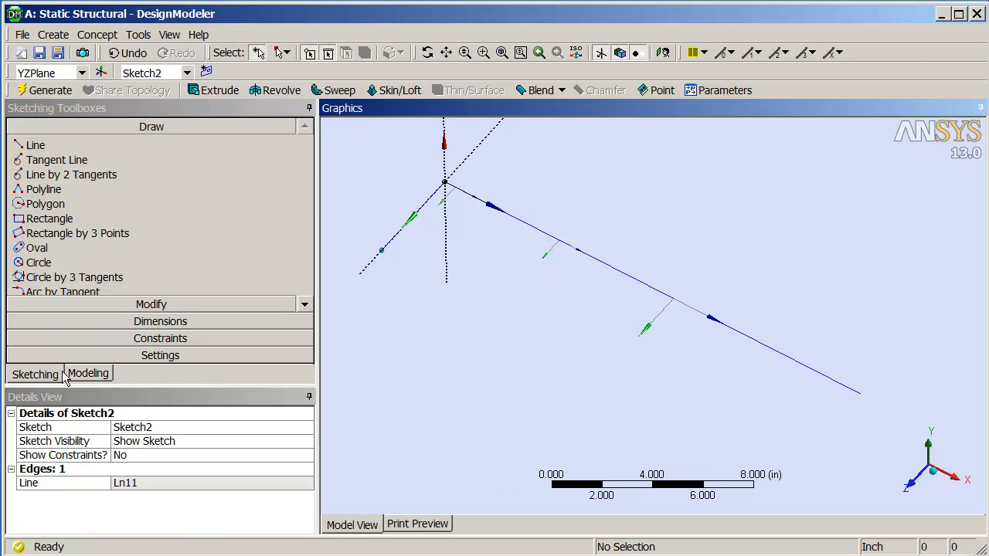
pyautogui.click(88, 374)
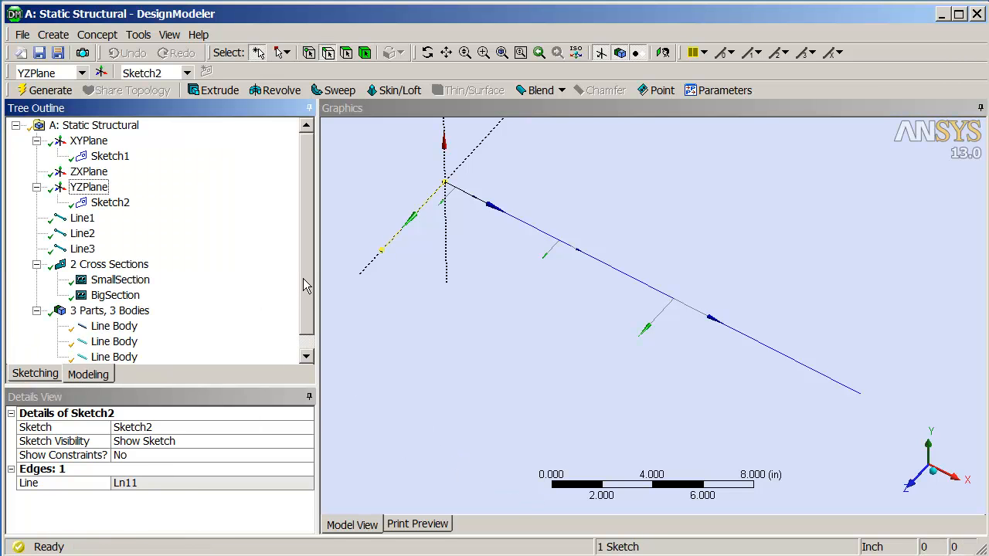
# - Align the unaligned line body edges' cross sections to the Sketch2 line
pyautogui.click(115, 310)
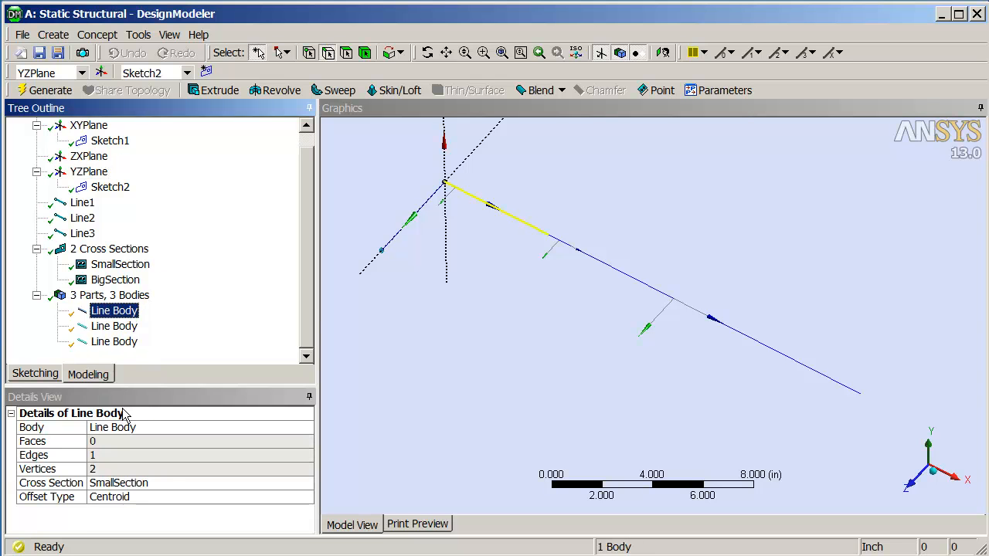
pyautogui.moveTo(507, 209)
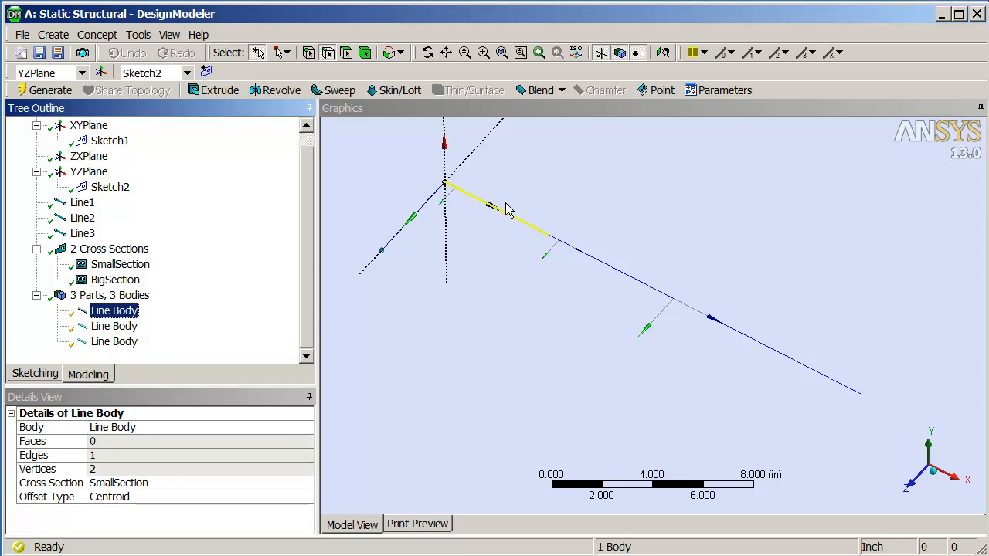
pyautogui.rightClick(115, 311)
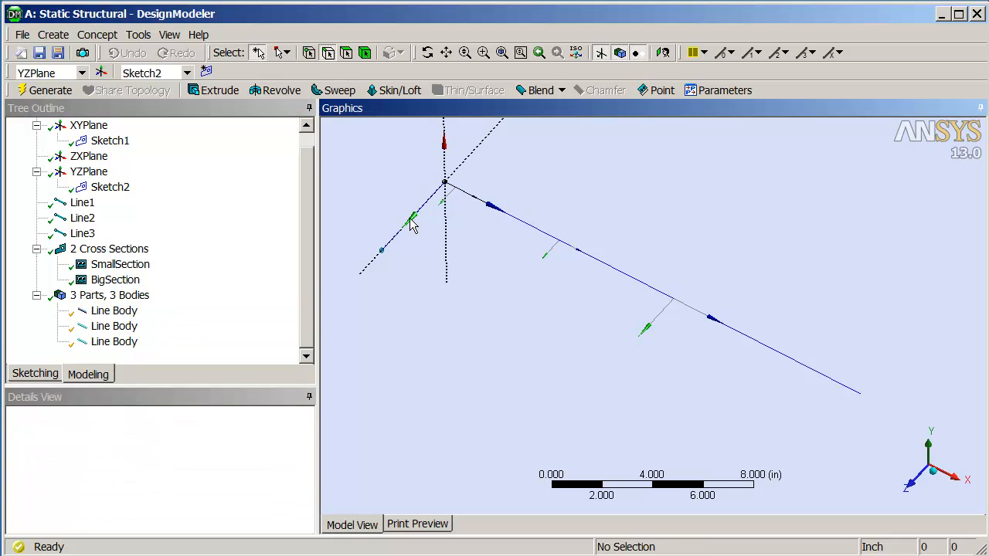
pyautogui.click(113, 310)
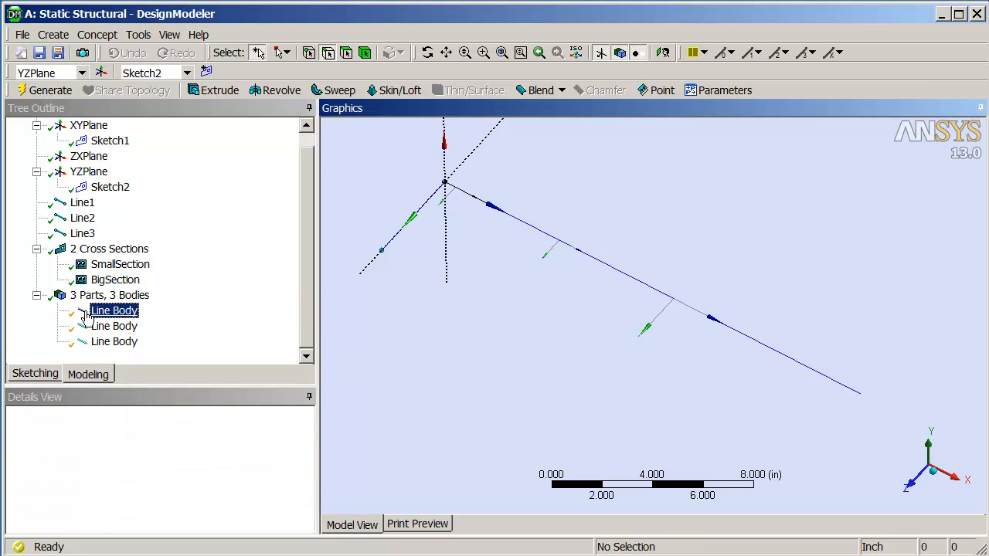
pyautogui.rightClick(115, 310)
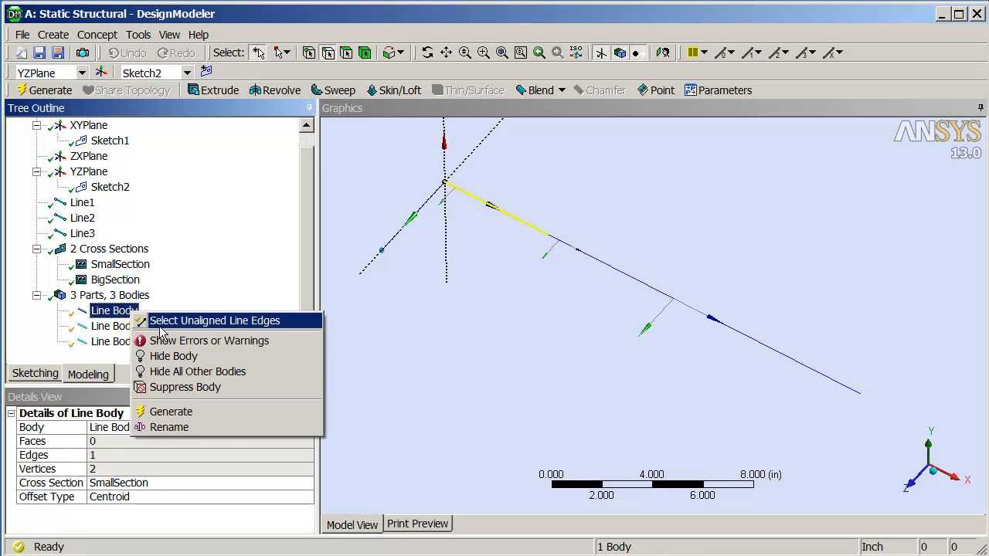
pyautogui.click(214, 321)
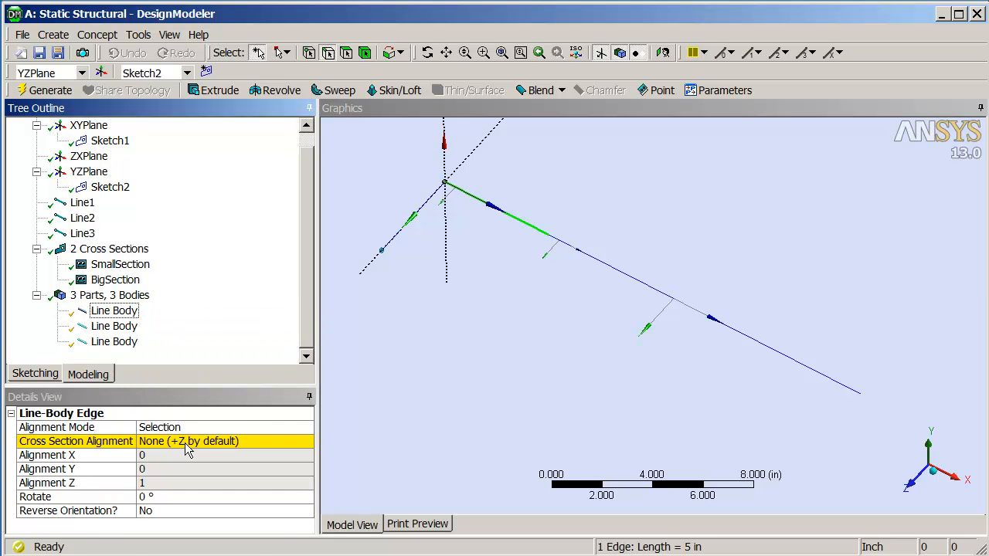
pyautogui.click(190, 441)
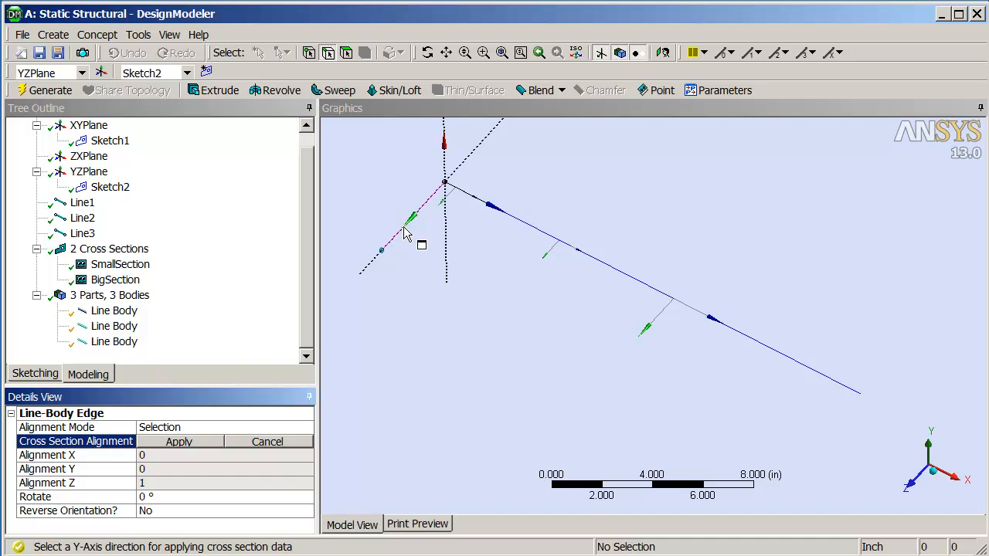
pyautogui.click(402, 228)
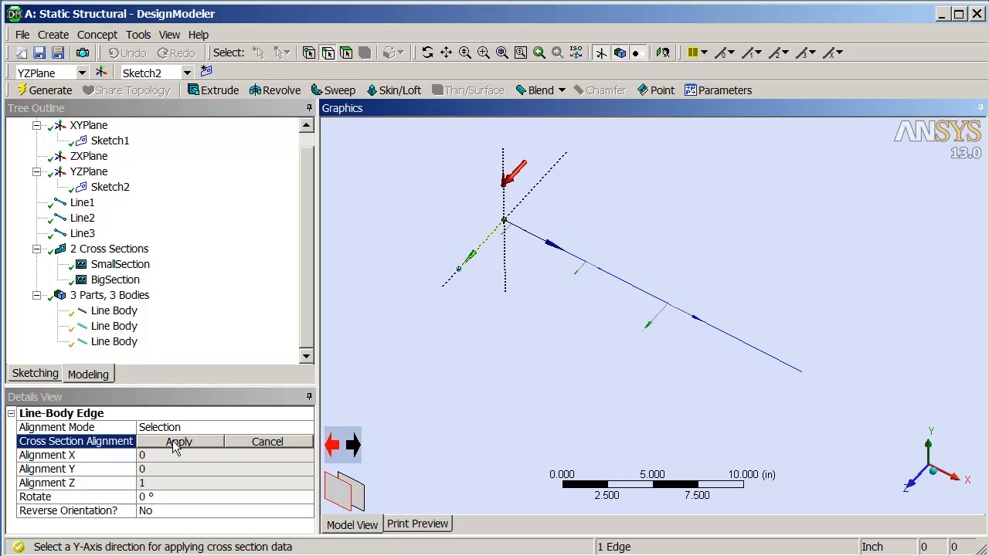
pyautogui.moveTo(112, 503)
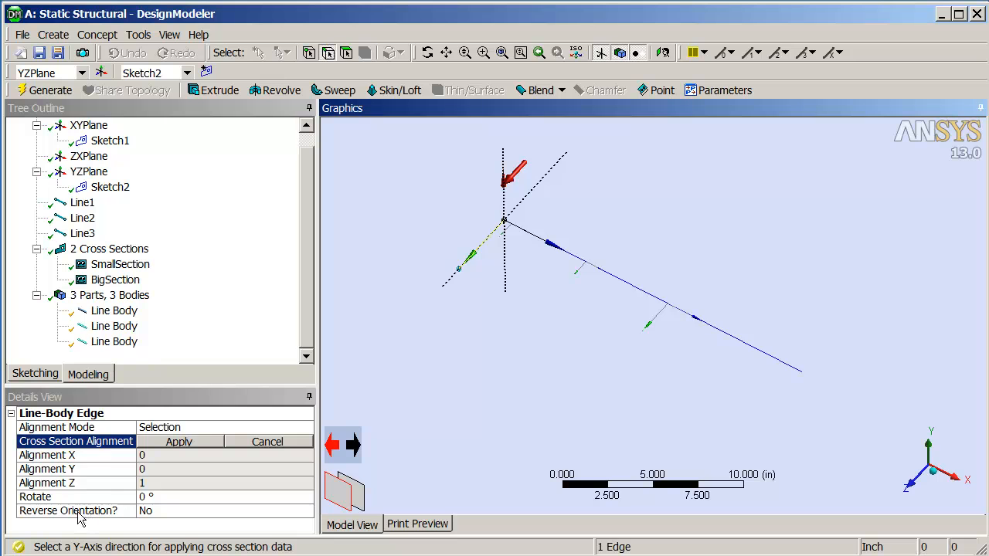
pyautogui.moveTo(181, 514)
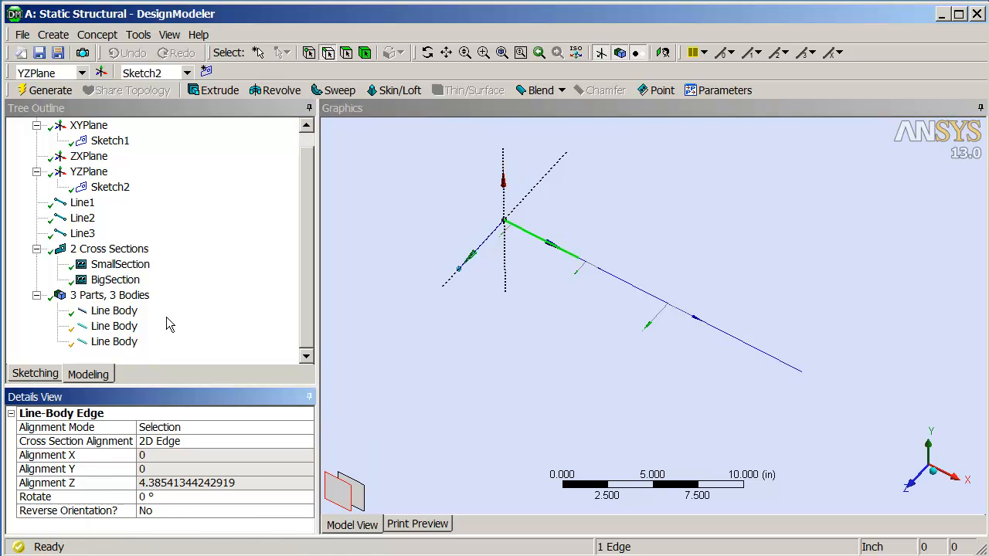
pyautogui.rightClick(114, 326)
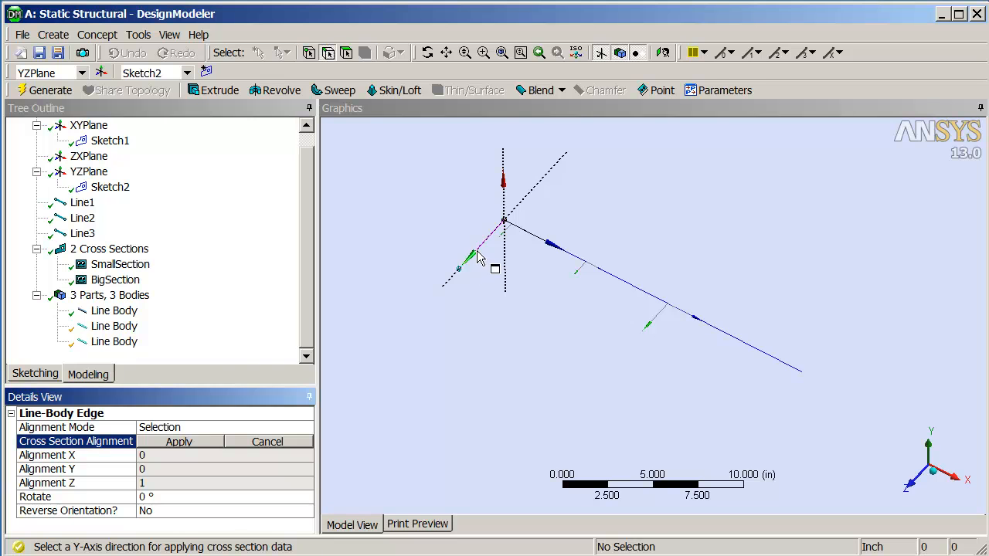
pyautogui.click(603, 282)
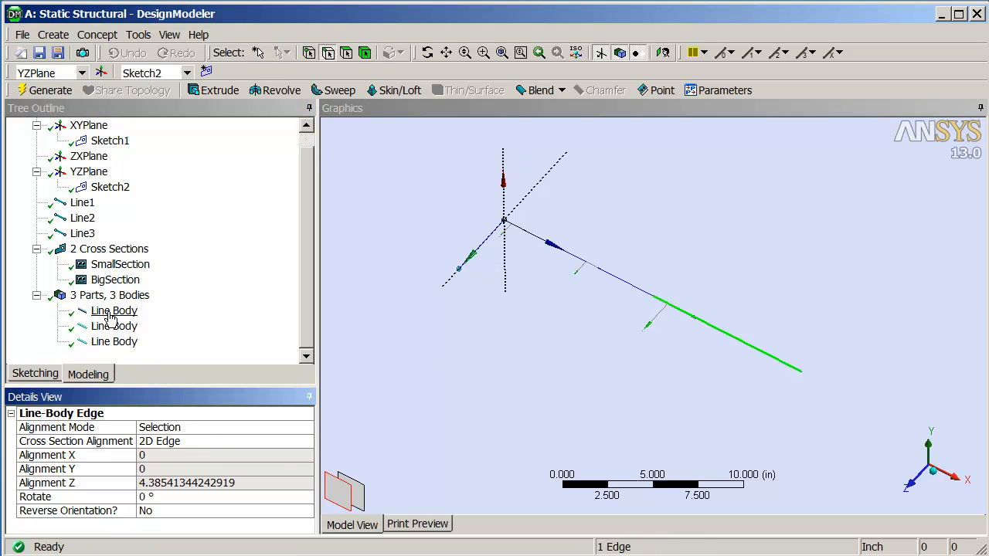
pyautogui.rightClick(114, 311)
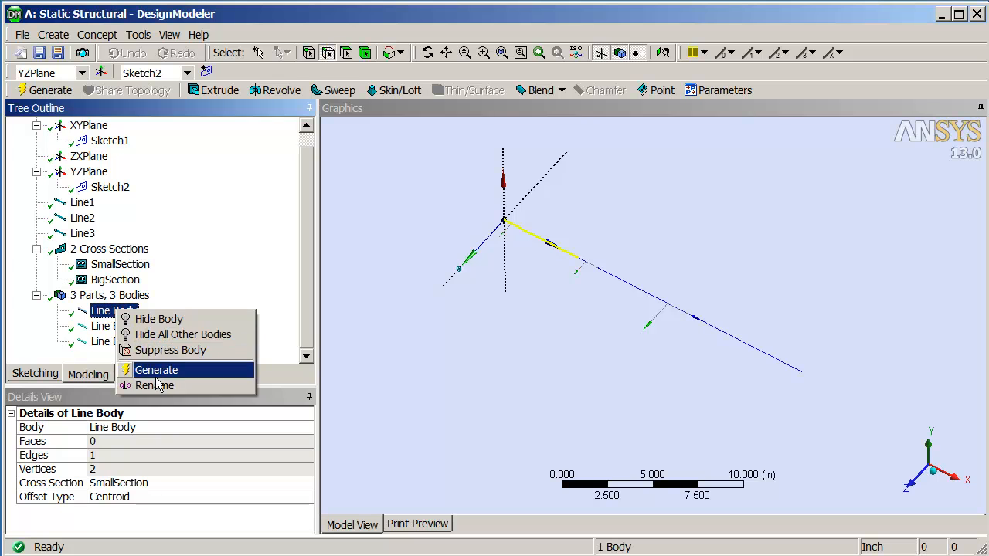
# - Rename the first line body to Element1, then select the second body for renaming
pyautogui.click(155, 386)
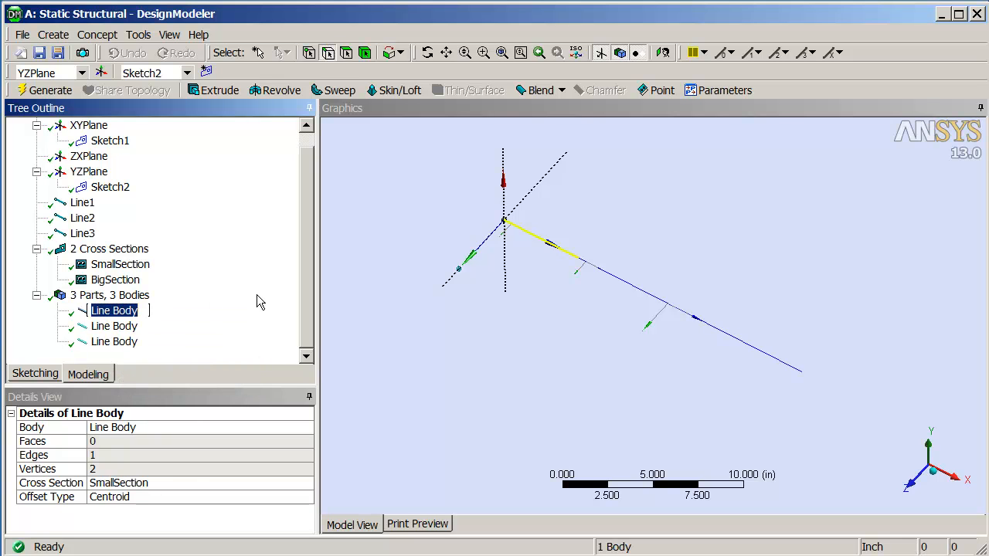
pyautogui.write('E;le')
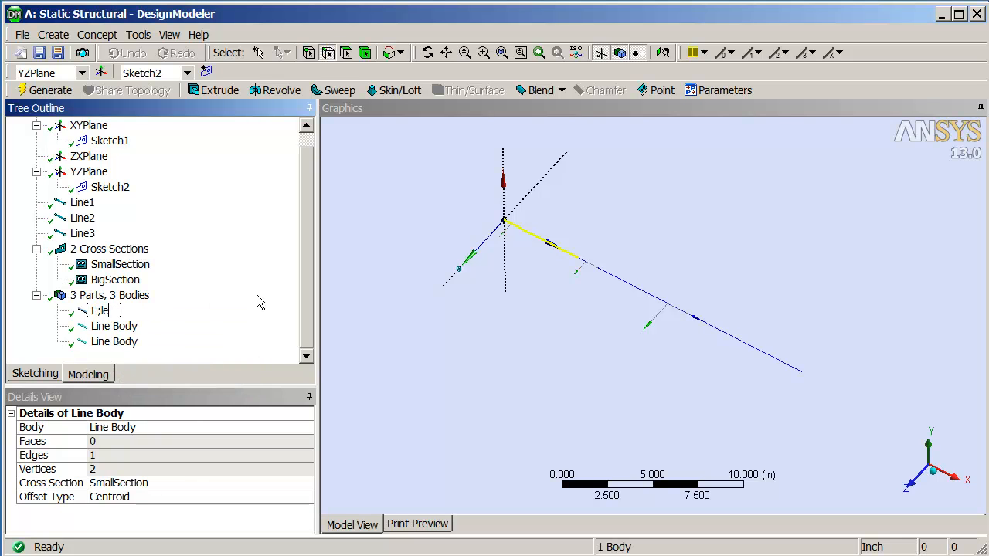
pyautogui.write('Element1')
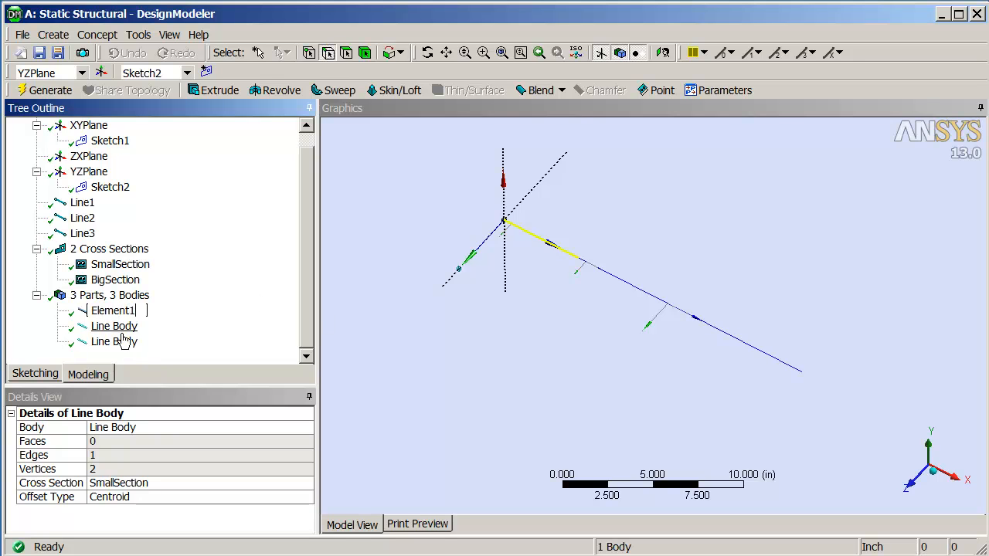
pyautogui.click(114, 326)
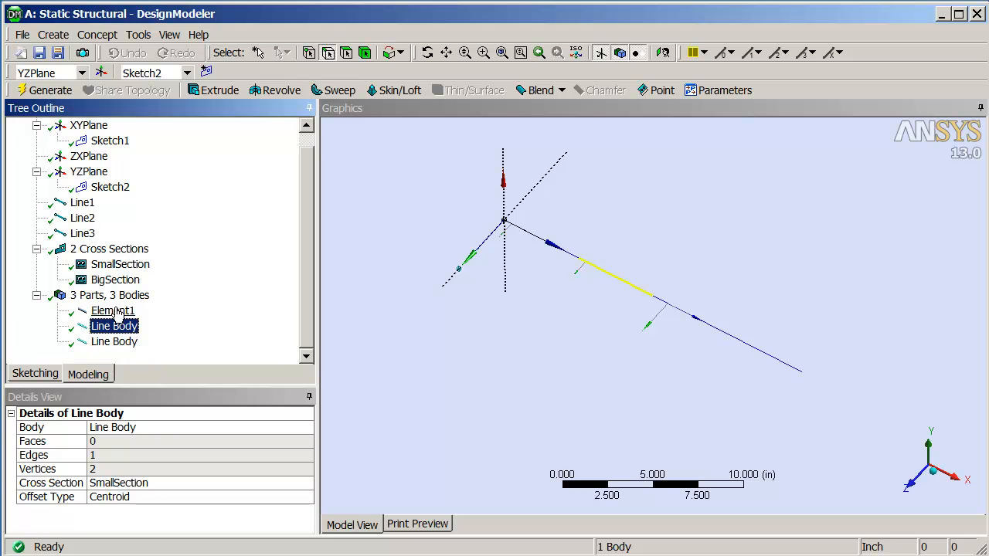
pyautogui.rightClick(114, 327)
pyautogui.write('Element2')
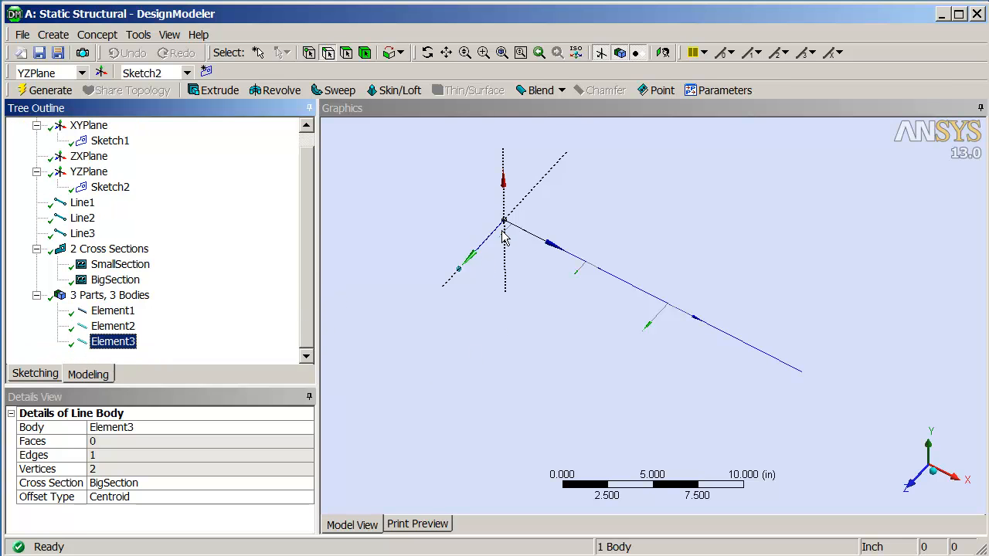
pyautogui.moveTo(113, 310)
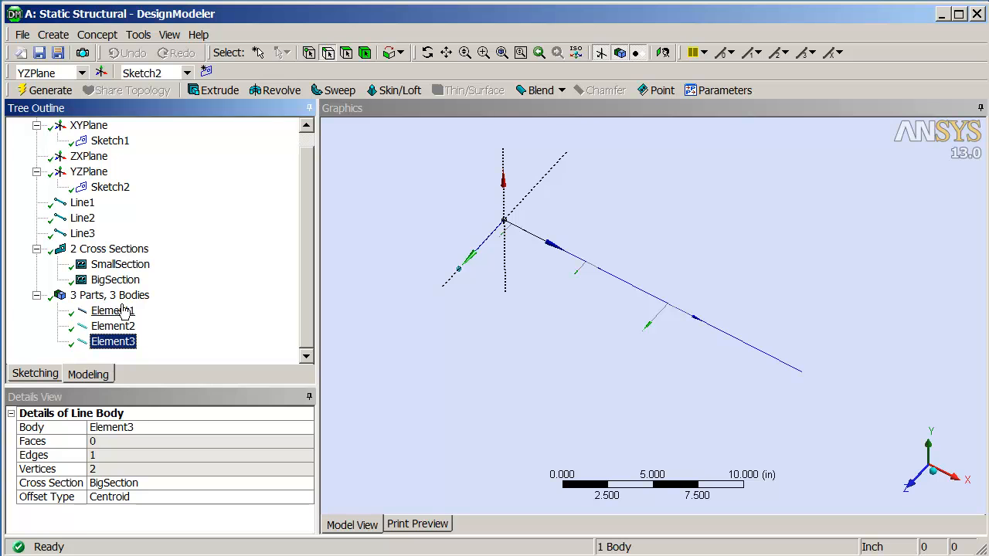
# - Close DesignModeler and return to the Workbench Project Schematic
pyautogui.click(114, 326)
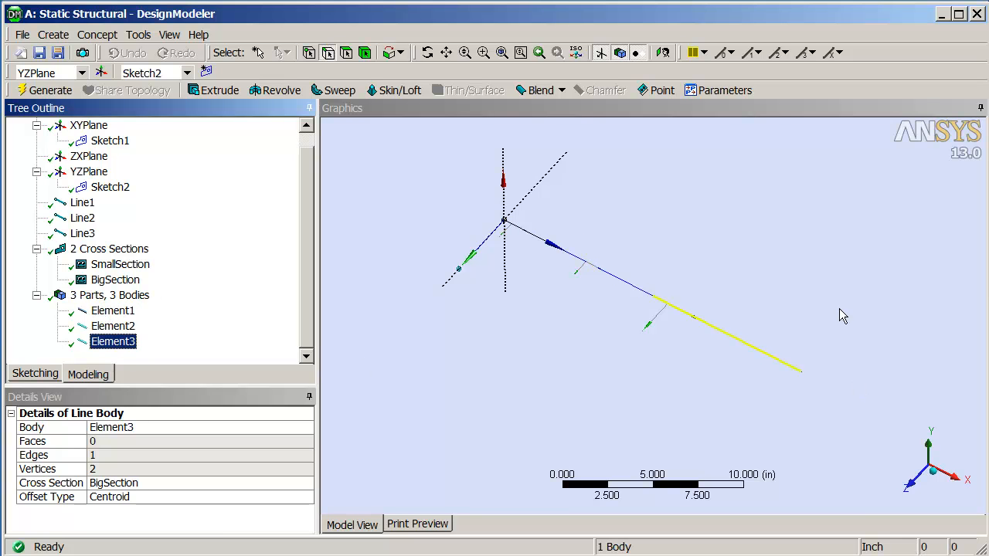
pyautogui.moveTo(489, 251)
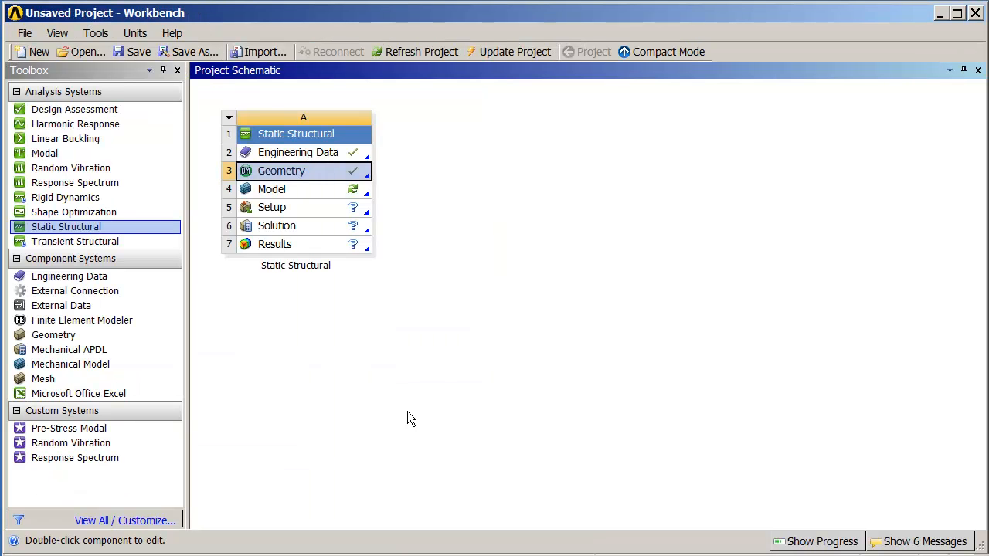
pyautogui.moveTo(332, 179)
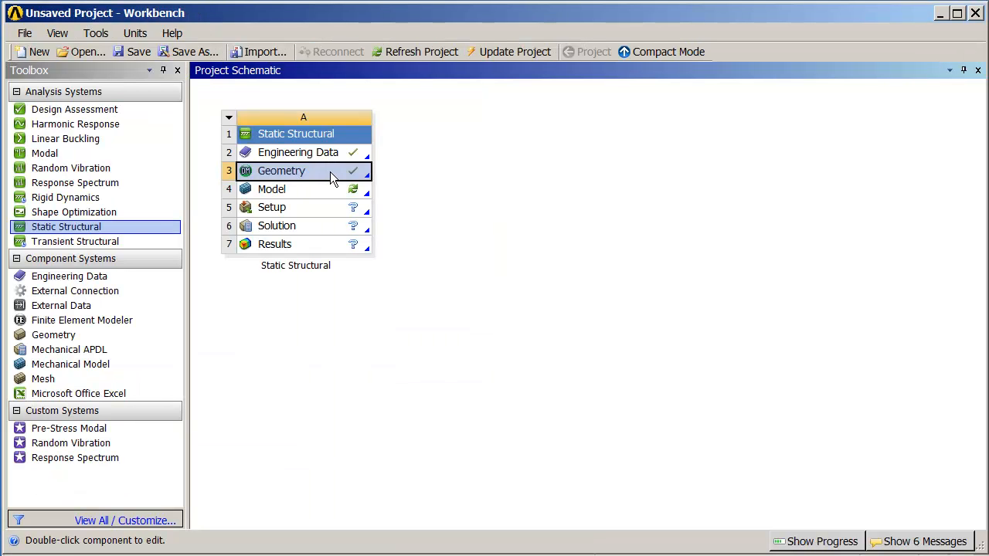
# - In Engineering Data, define SoftStuff with Isotropic Elasticity: E 1000 psi, Poisson's ratio 0.3
pyautogui.rightClick(297, 152)
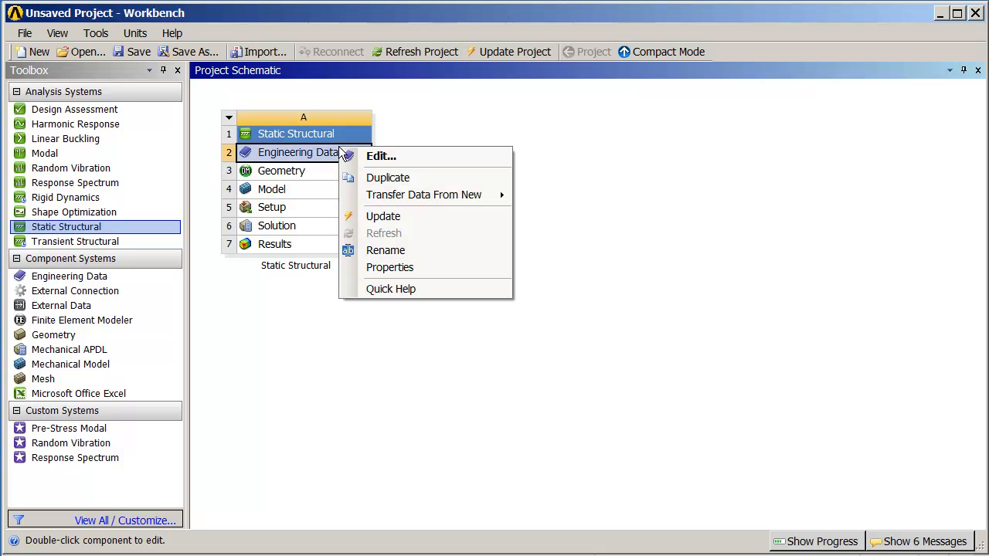
pyautogui.click(381, 155)
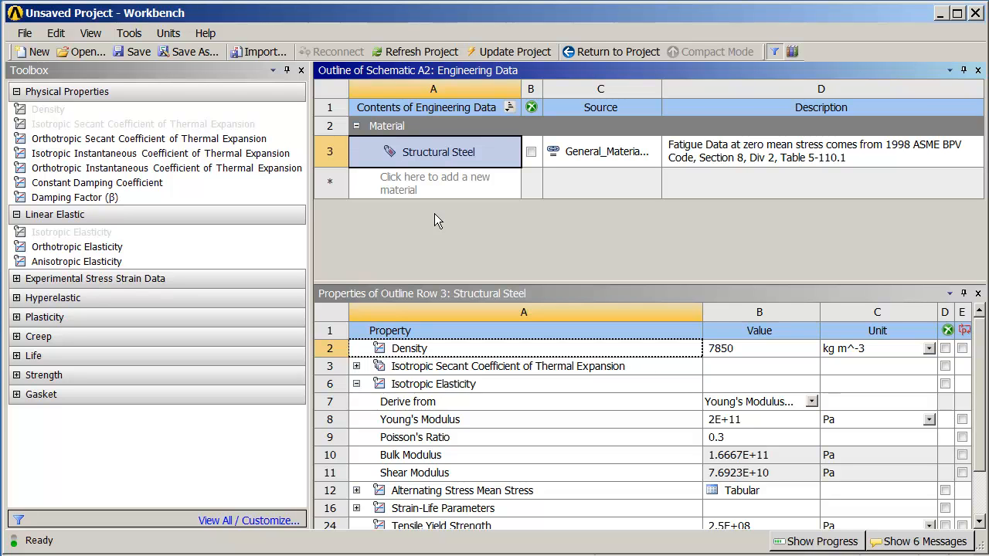
pyautogui.moveTo(437, 190)
pyautogui.write('S')
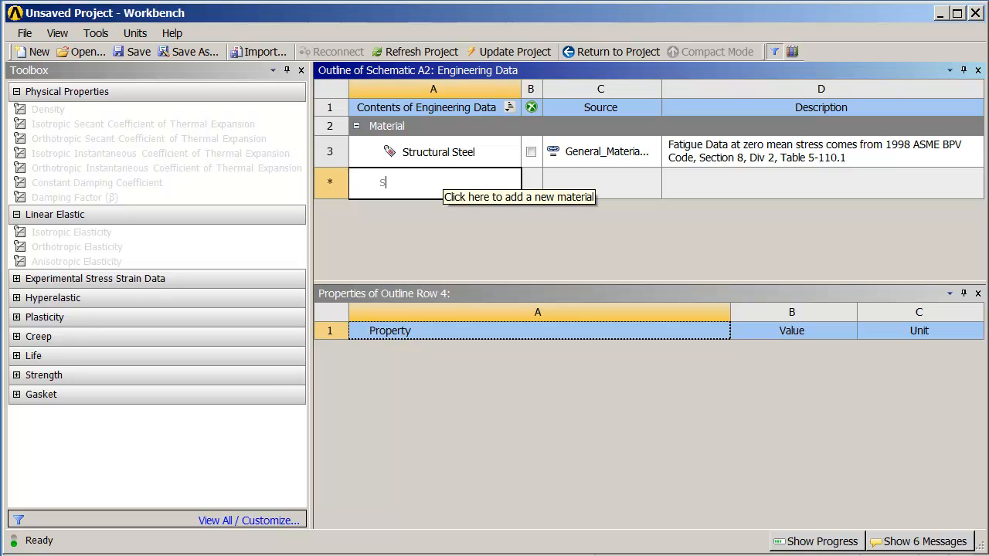
pyautogui.write('oftStuff')
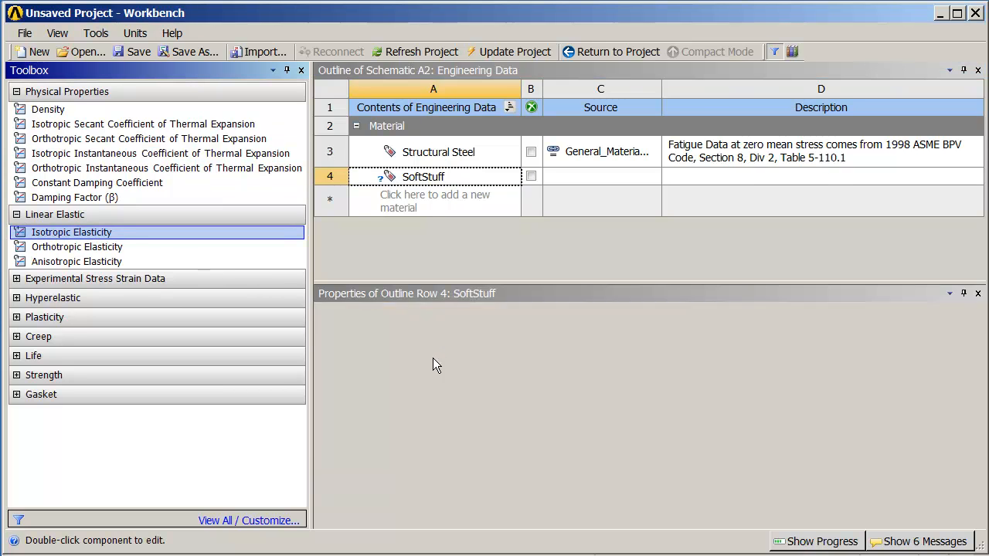
pyautogui.doubleClick(71, 232)
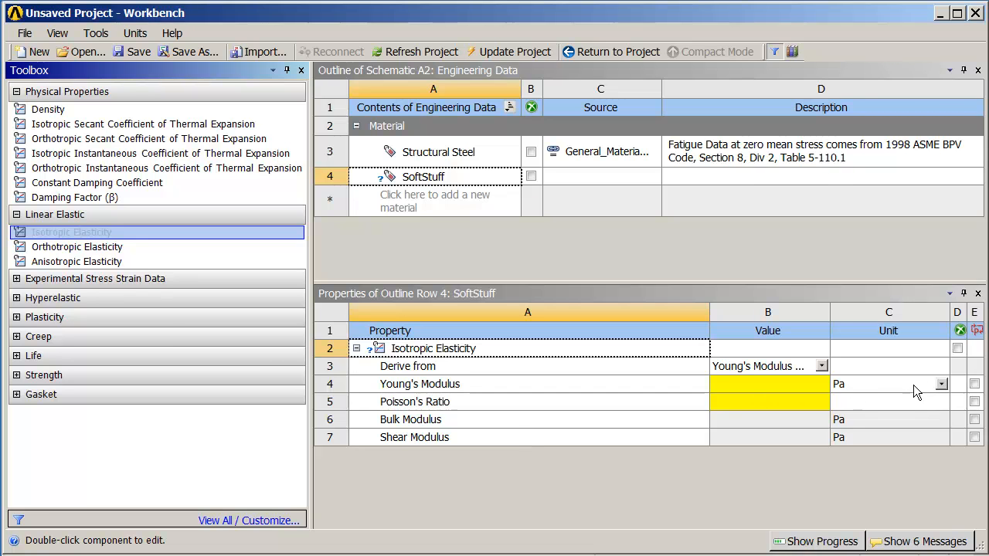
pyautogui.click(941, 384)
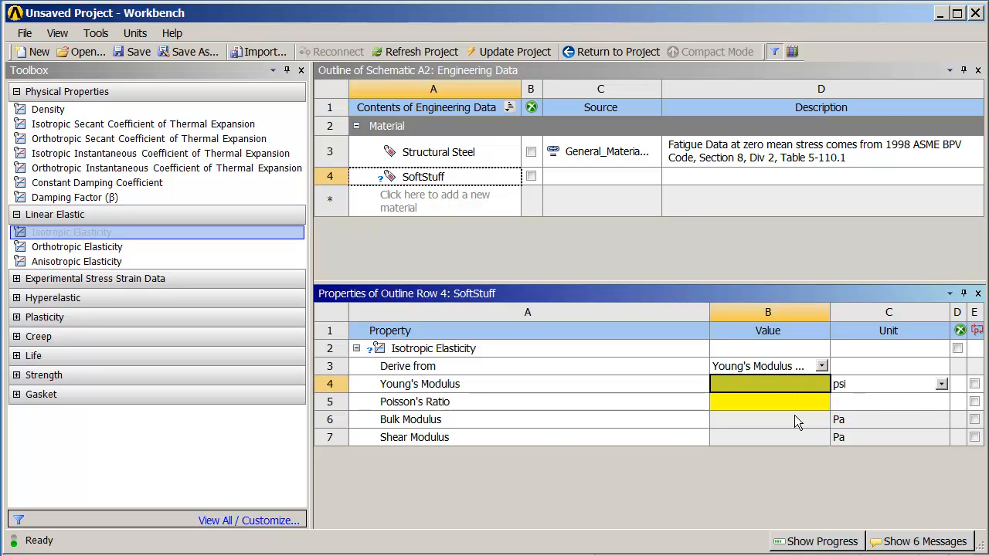
pyautogui.write('1000')
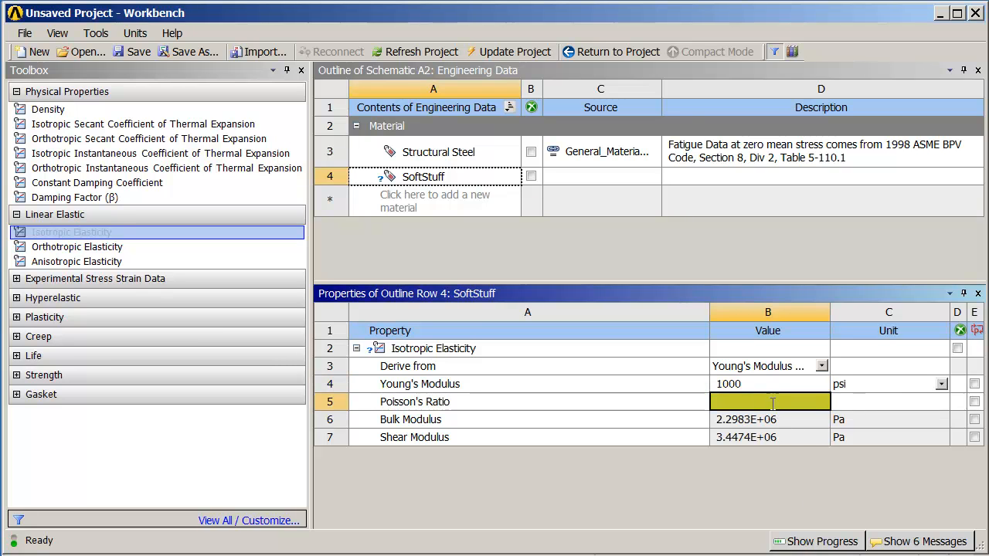
pyautogui.write('0.3')
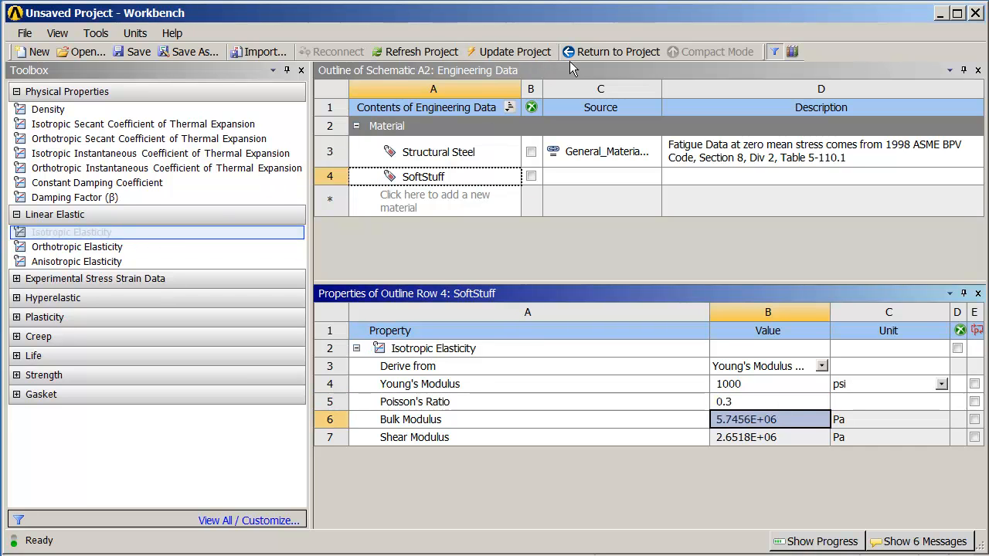
# - Return to the project schematic and launch the Model cell in Mechanical
pyautogui.click(611, 52)
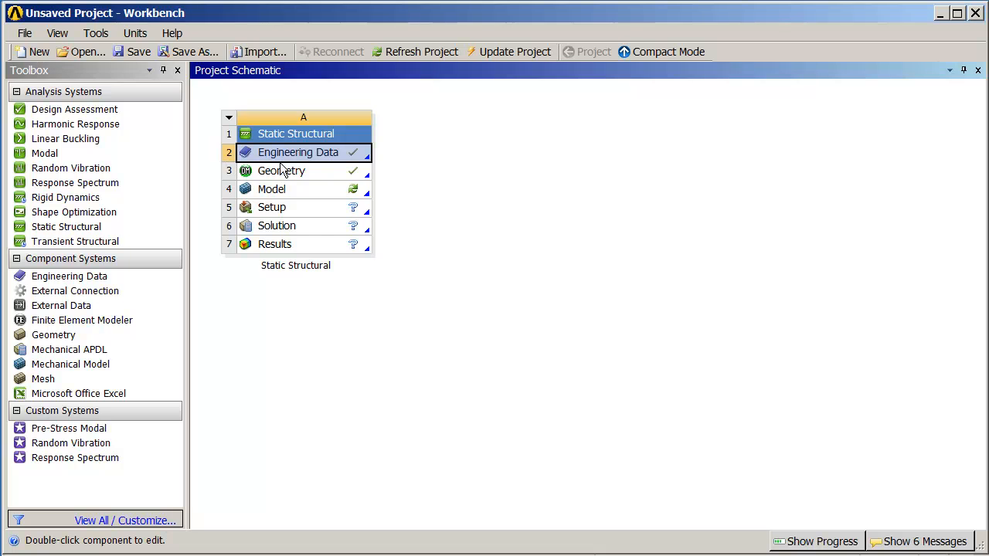
pyautogui.click(282, 170)
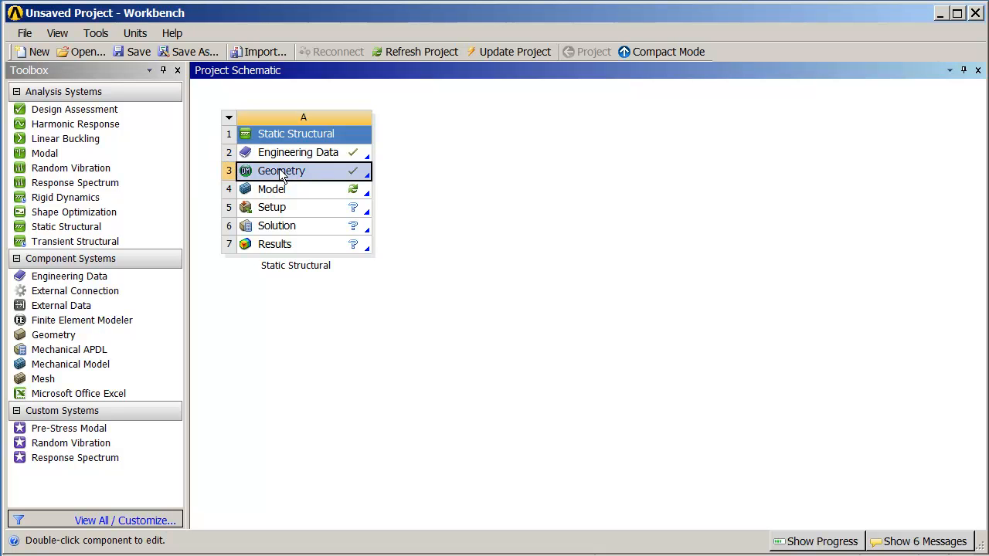
pyautogui.rightClick(272, 189)
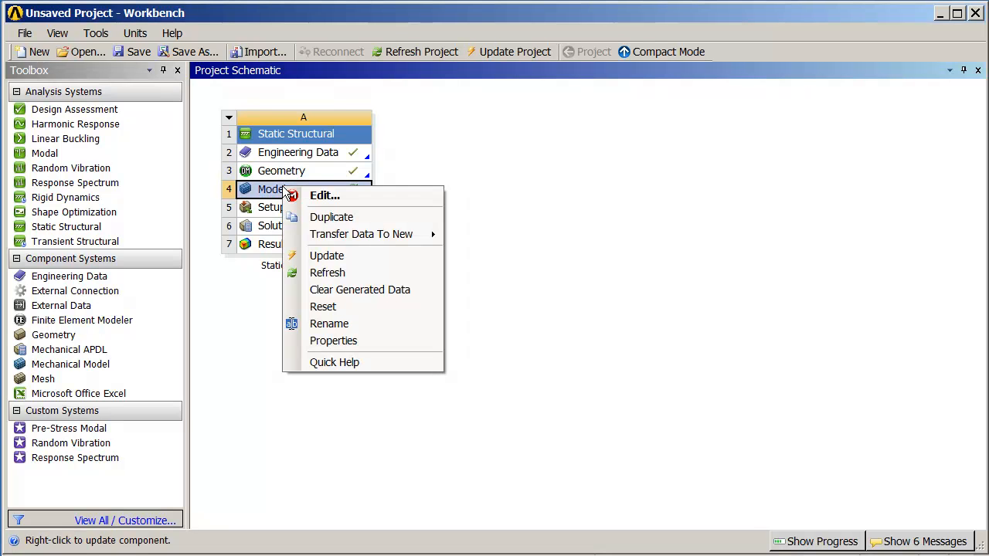
pyautogui.moveTo(325, 195)
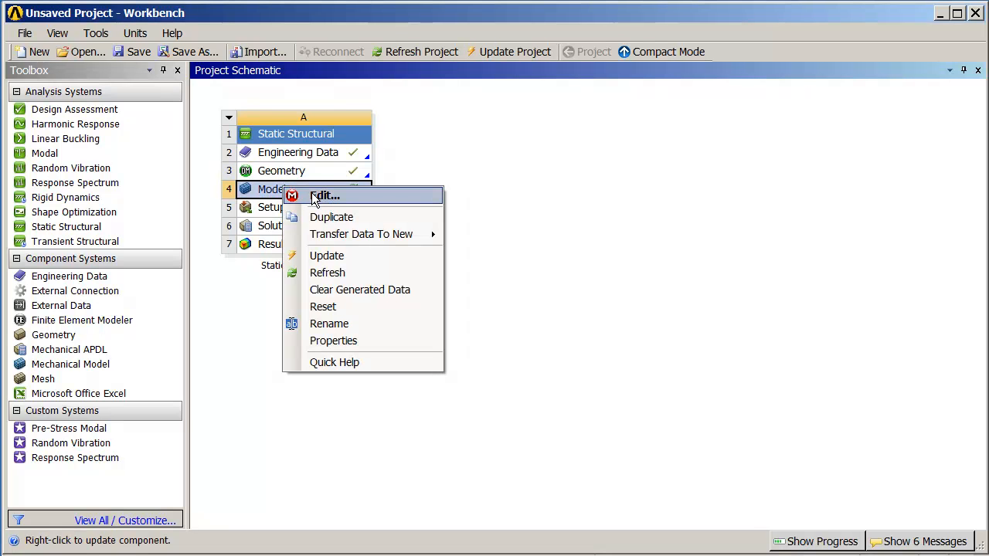
pyautogui.click(326, 194)
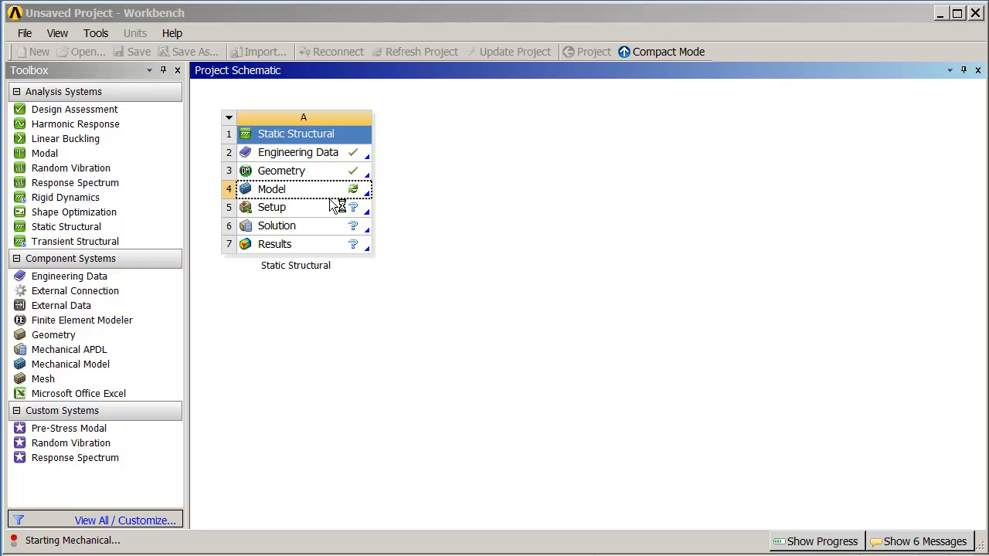
pyautogui.doubleClick(272, 190)
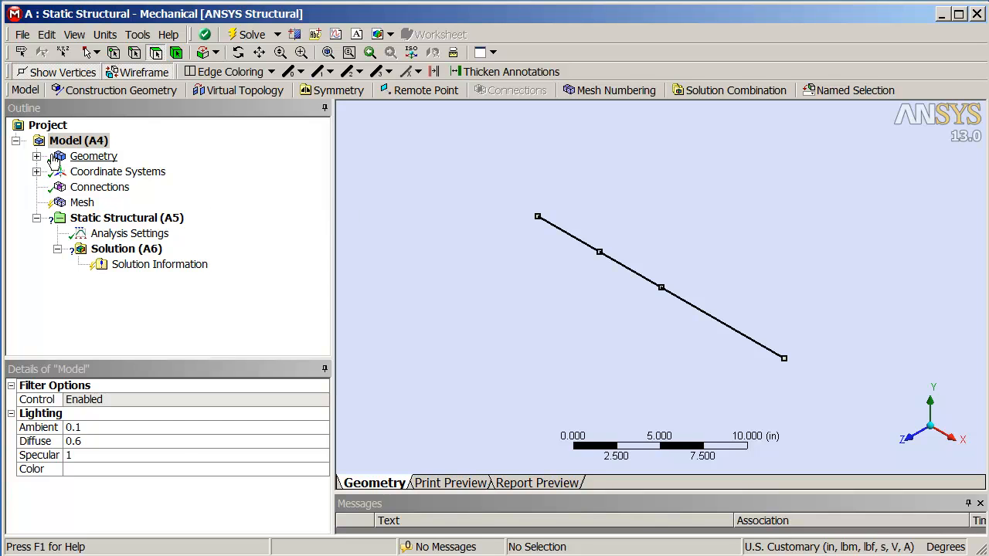
# - Set SoftStuff as the material for Element1, Element2 and Element3
pyautogui.click(37, 156)
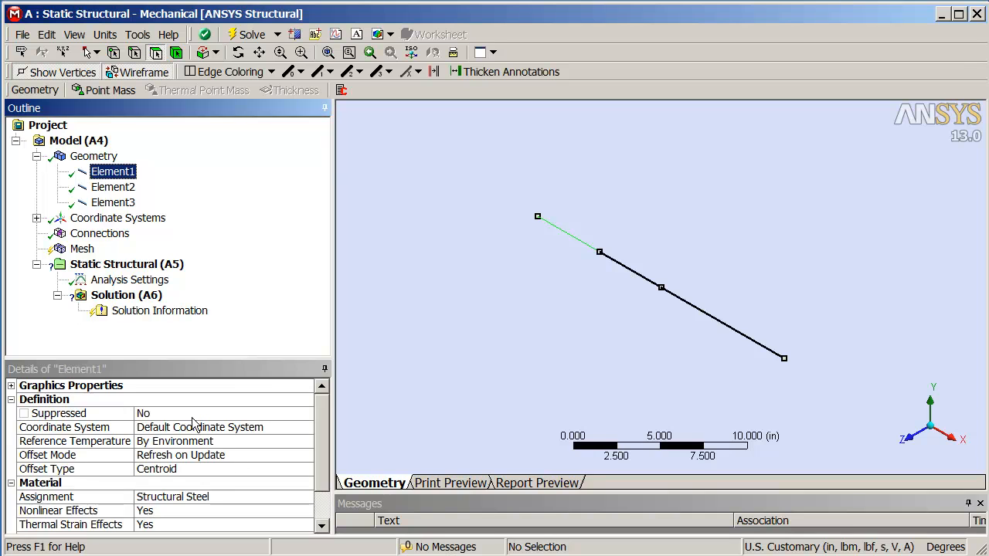
pyautogui.click(316, 496)
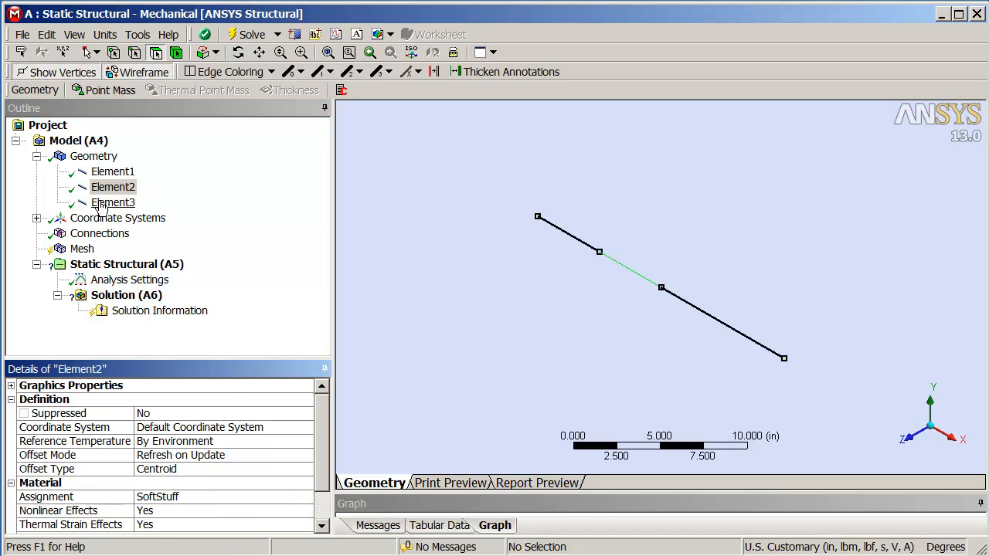
pyautogui.click(113, 201)
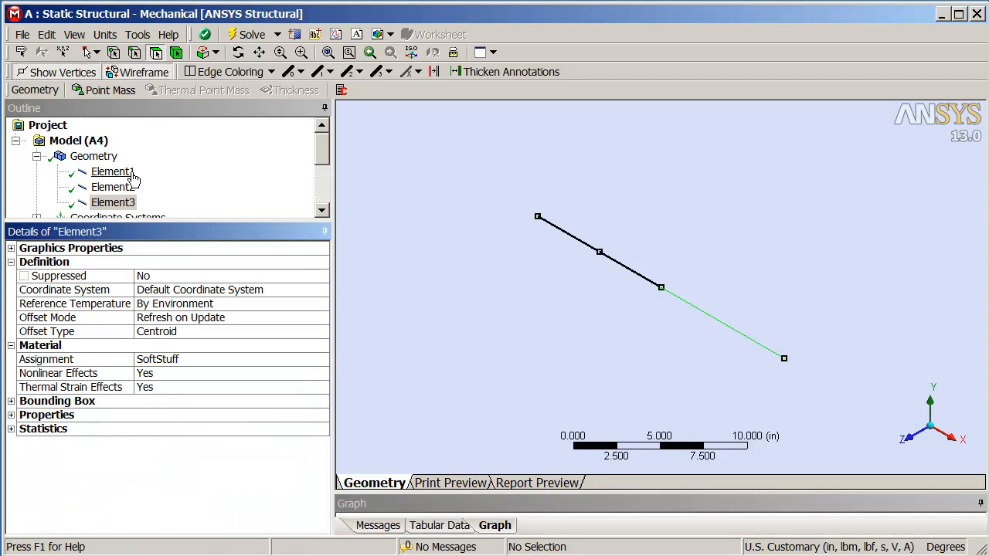
pyautogui.click(112, 171)
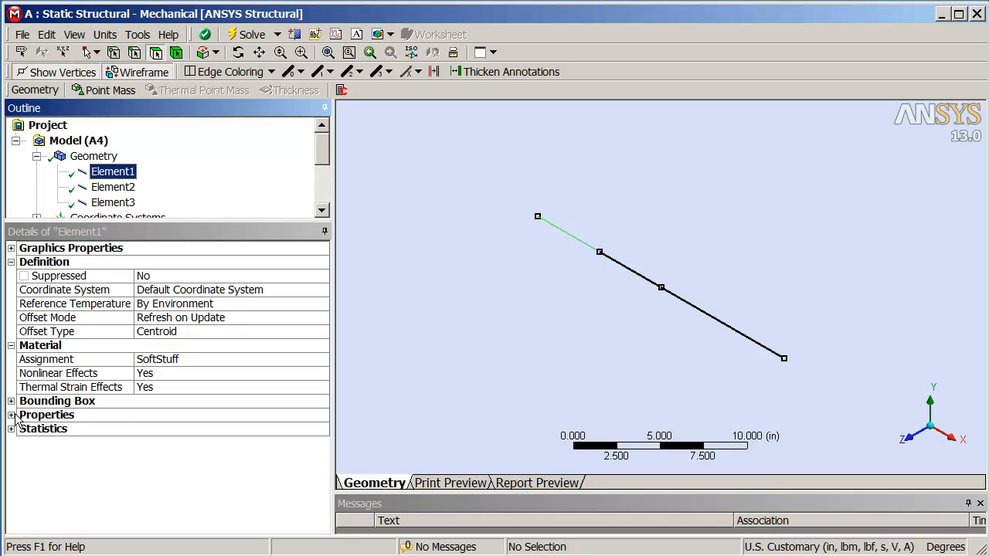
# - Review section properties: SmallSection 5 in on Element1–2, BigSection 10 in on Element3
pyautogui.click(11, 415)
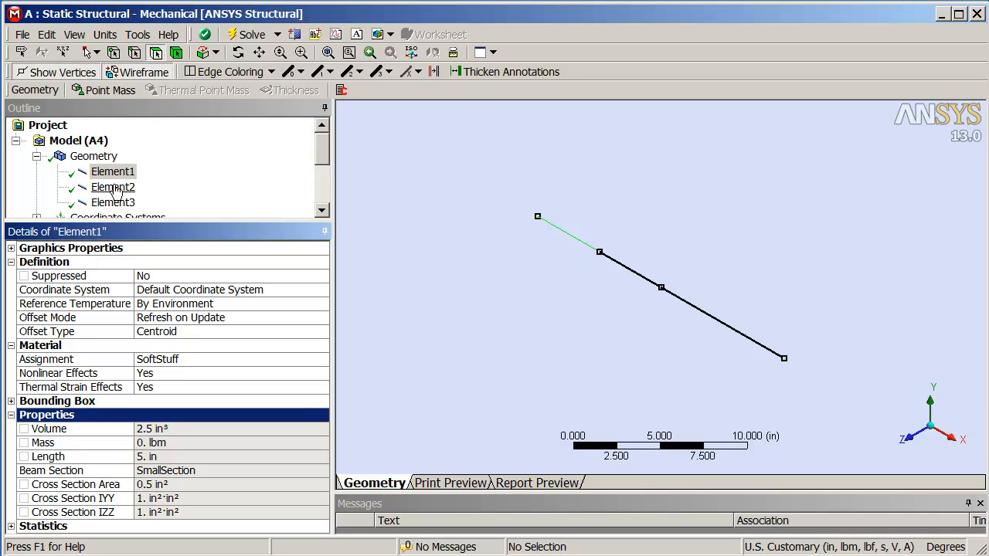
pyautogui.click(113, 187)
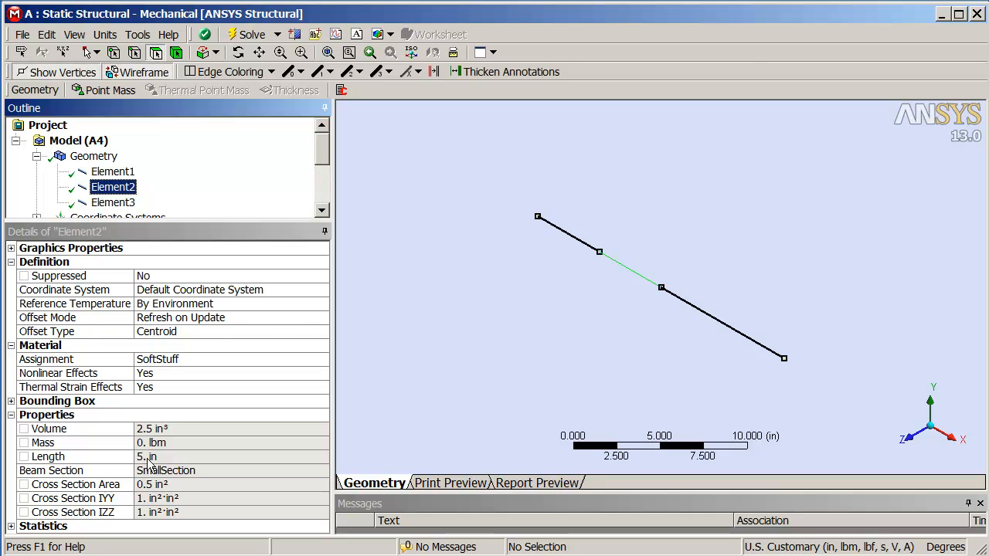
pyautogui.click(113, 201)
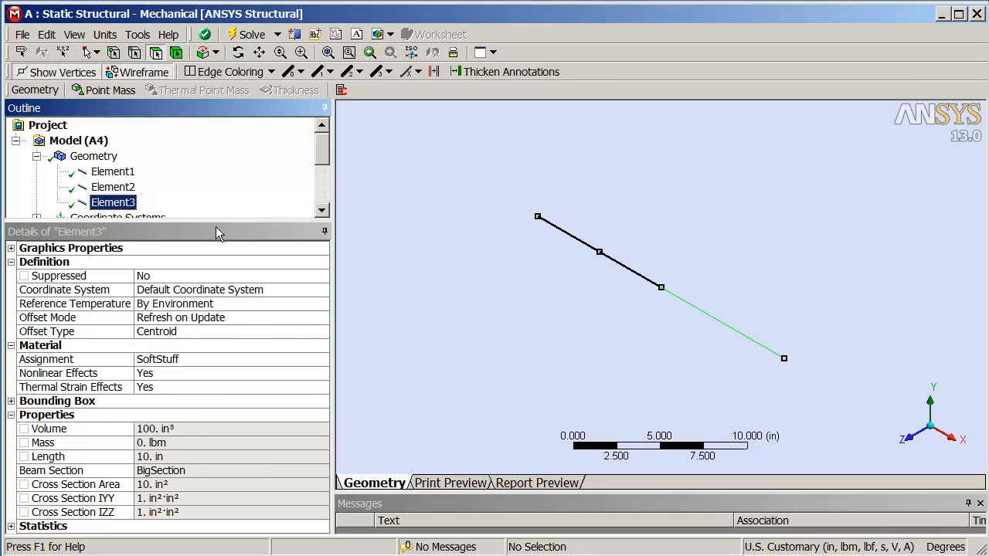
pyautogui.moveTo(202, 234)
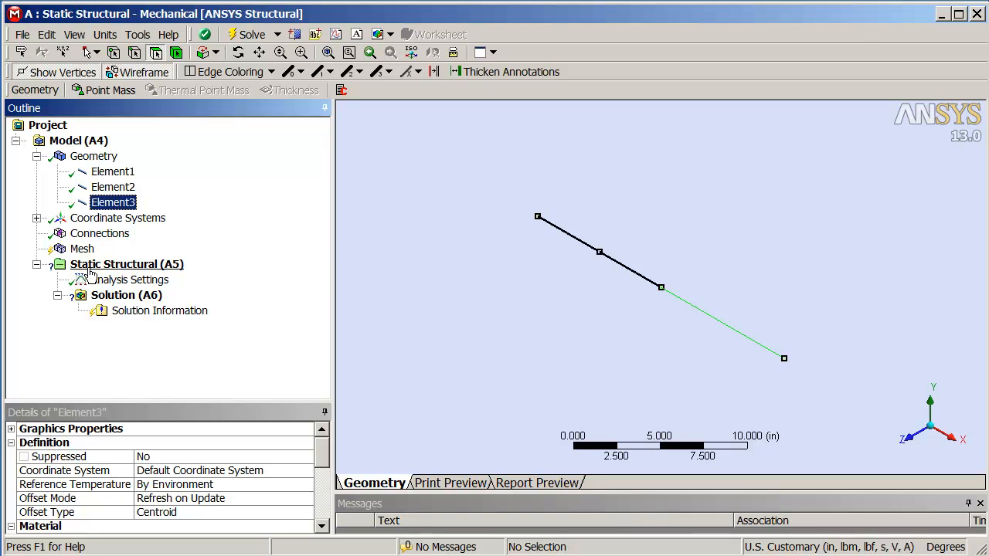
# - Set mesh Element Size to 20 in and generate the mesh (3 elements, 9 nodes)
pyautogui.click(82, 249)
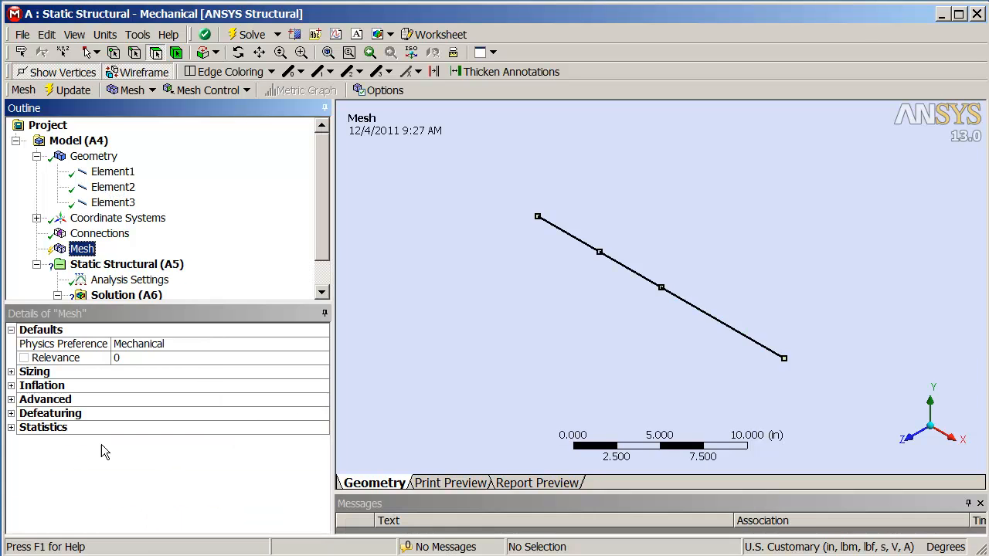
pyautogui.click(11, 371)
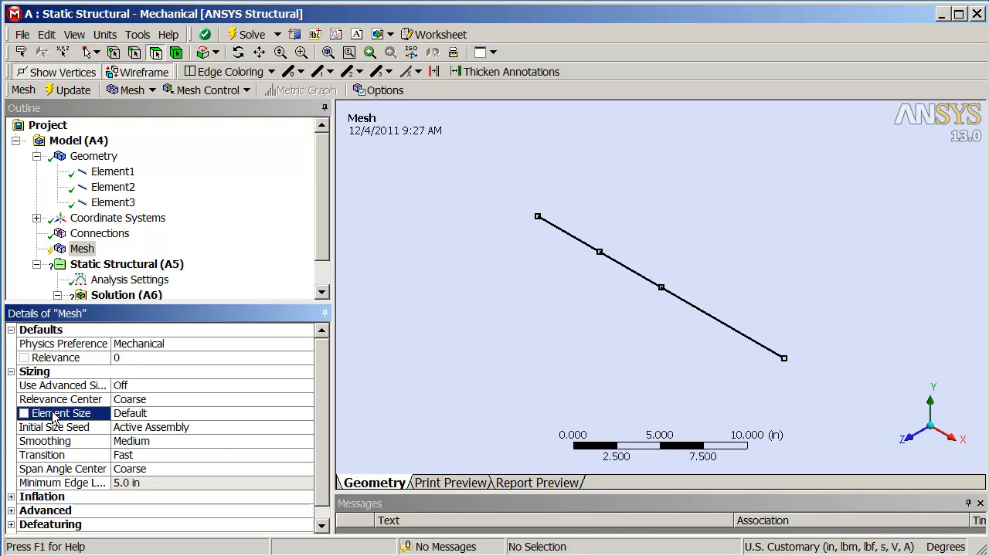
pyautogui.write('20.0 in')
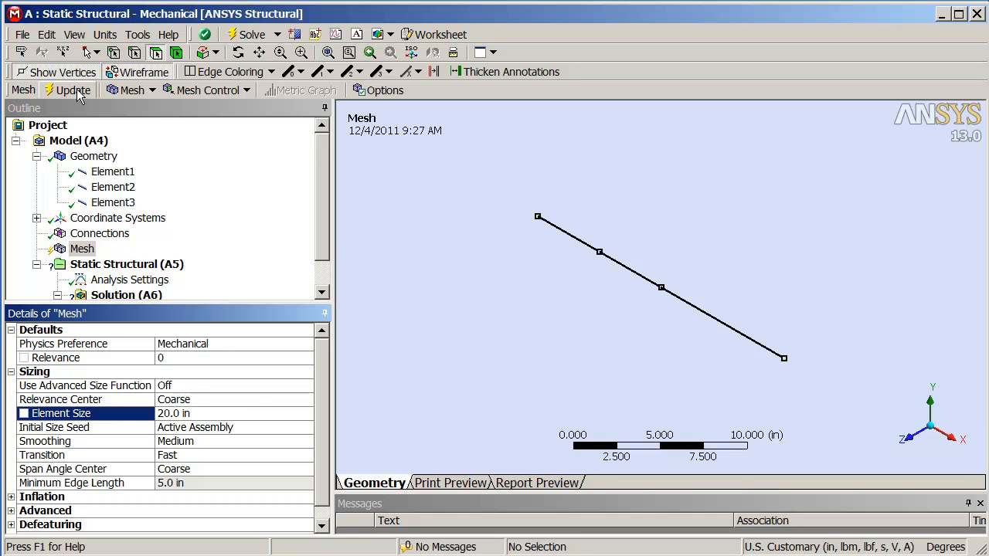
pyautogui.rightClick(82, 248)
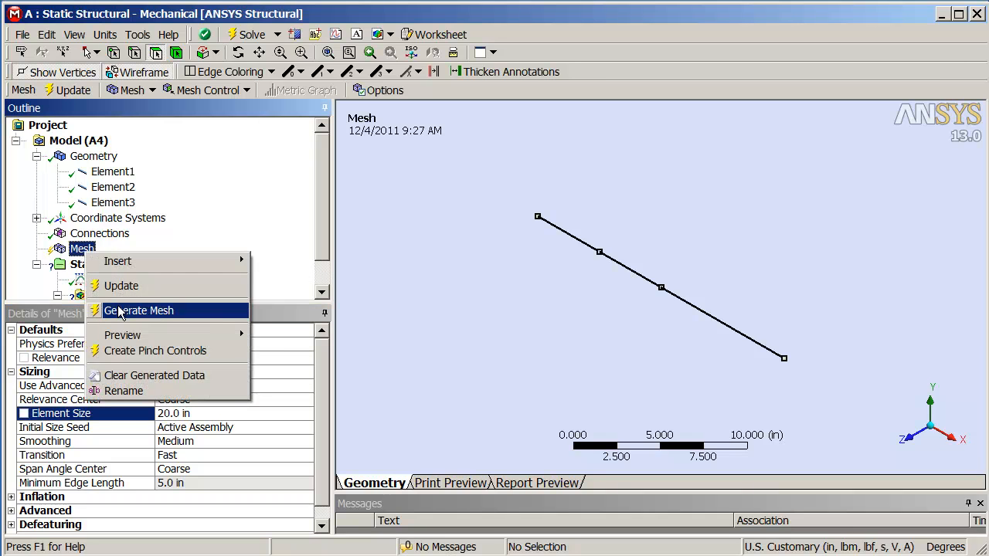
pyautogui.click(139, 310)
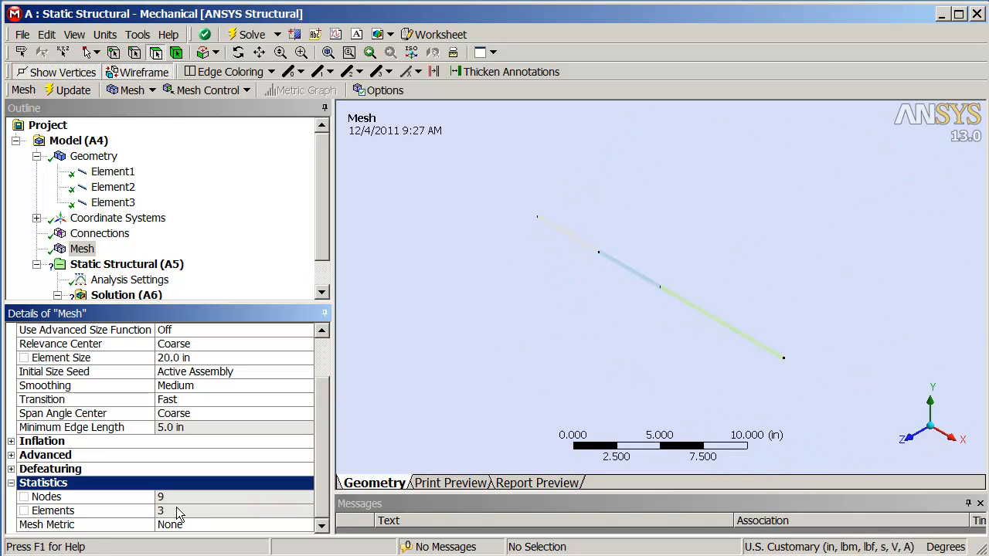
pyautogui.moveTo(190, 504)
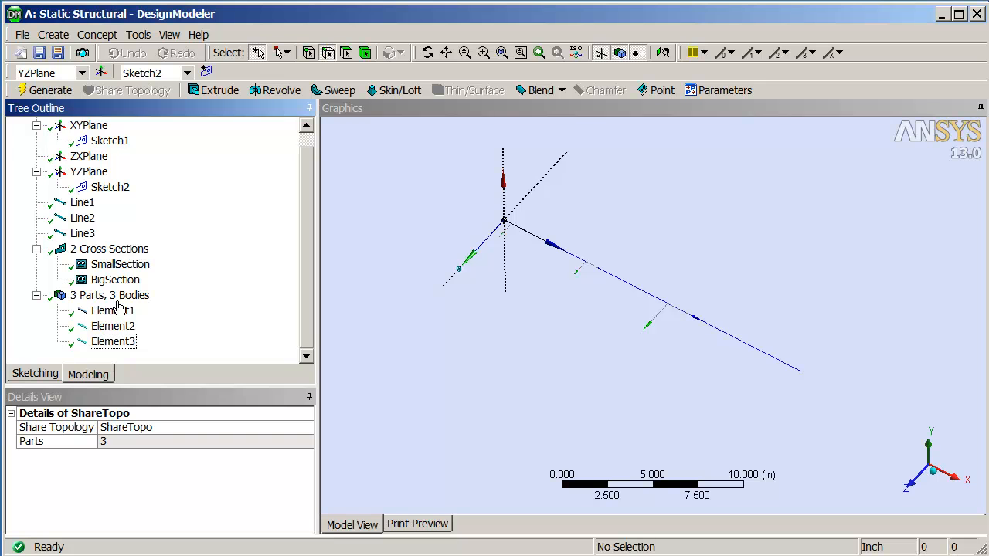
# - Select Element1–Element3 and use Form New Part to group them into one part
pyautogui.click(112, 311)
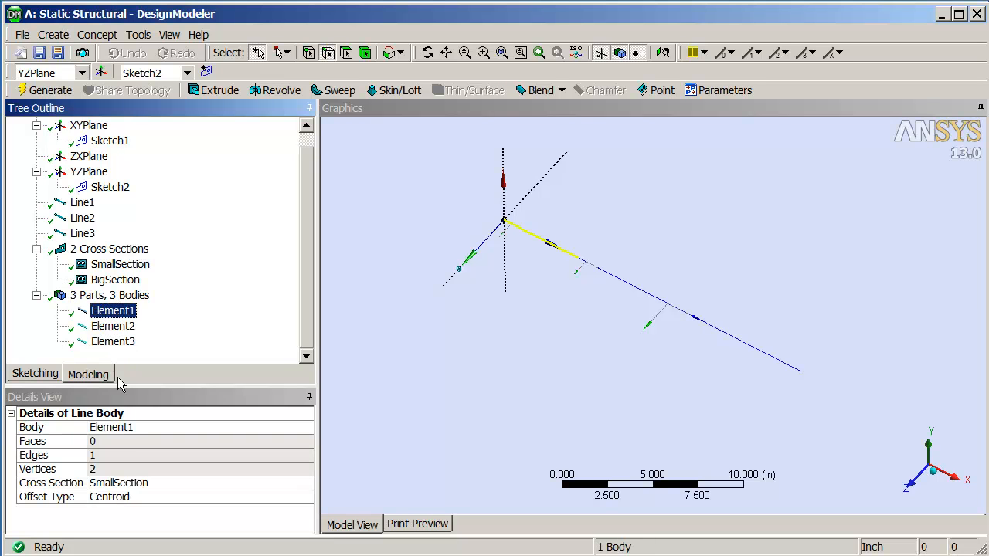
pyautogui.click(113, 342)
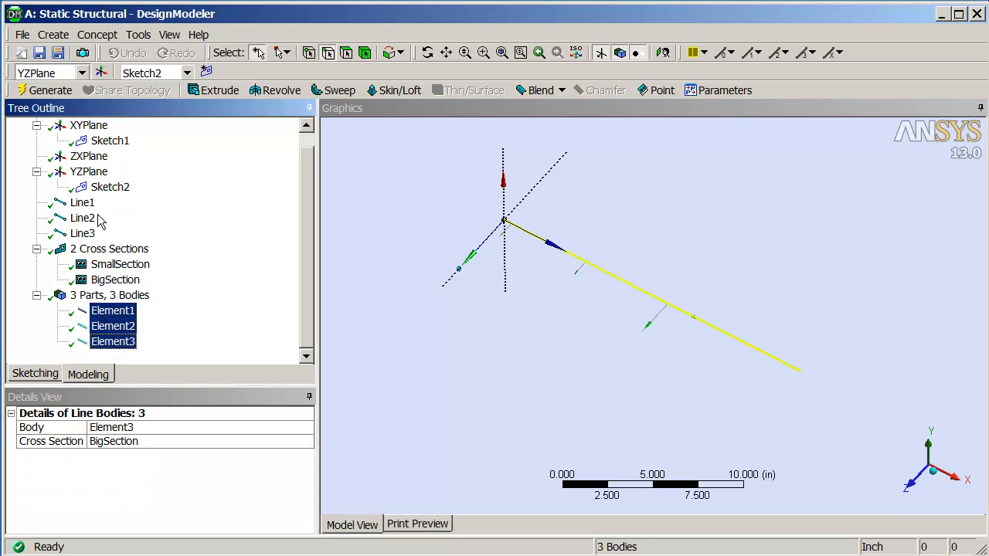
pyautogui.click(54, 34)
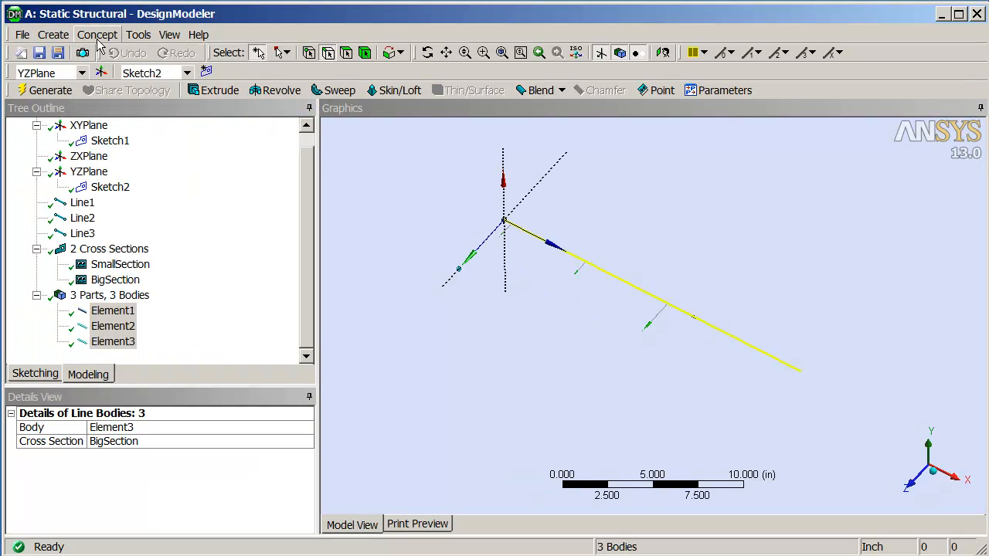
pyautogui.click(53, 34)
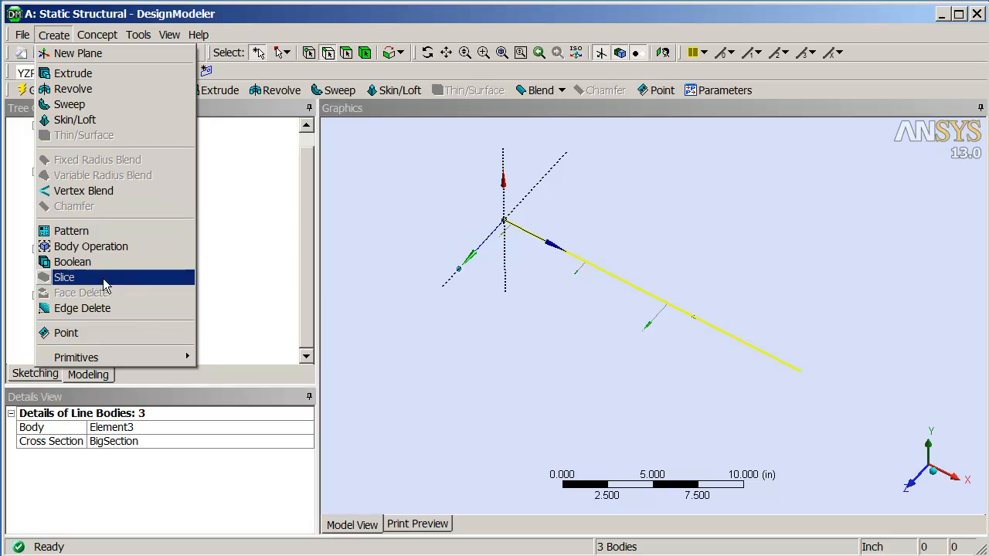
pyautogui.click(137, 34)
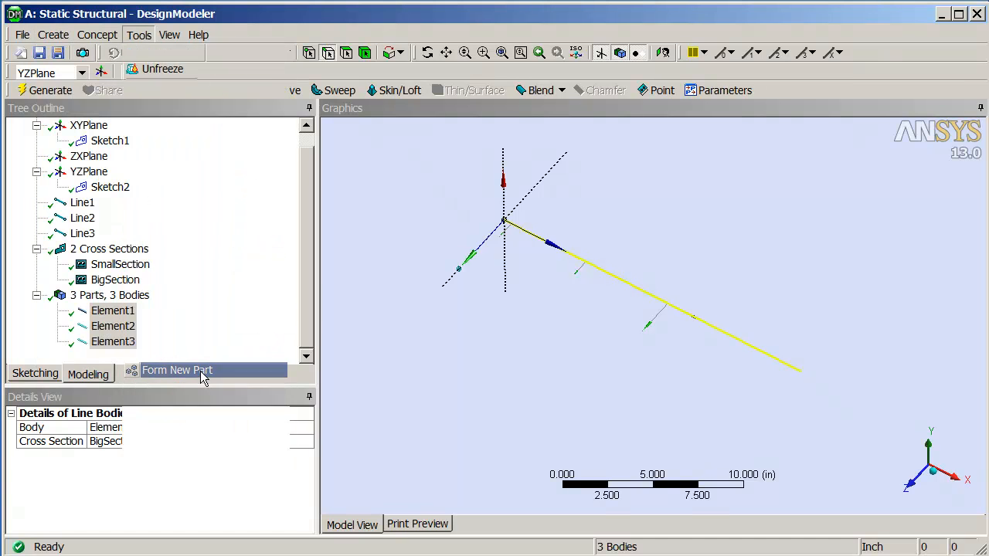
pyautogui.click(176, 369)
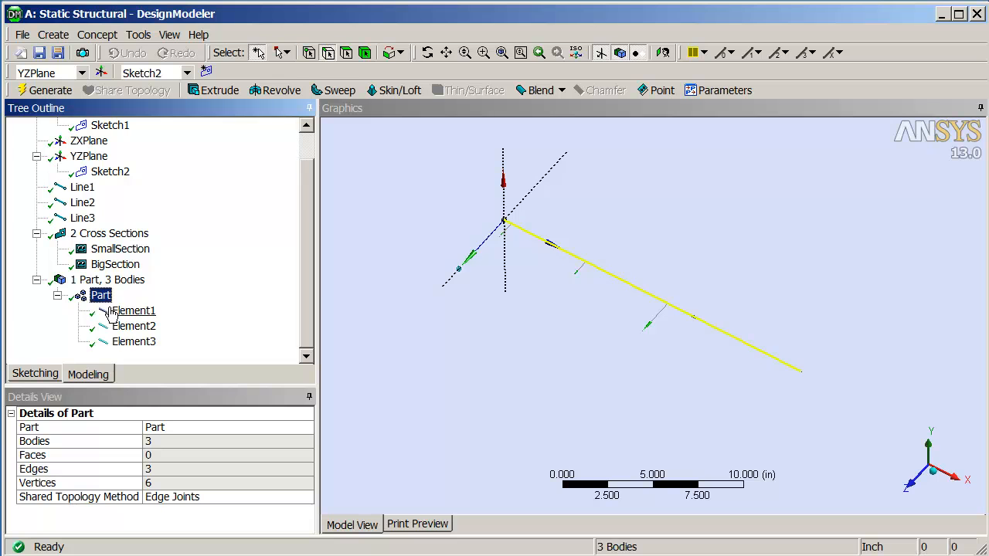
pyautogui.moveTo(133, 334)
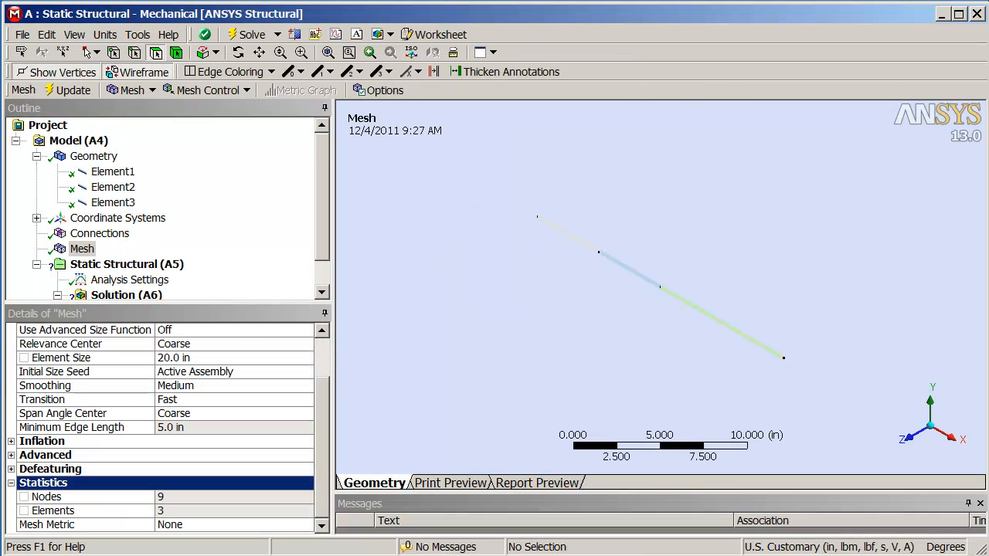
# - Refresh All Data to load the single-part geometry, then regenerate the mesh
pyautogui.click(22, 34)
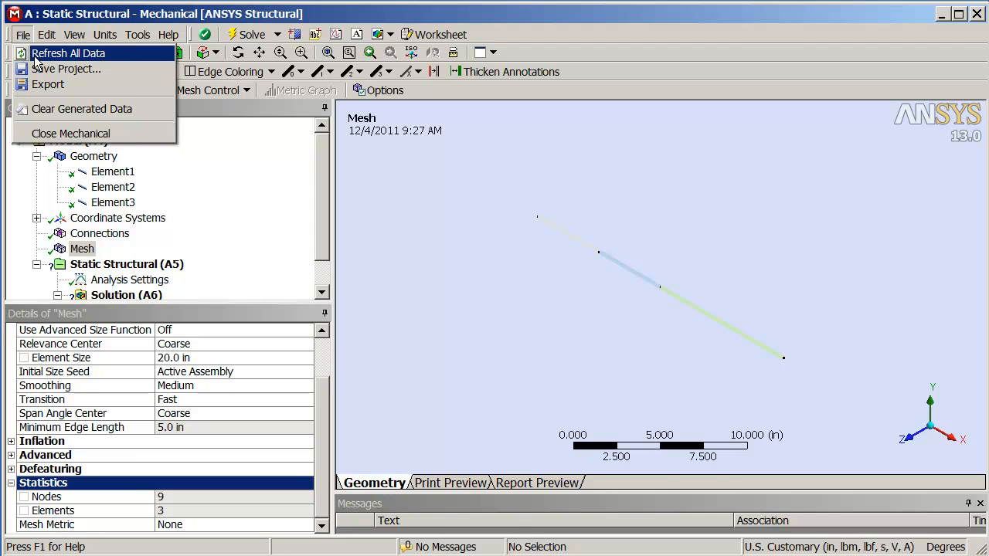
pyautogui.click(68, 52)
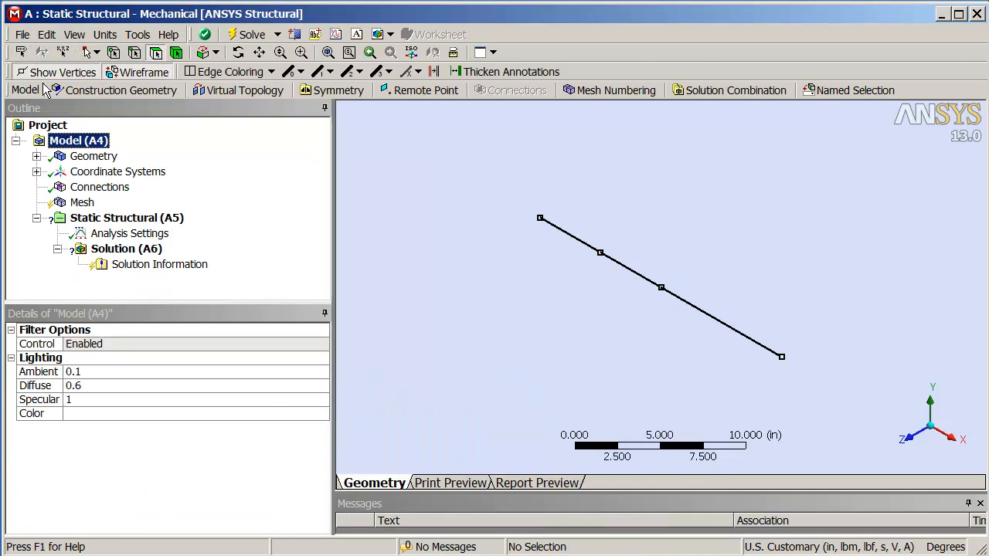
pyautogui.rightClick(82, 202)
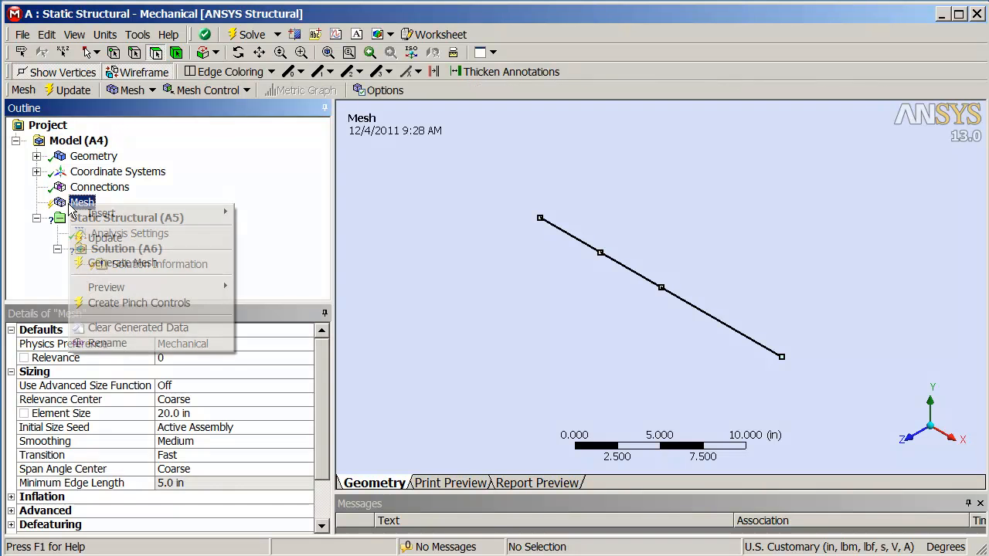
pyautogui.click(124, 263)
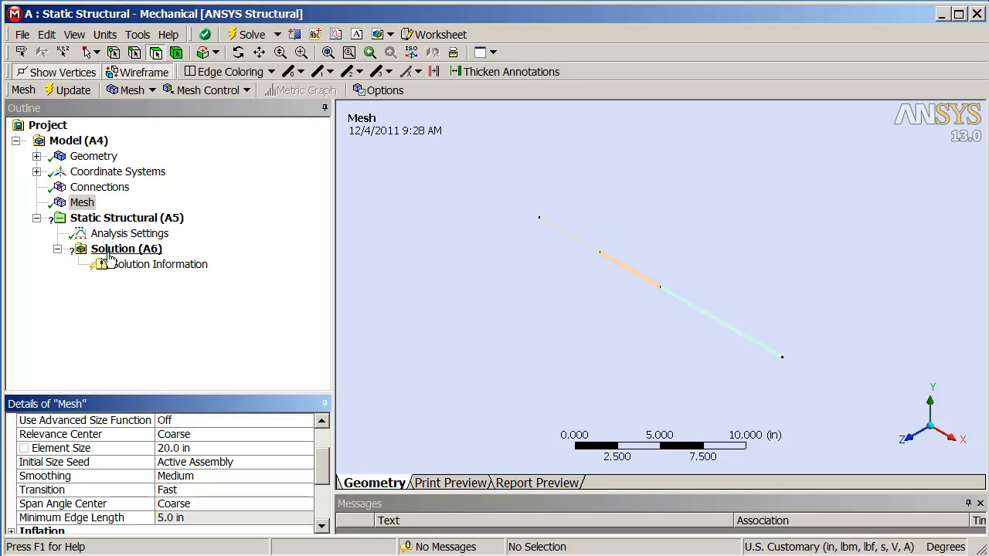
# - Add fixed supports at both beam end vertices and insert a Force for the x = 5 in vertex
pyautogui.rightClick(126, 217)
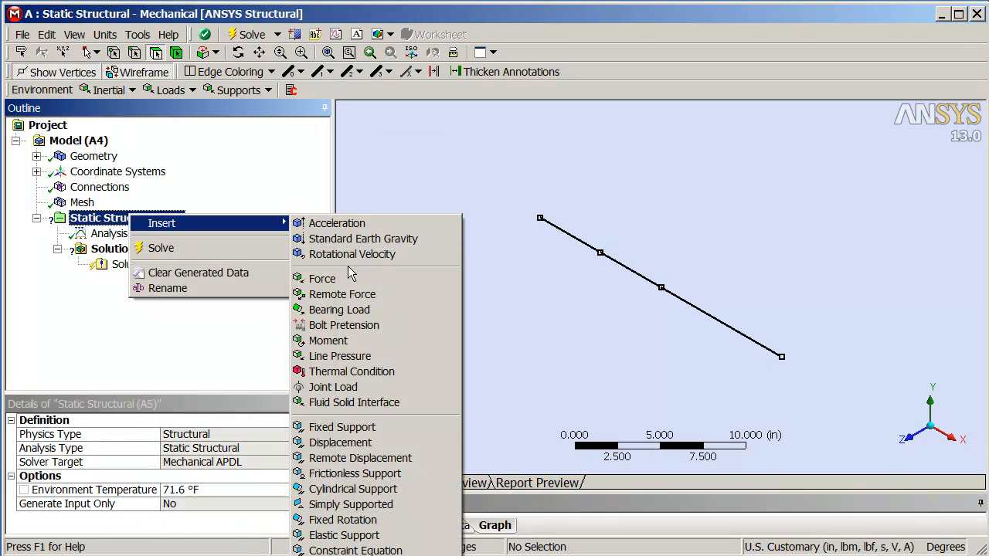
pyautogui.click(342, 426)
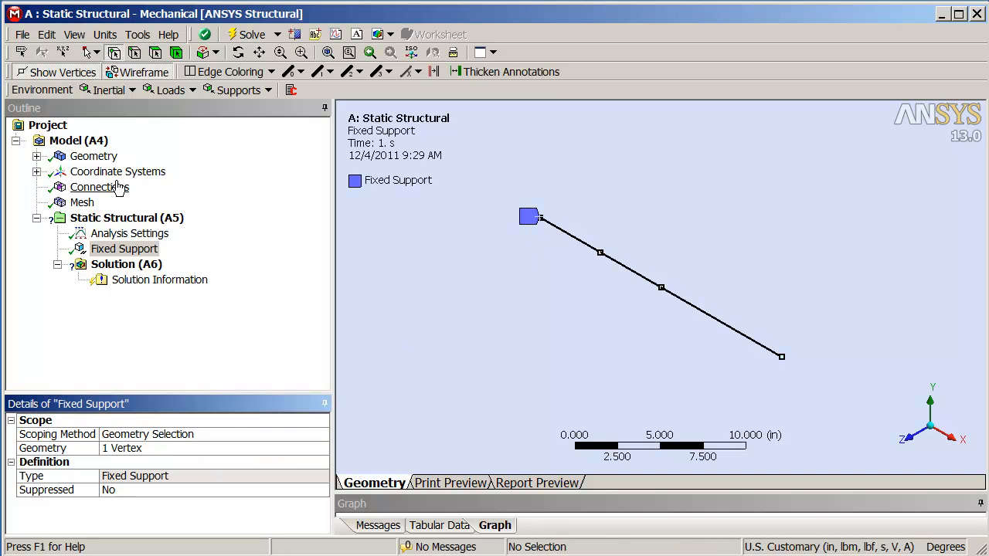
pyautogui.rightClick(126, 217)
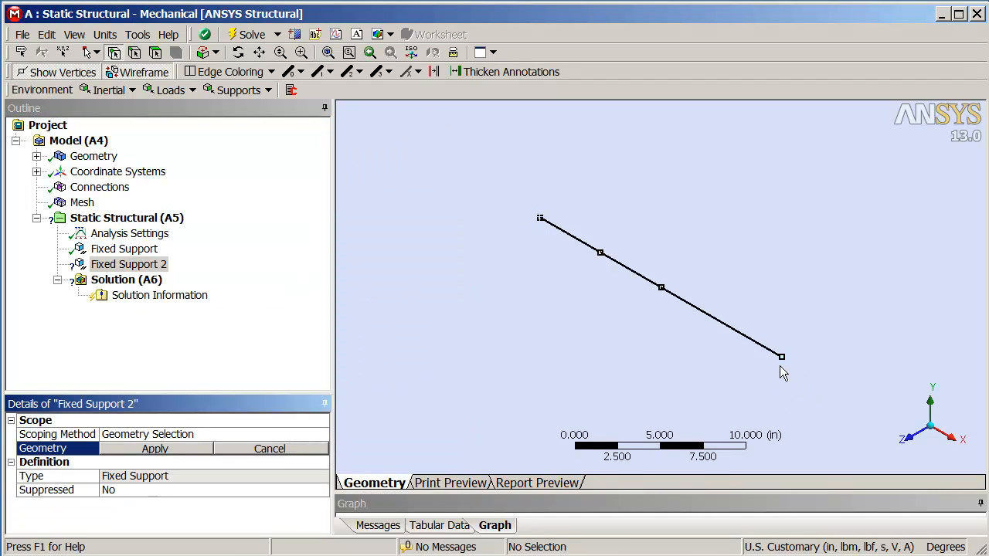
pyautogui.click(155, 448)
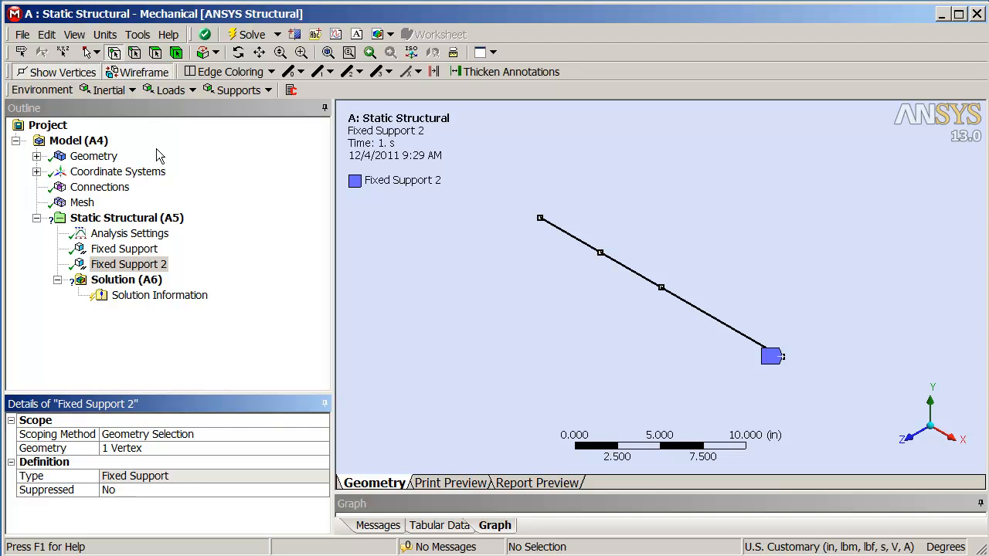
pyautogui.rightClick(126, 218)
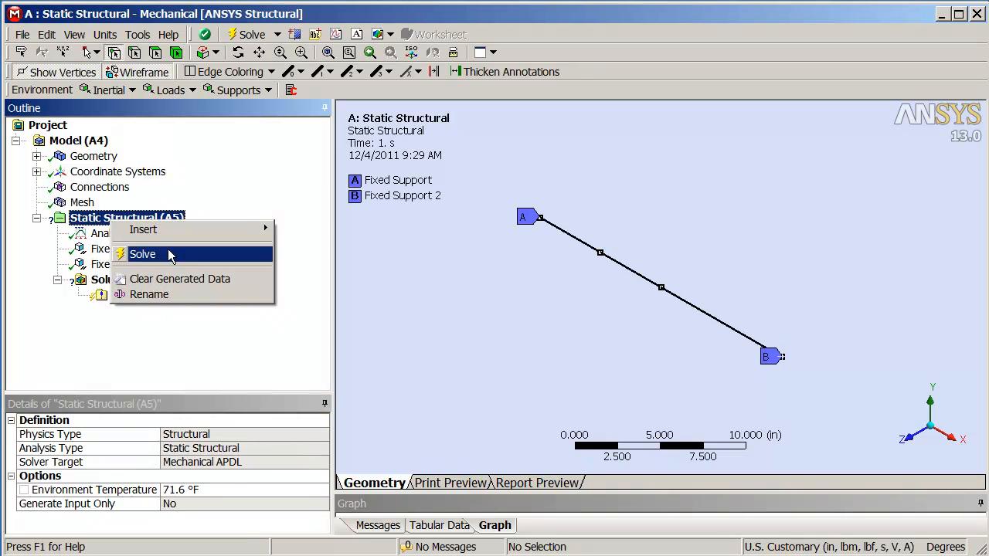
pyautogui.moveTo(143, 229)
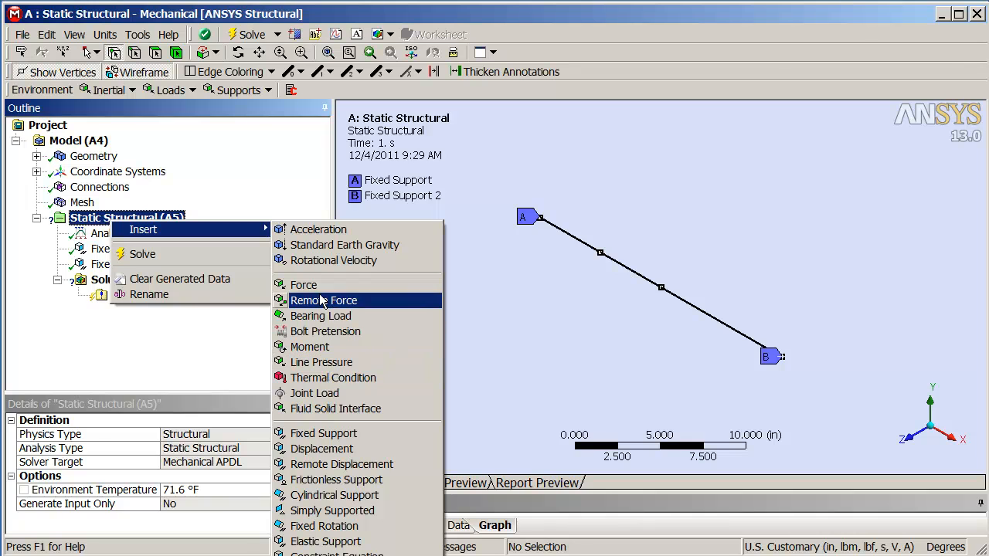
pyautogui.click(303, 285)
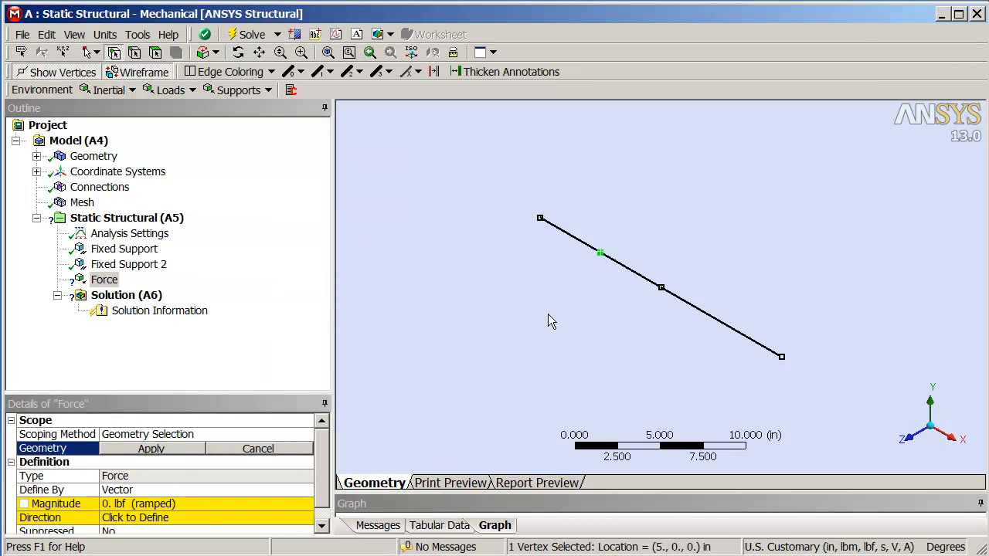
# - Apply the force to the interior vertex, defined by components with 10 lbf in X
pyautogui.click(150, 448)
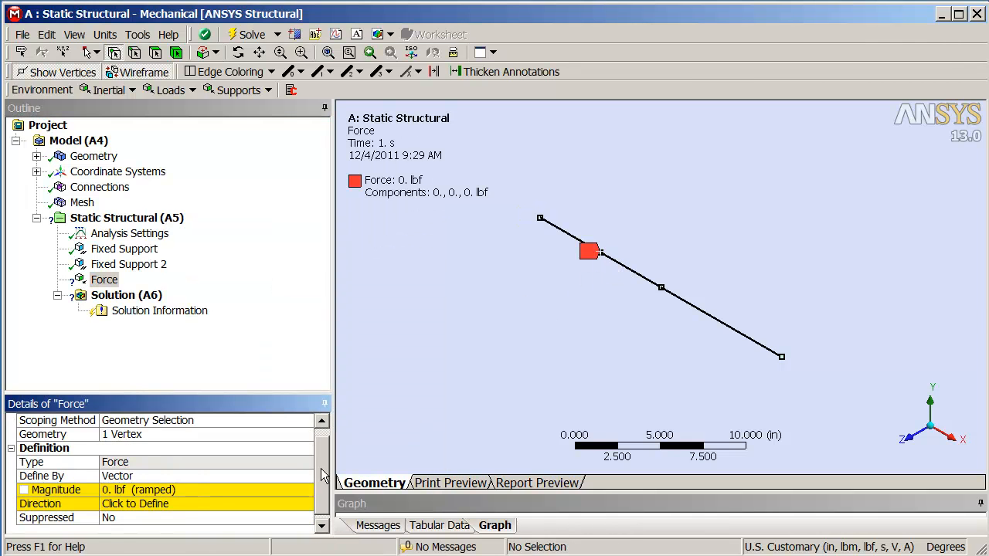
pyautogui.click(206, 476)
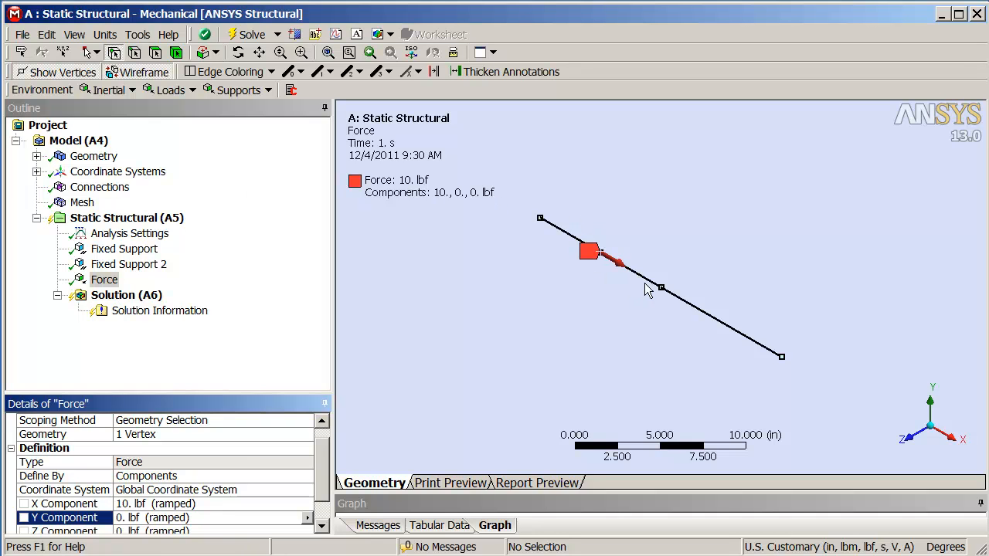
pyautogui.moveTo(684, 330)
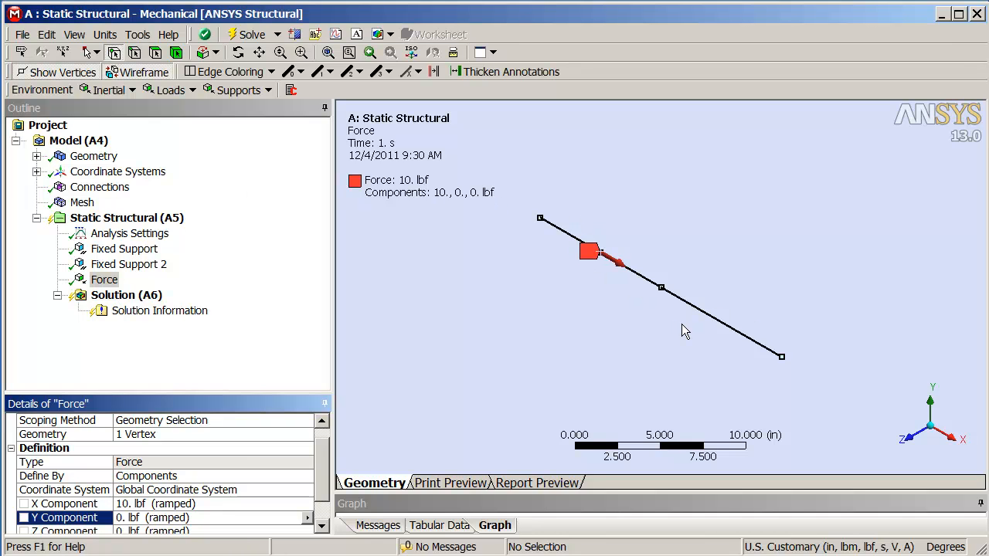
pyautogui.moveTo(146, 316)
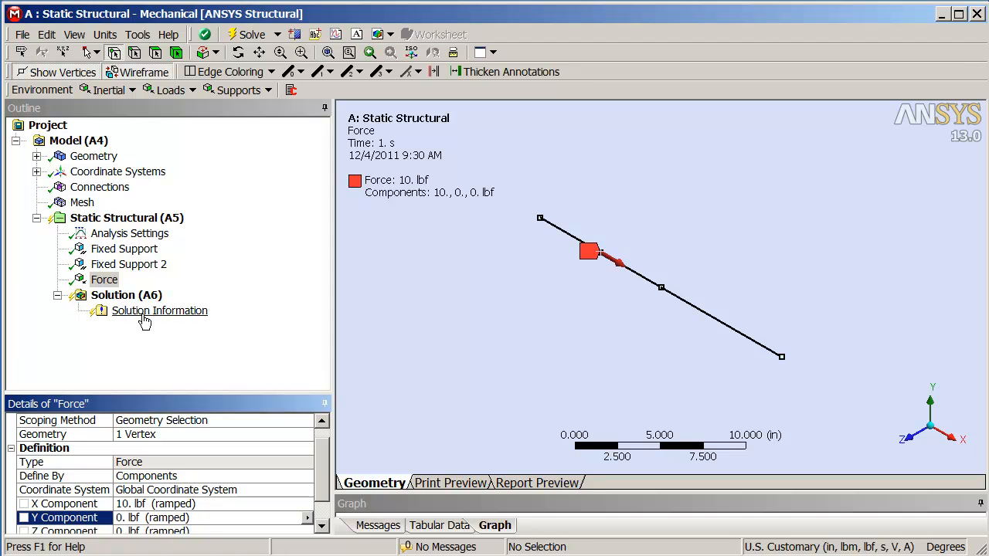
# - Insert an X-axis Directional Deformation result scoped to the first 5-in beam edge
pyautogui.rightClick(126, 294)
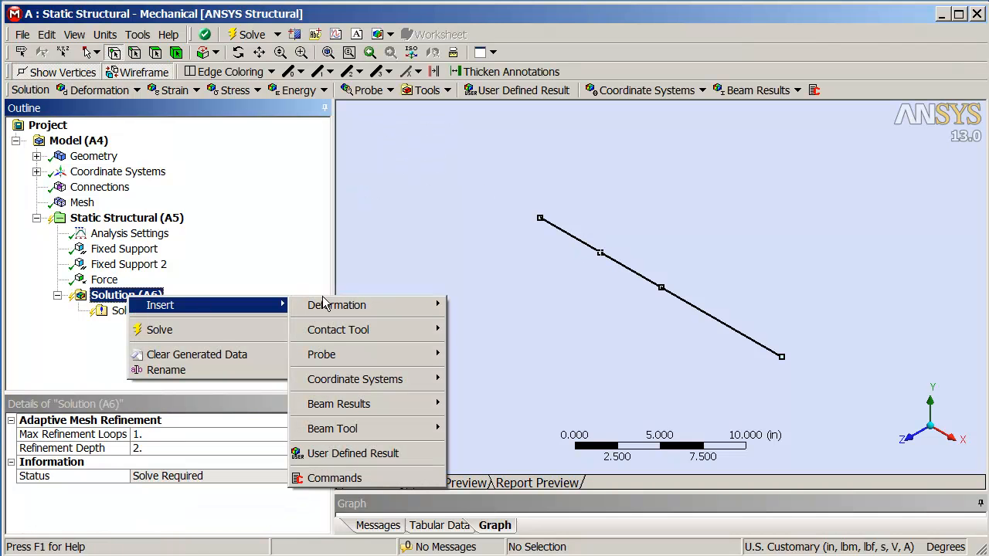
pyautogui.moveTo(337, 304)
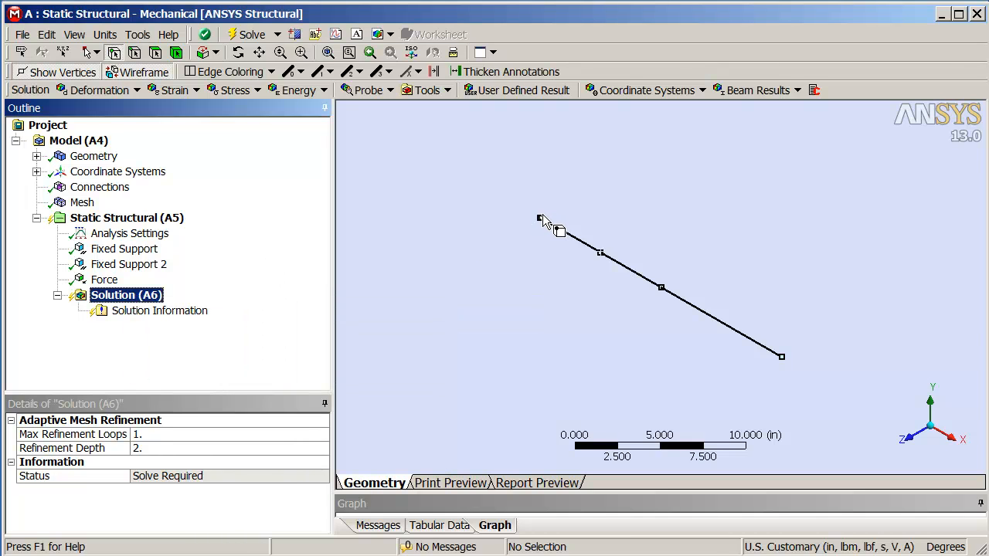
pyautogui.moveTo(605, 259)
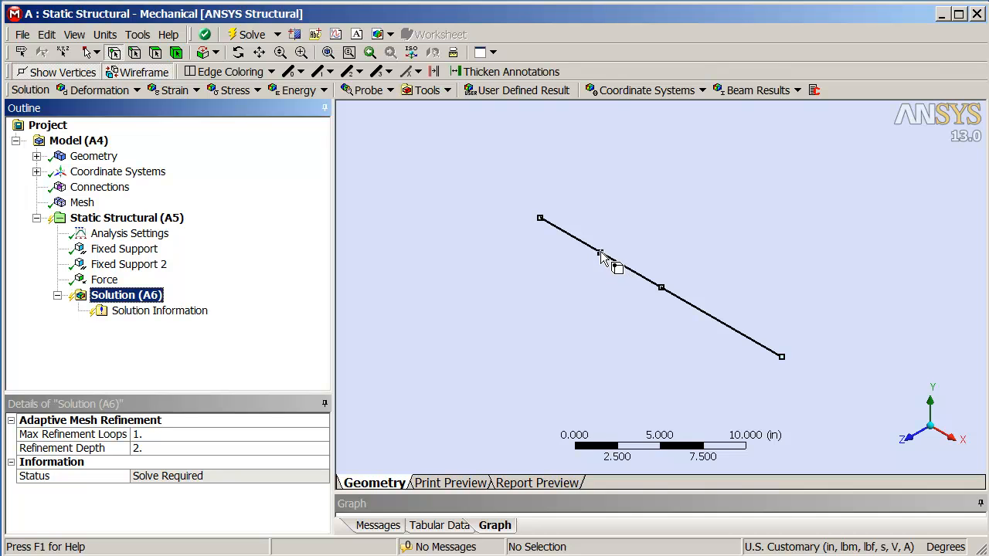
pyautogui.moveTo(662, 299)
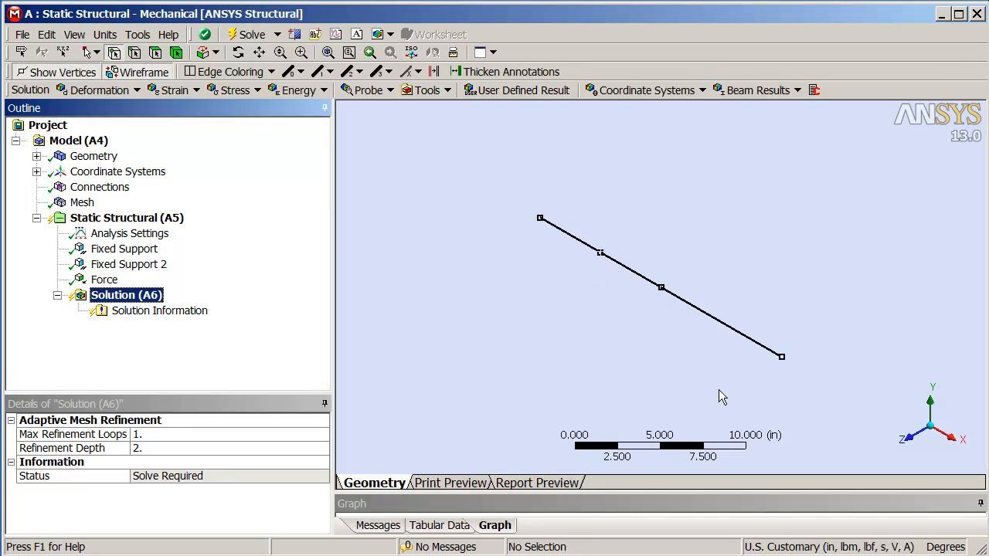
pyautogui.moveTo(170, 307)
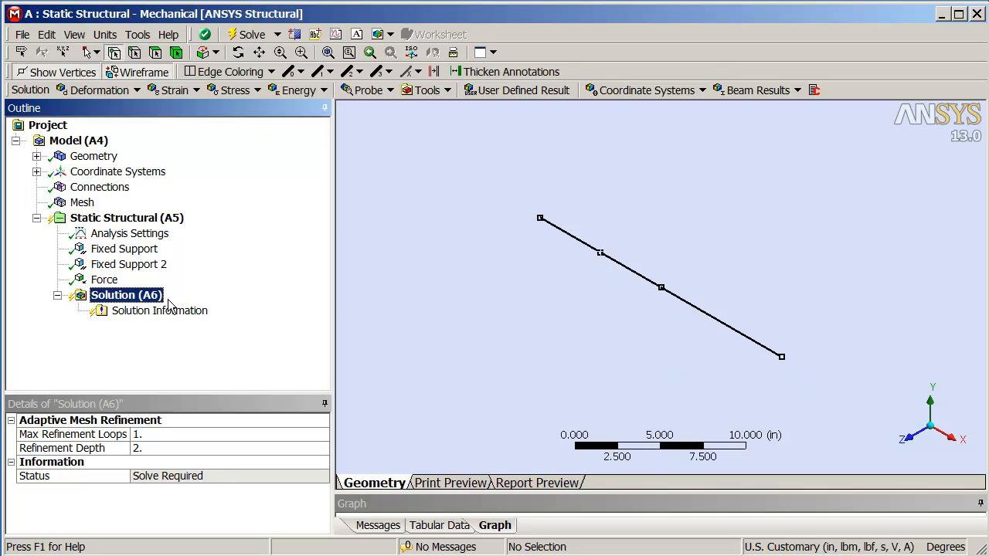
pyautogui.rightClick(126, 295)
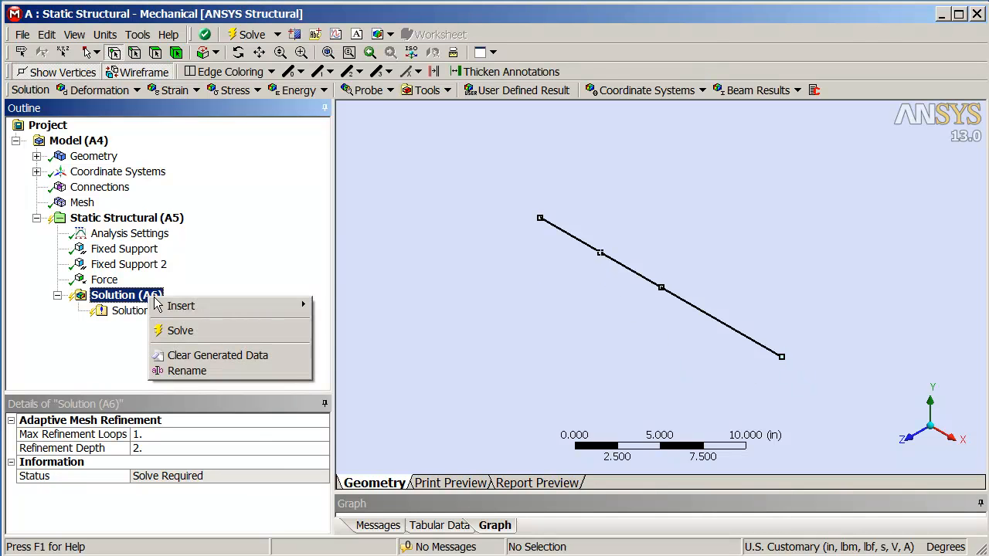
pyautogui.moveTo(181, 306)
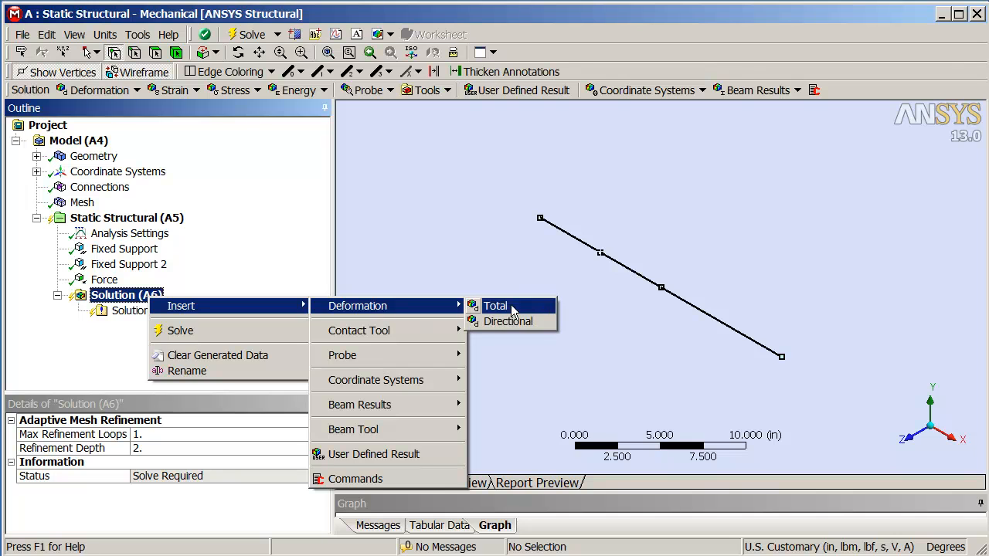
pyautogui.click(508, 321)
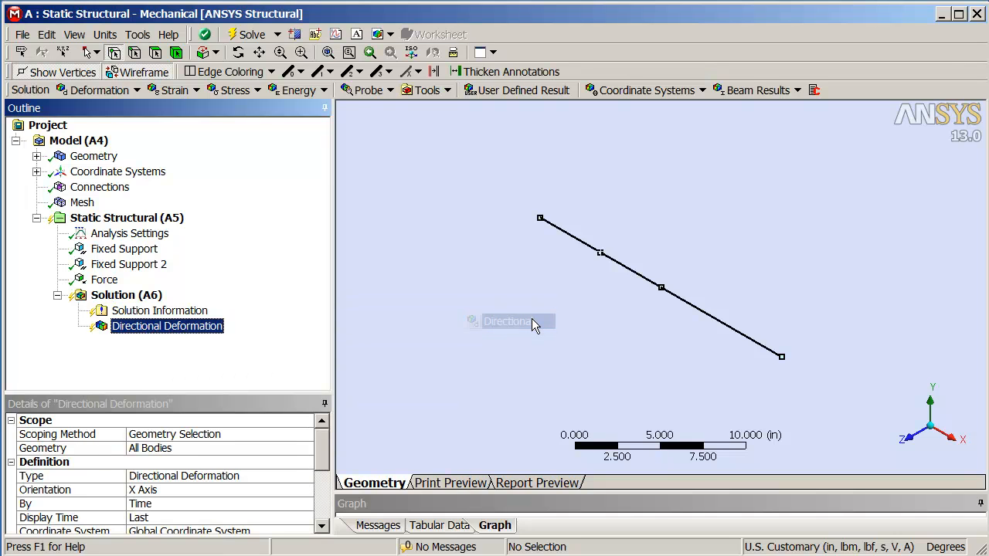
pyautogui.moveTo(501, 273)
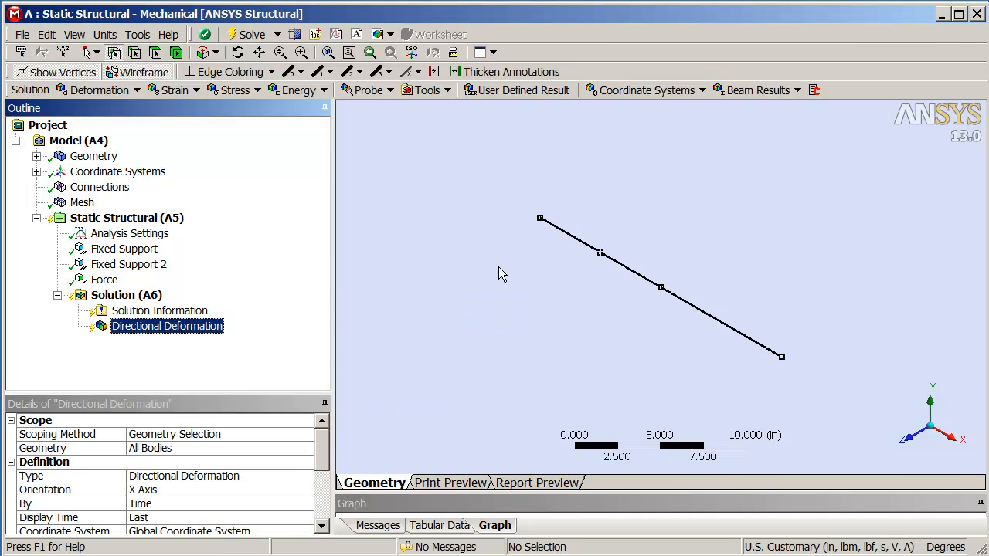
pyautogui.moveTo(588, 267)
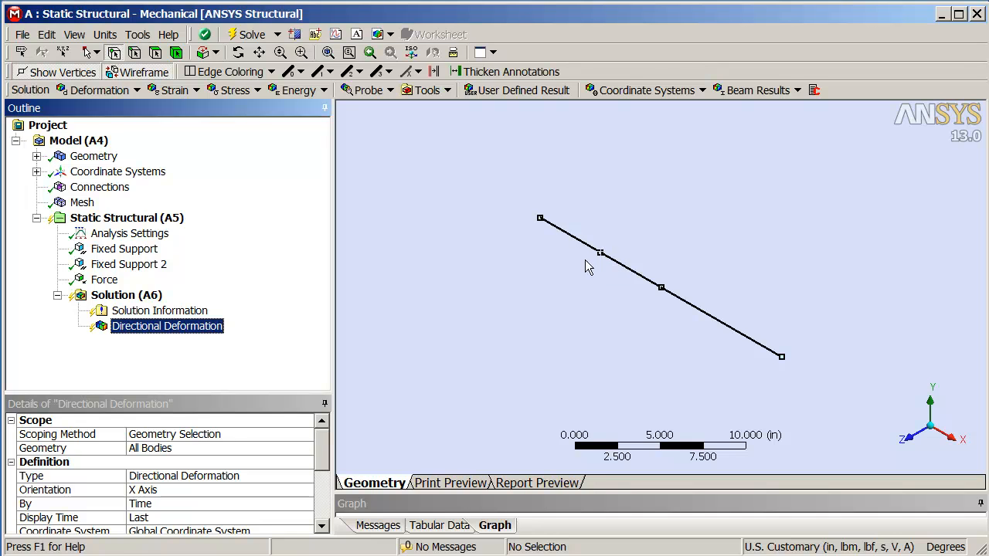
pyautogui.moveTo(379, 383)
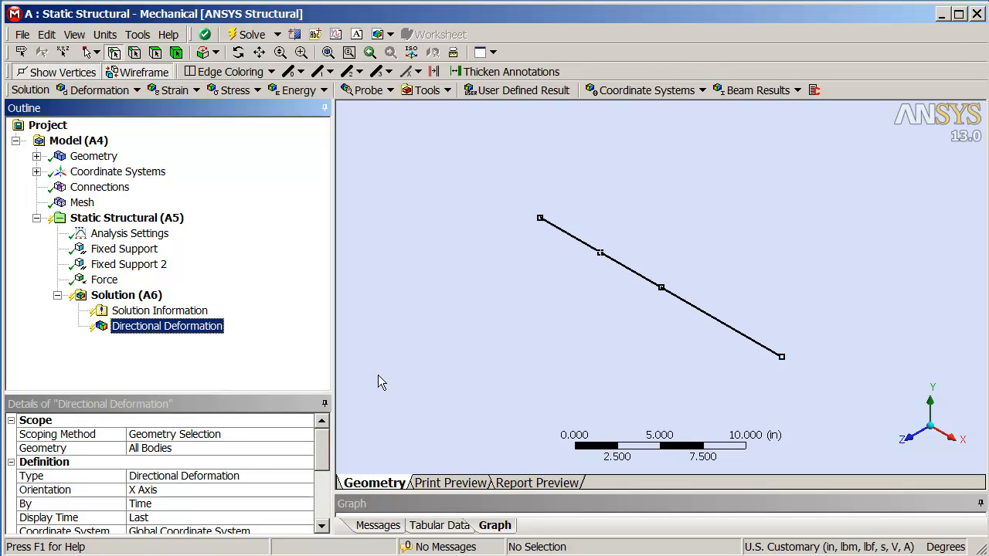
pyautogui.moveTo(207, 459)
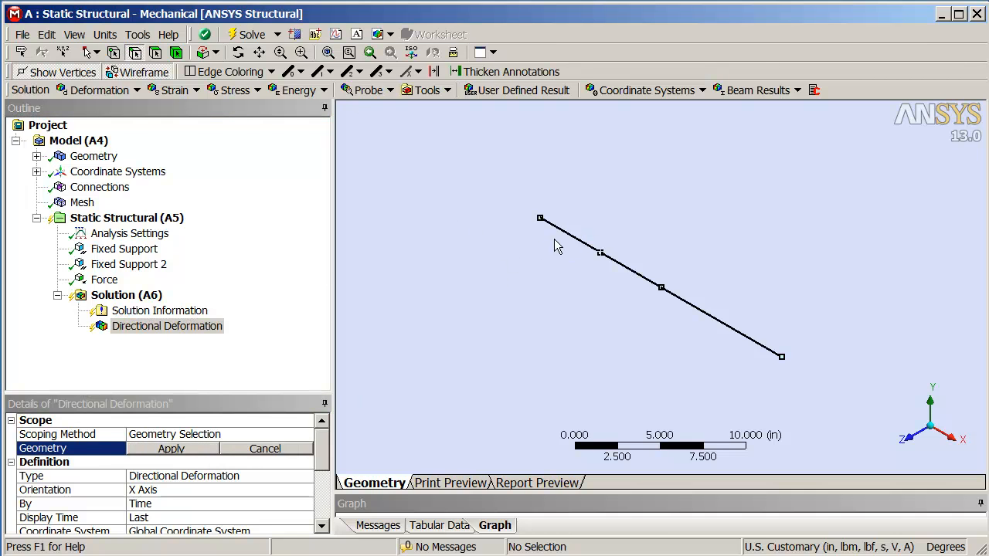
pyautogui.click(556, 232)
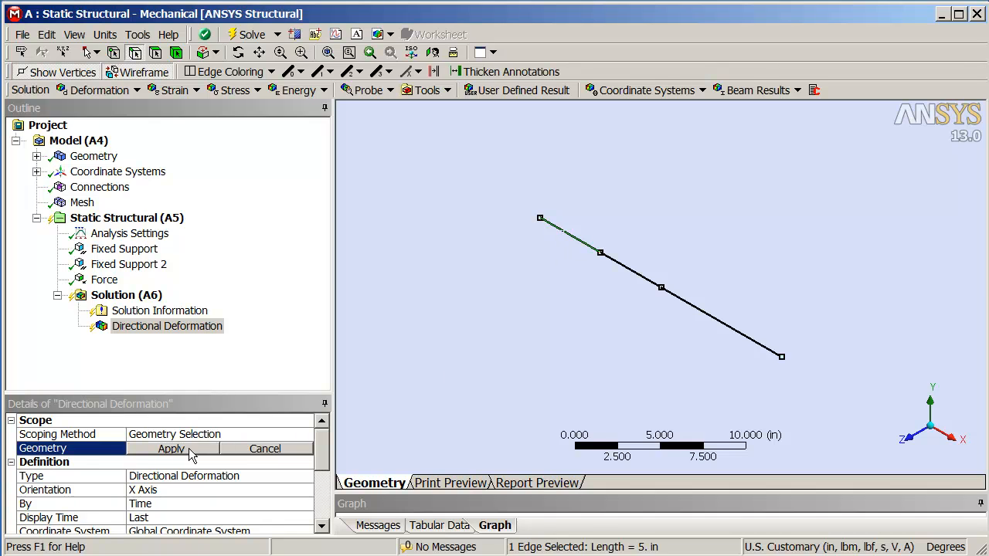
pyautogui.click(170, 449)
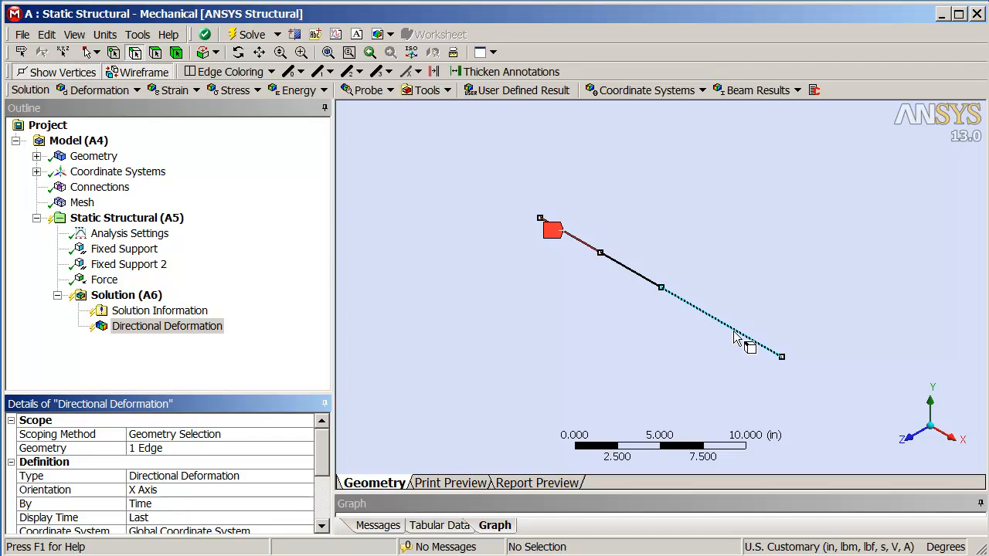
pyautogui.click(126, 295)
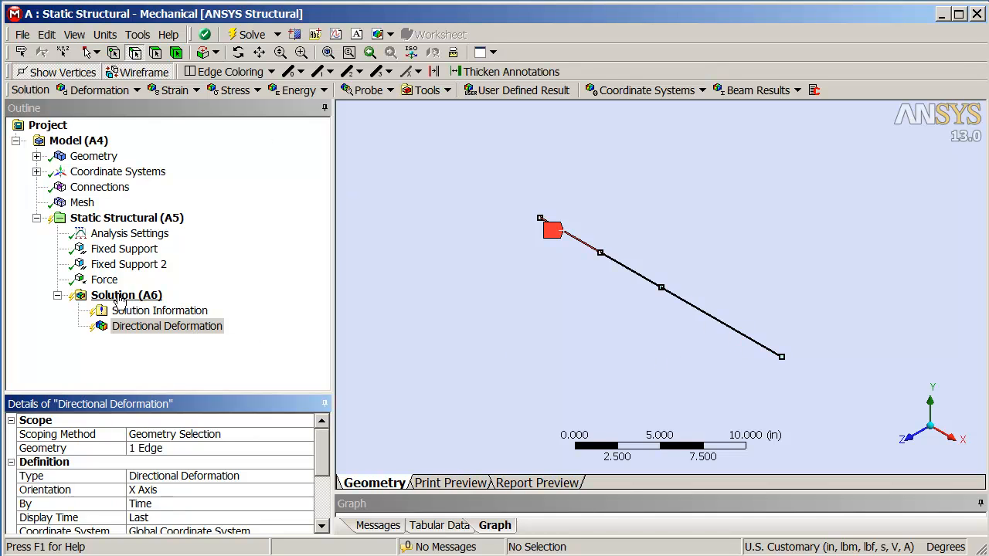
# - Insert Directional Deformation 2 along X, scoped to the long last beam edge
pyautogui.rightClick(127, 295)
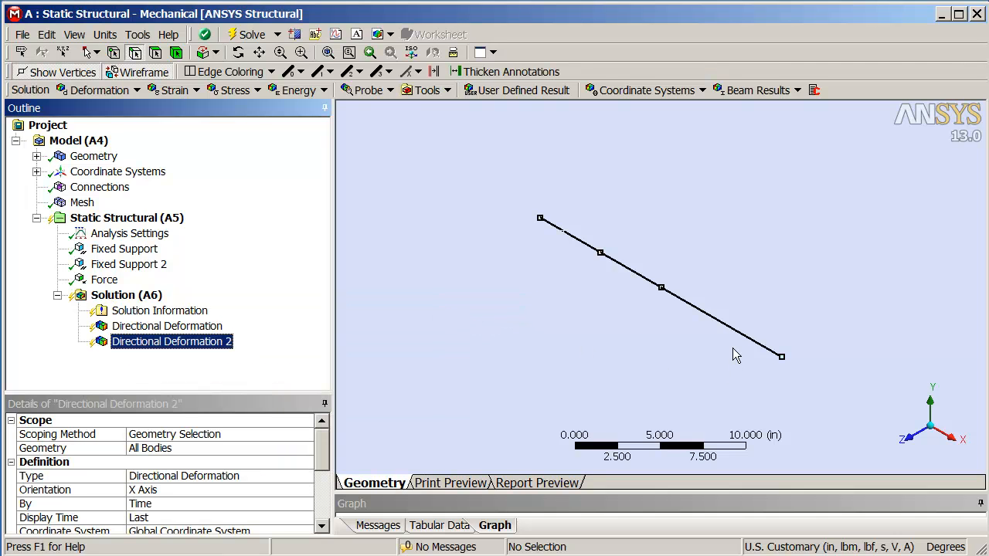
pyautogui.click(217, 448)
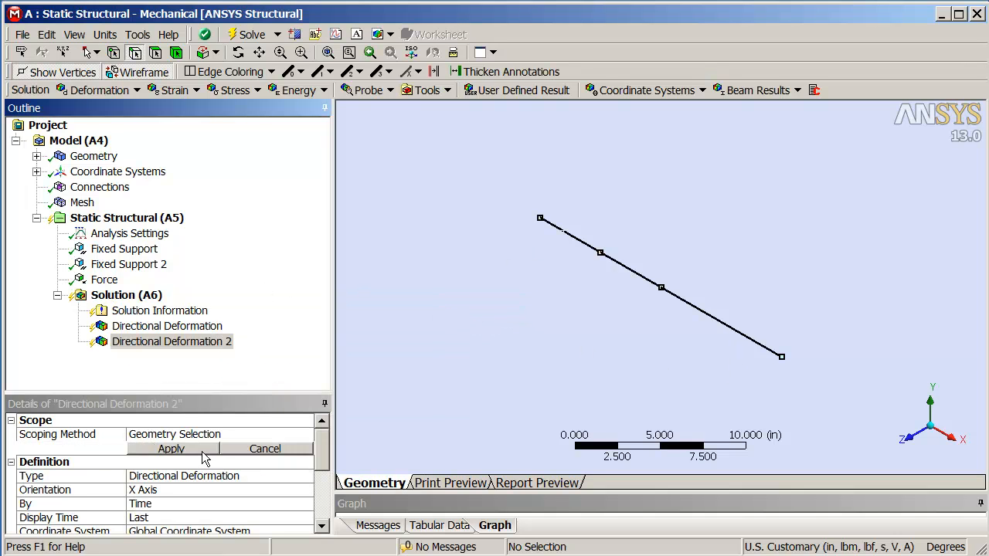
pyautogui.click(711, 320)
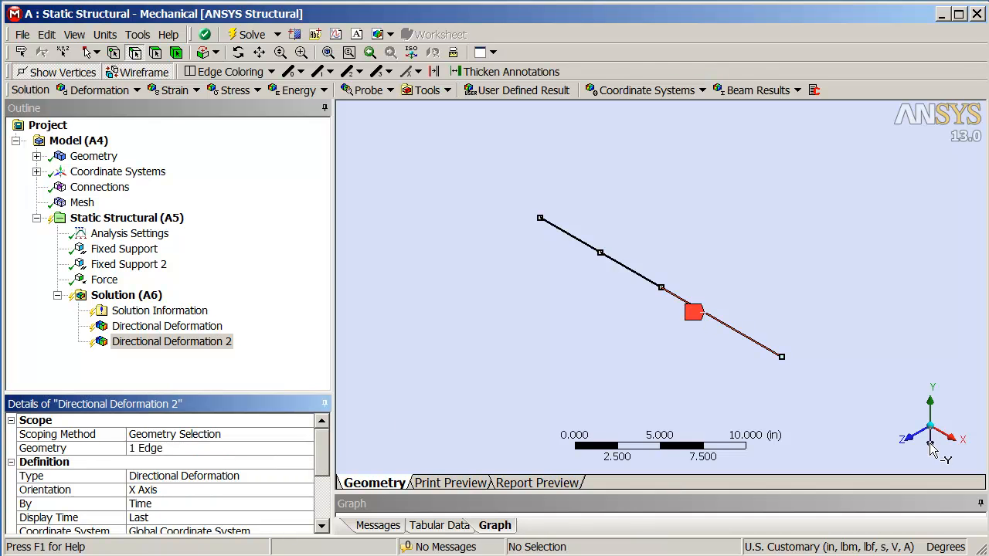
pyautogui.moveTo(686, 313)
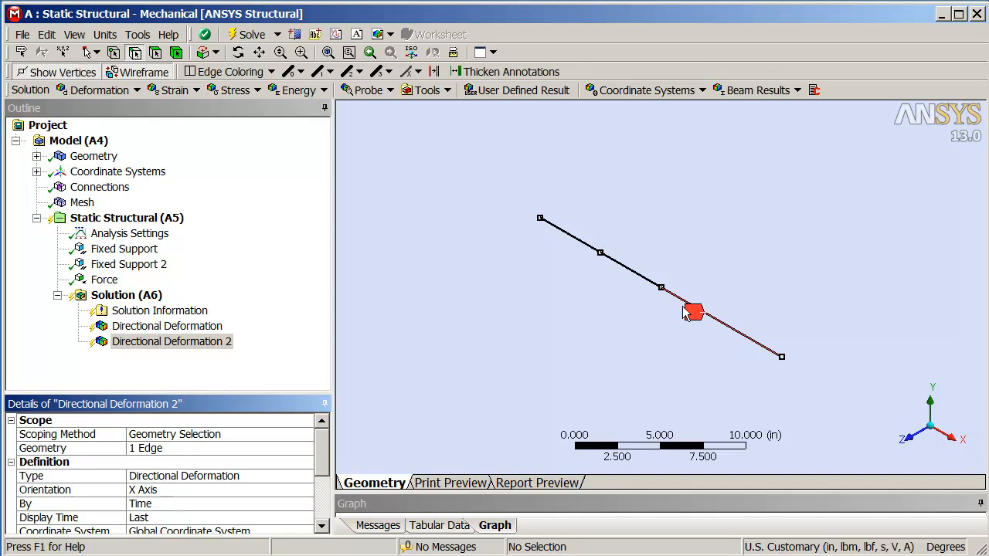
pyautogui.moveTo(255, 431)
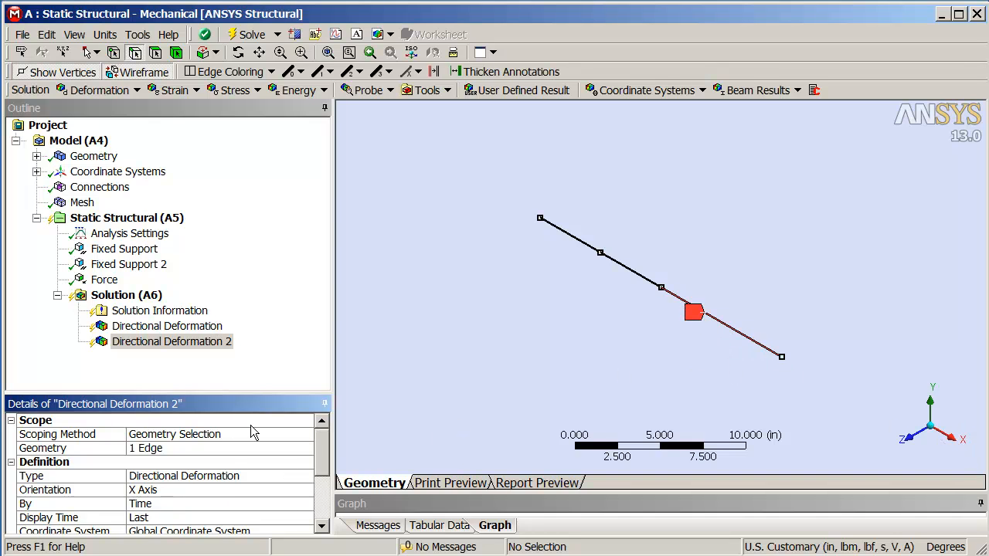
# - Insert two Force Reaction probes, one for Fixed Support and one for Fixed Support 2
pyautogui.rightClick(126, 295)
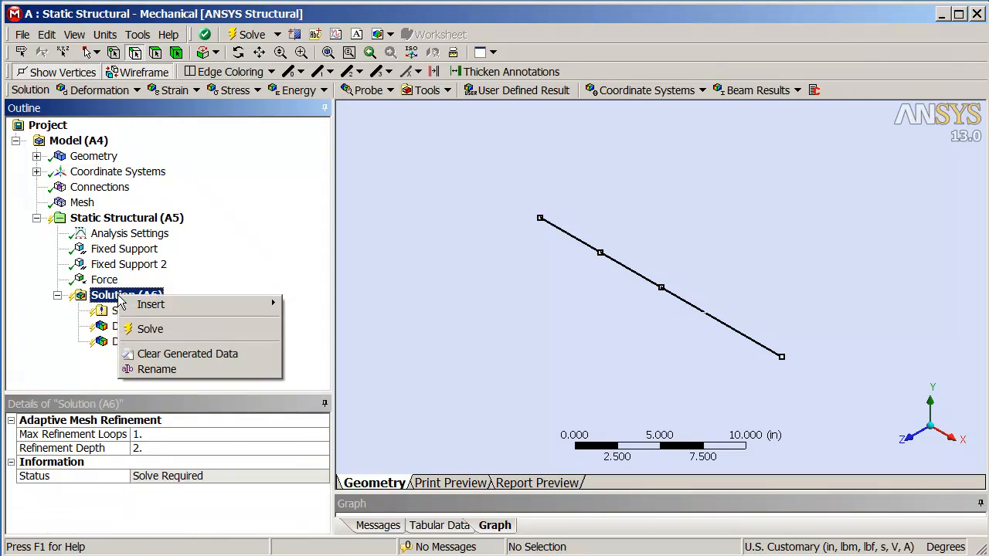
pyautogui.moveTo(151, 304)
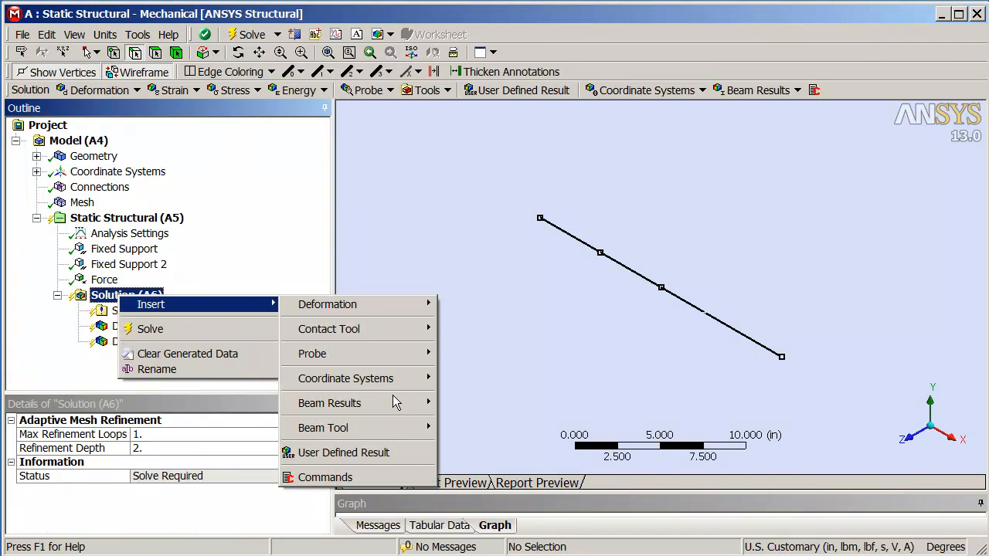
pyautogui.moveTo(312, 353)
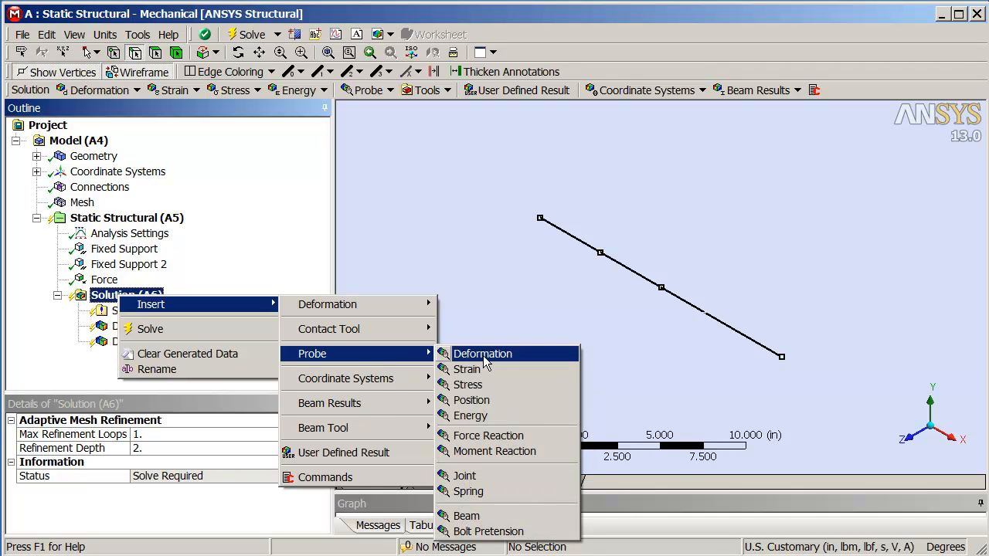
pyautogui.click(488, 435)
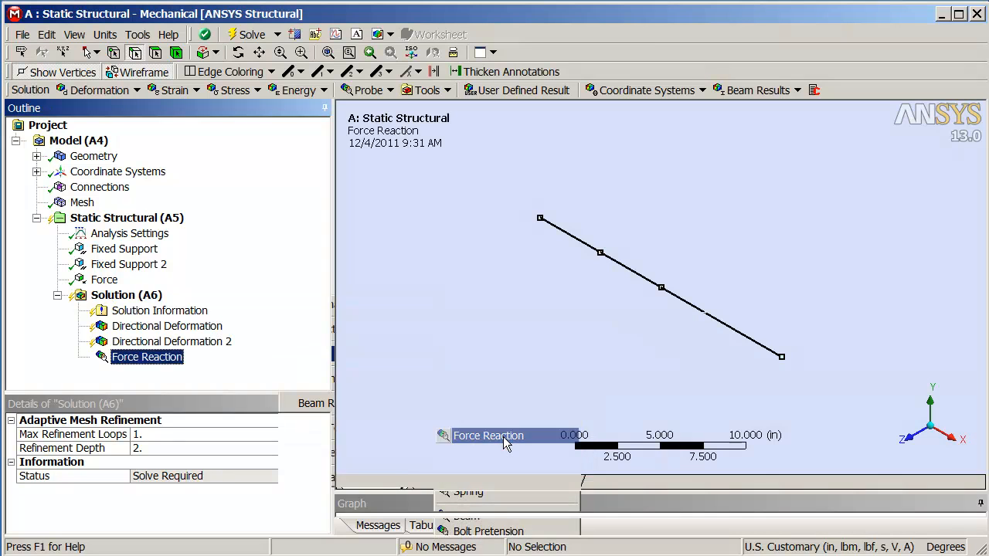
pyautogui.click(308, 462)
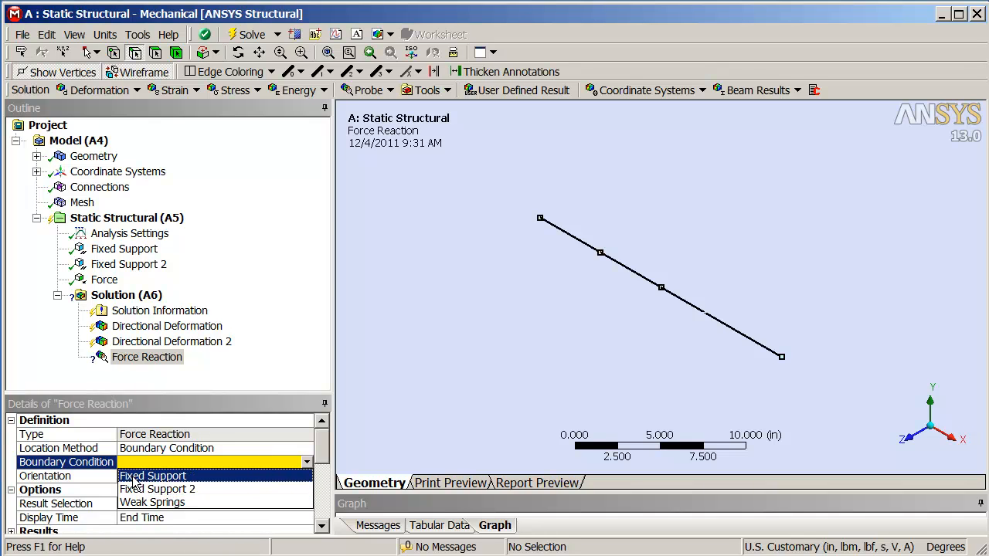
pyautogui.moveTo(154, 481)
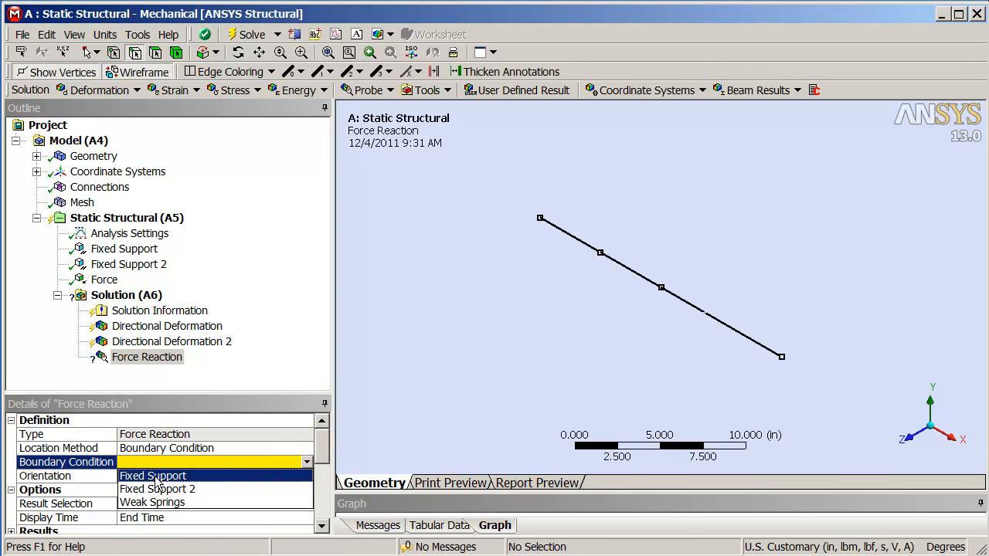
pyautogui.click(152, 475)
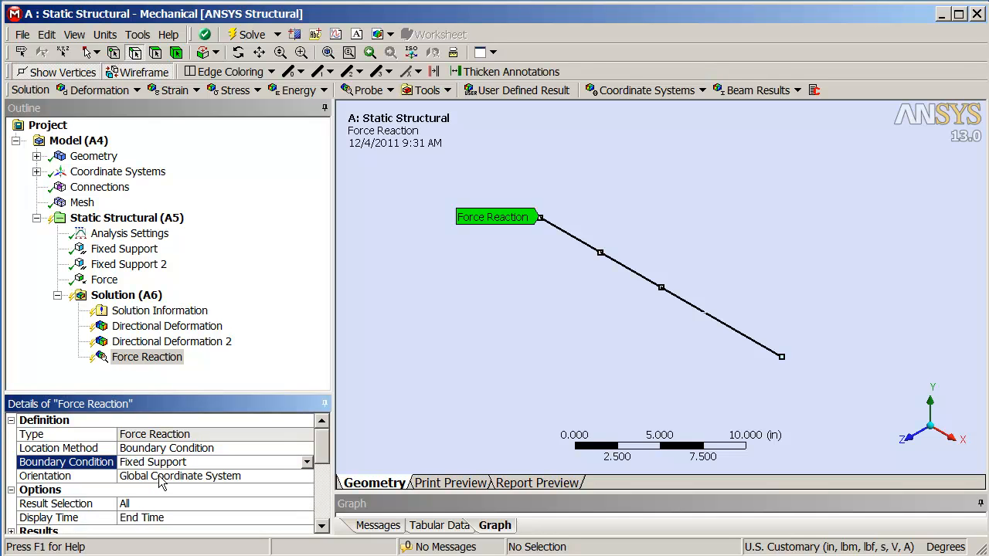
pyautogui.moveTo(193, 242)
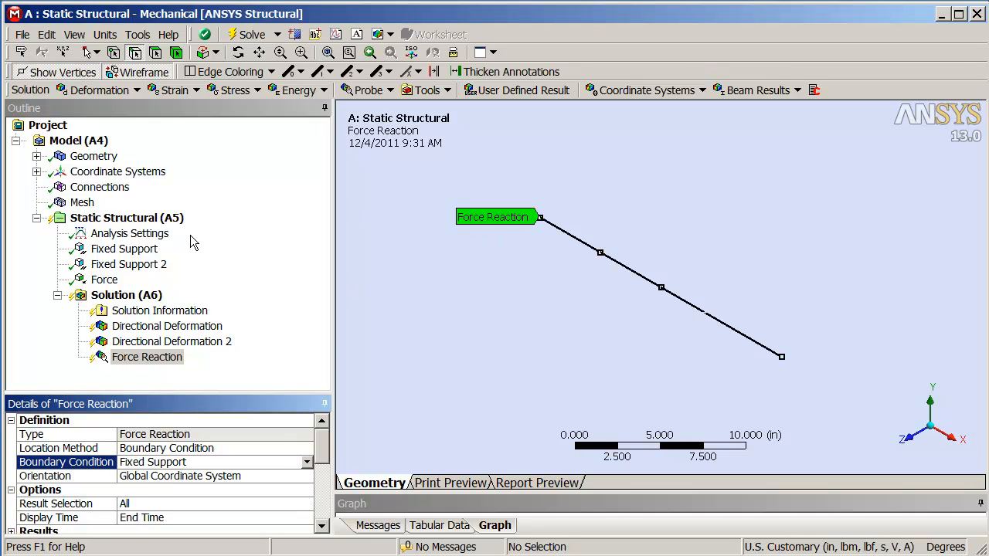
pyautogui.rightClick(126, 294)
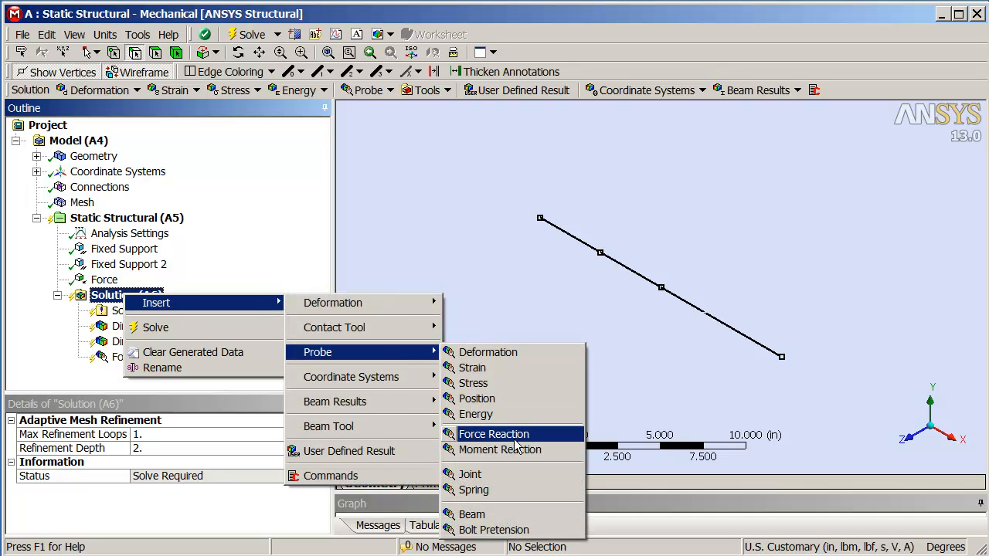
pyautogui.click(493, 434)
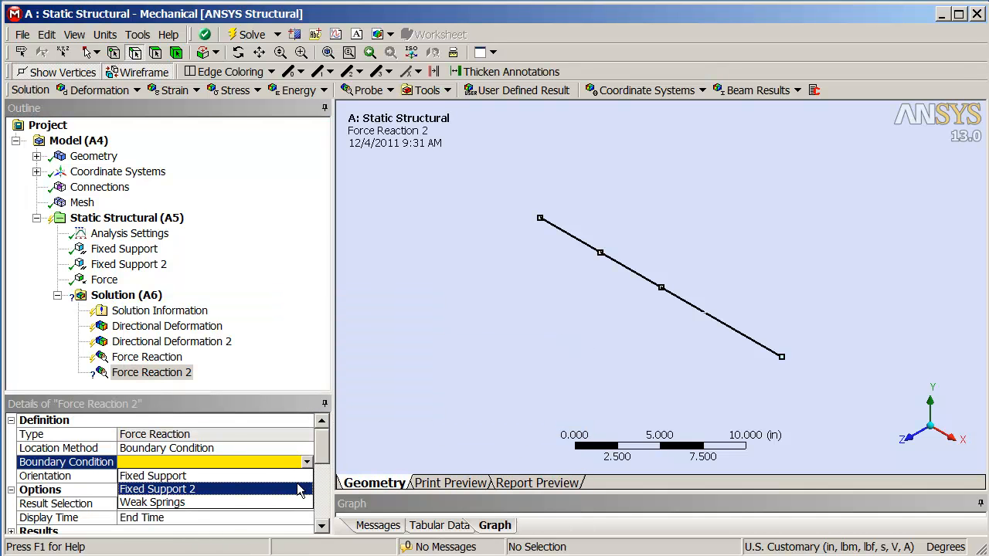
pyautogui.click(157, 489)
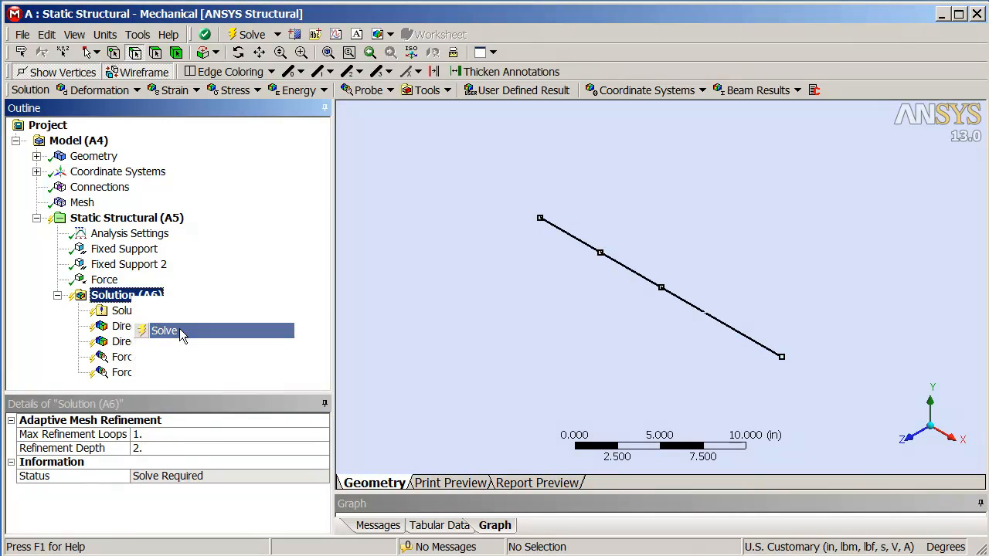
# - Solve, then view X-deformation maximums: 0.052381 in (first element), 0.0047619 in (last element)
pyautogui.click(164, 331)
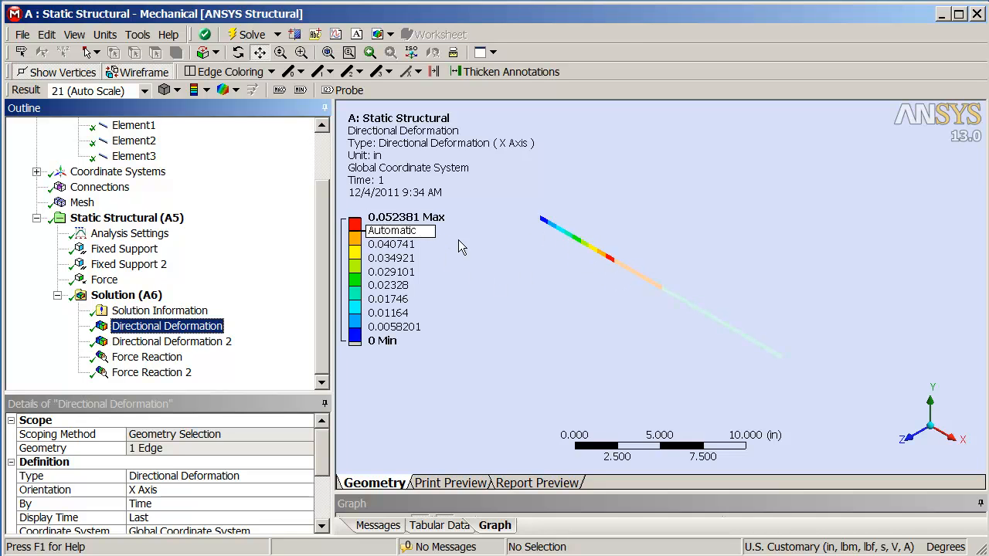
pyautogui.moveTo(503, 281)
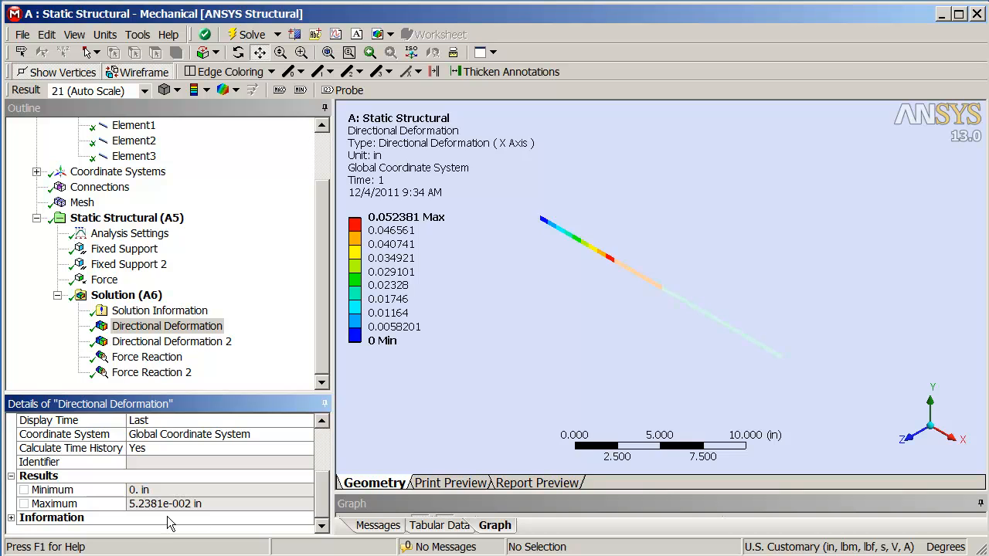
pyautogui.moveTo(149, 514)
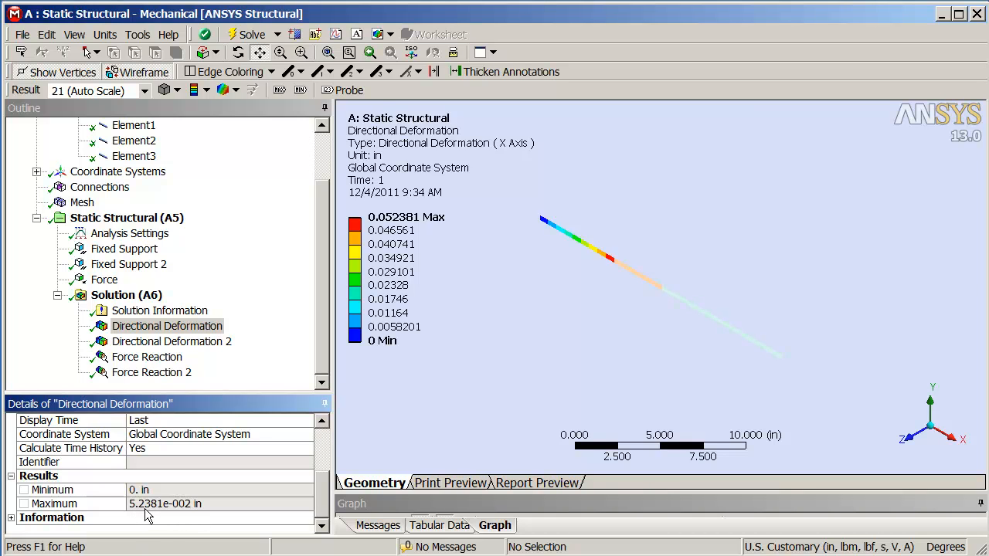
pyautogui.click(171, 341)
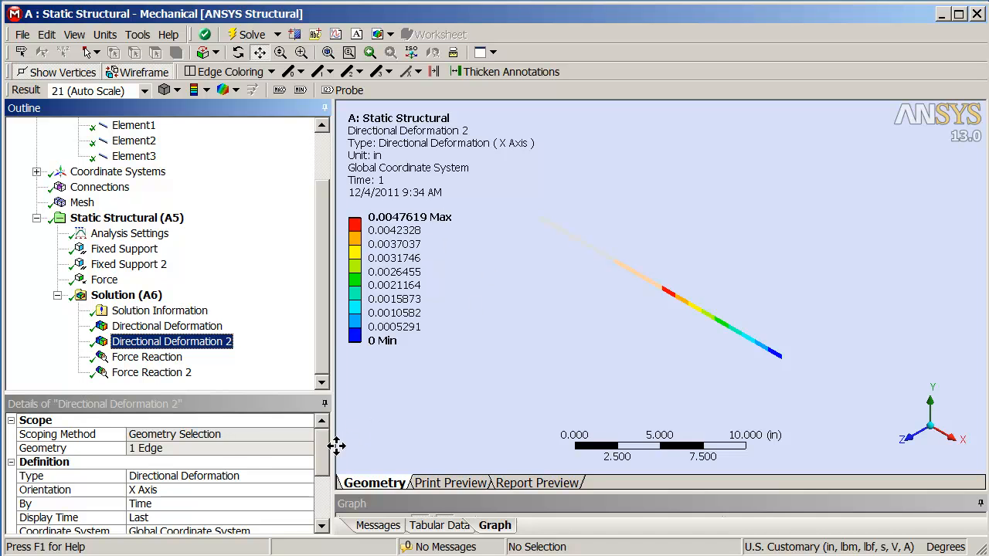
pyautogui.scroll(-3)
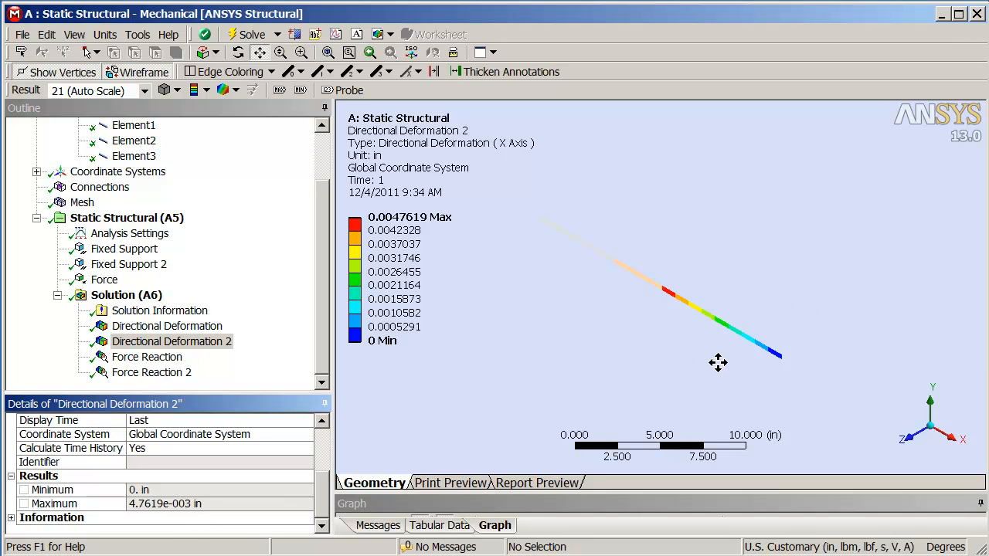
# - Read the reactions: 5.2381 lbf at Fixed Support and 4.7619 lbf at Fixed Support 2
pyautogui.click(147, 356)
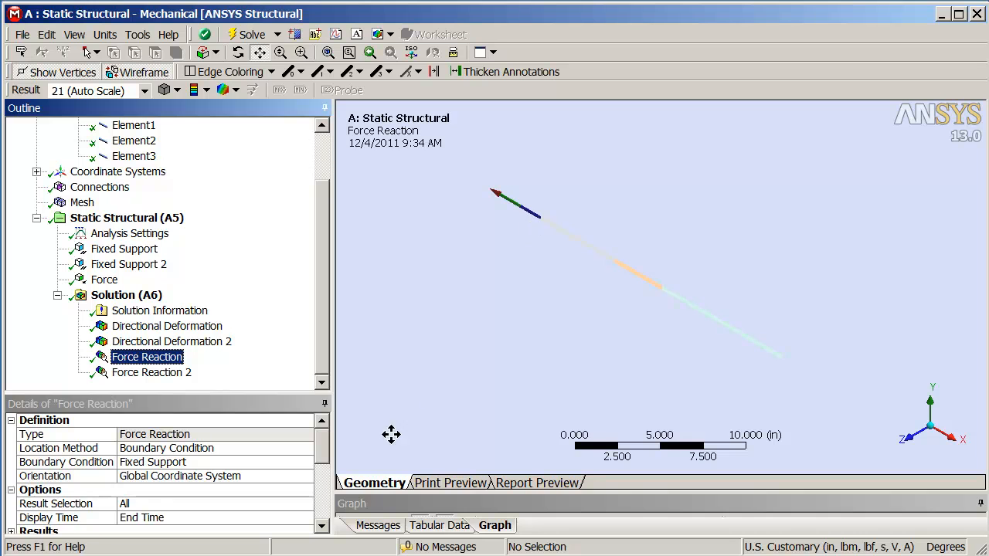
pyautogui.scroll(-3)
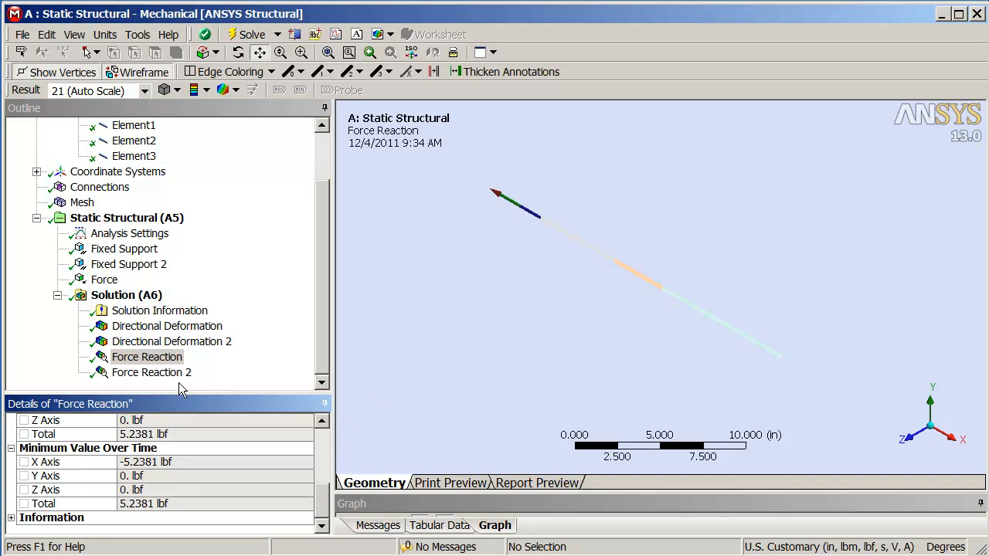
pyautogui.click(151, 373)
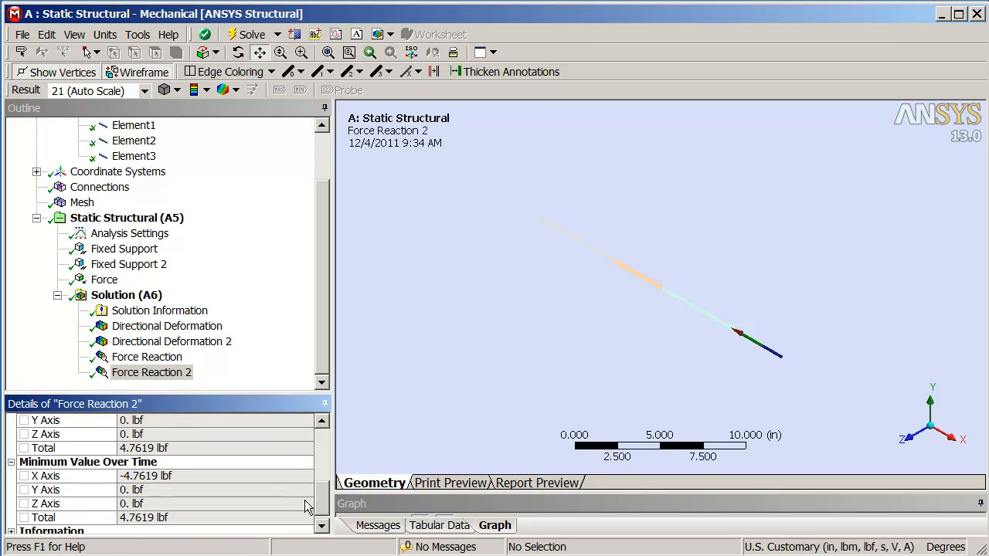
pyautogui.click(147, 356)
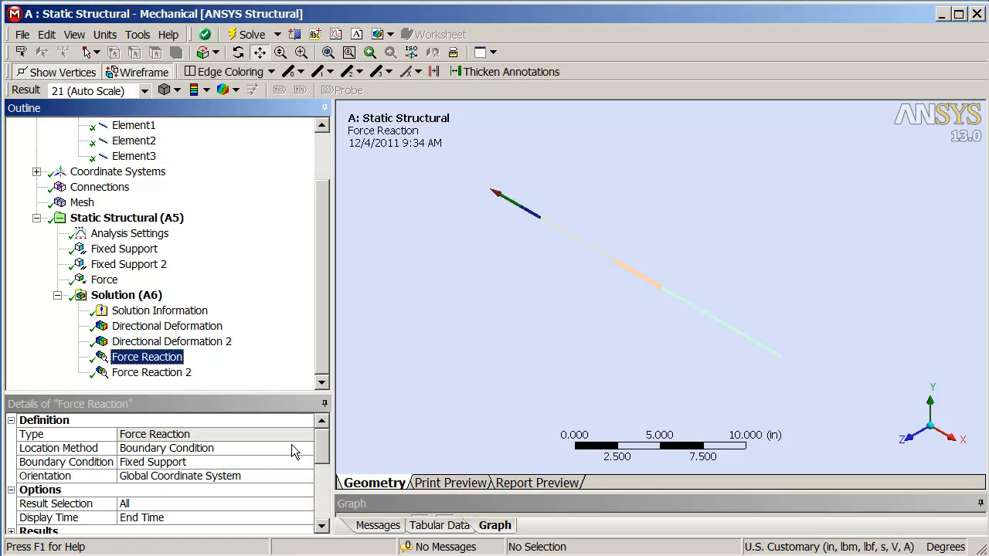
pyautogui.moveTo(499, 325)
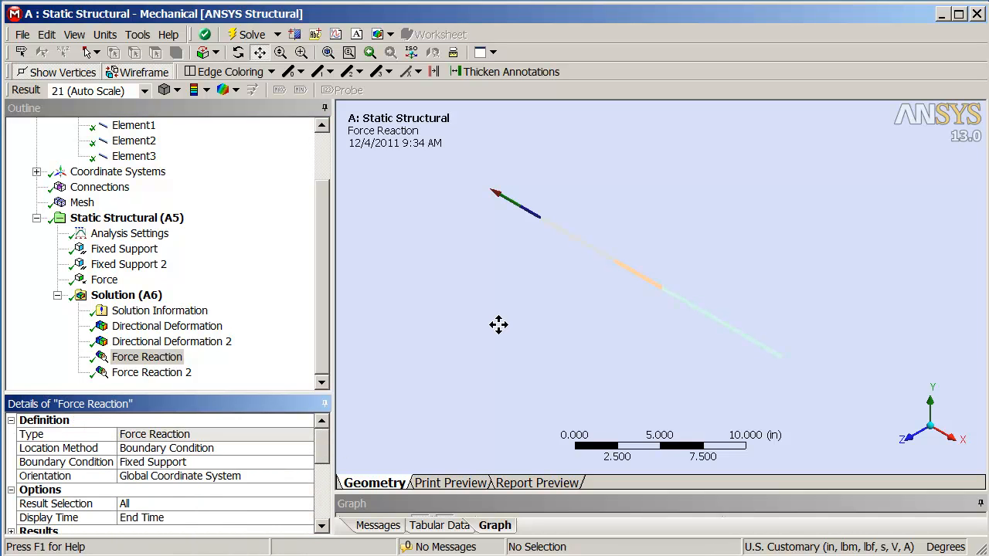